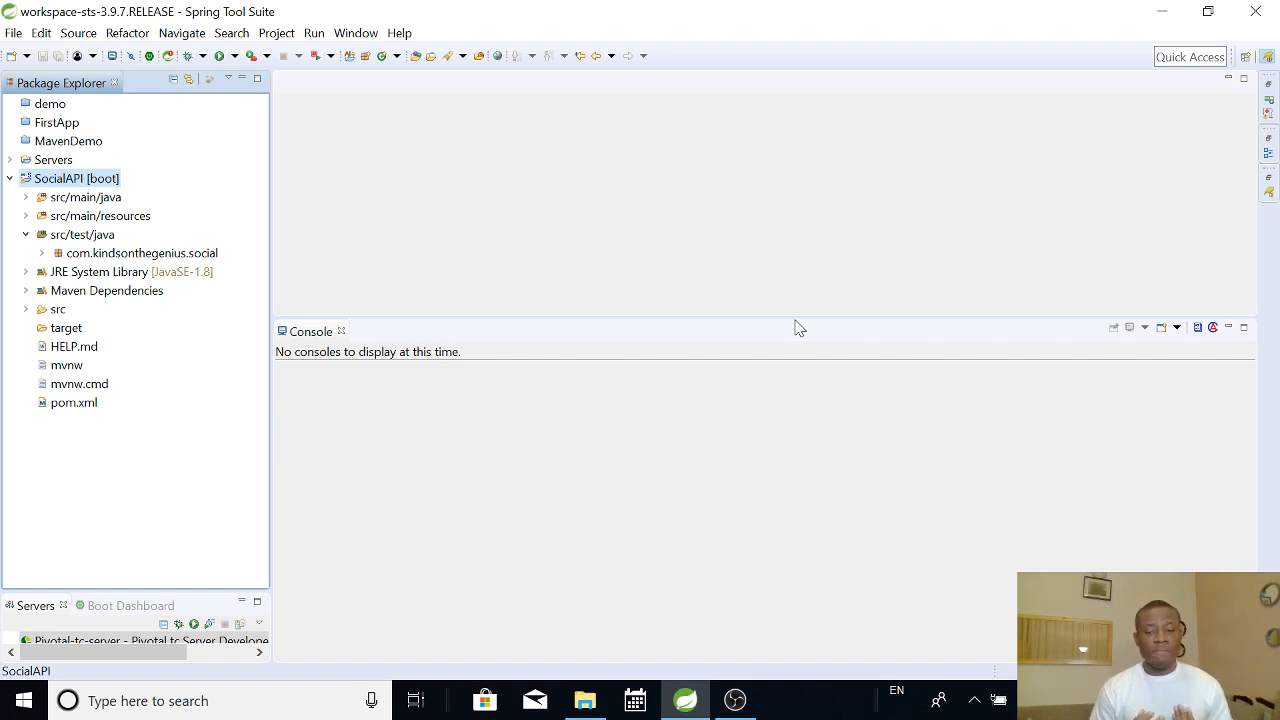
mouse_move(8, 262)
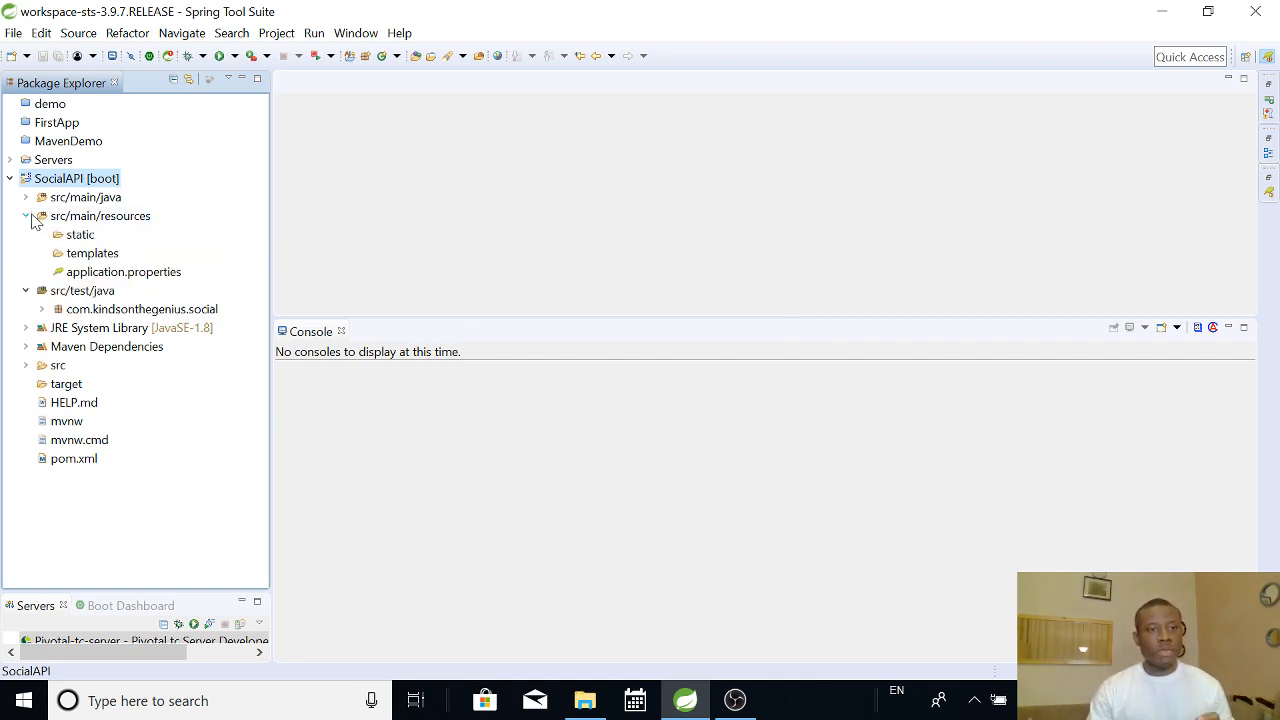
Expand SocialAPI's src/main/resources folder and select application.properties.
click(25, 215)
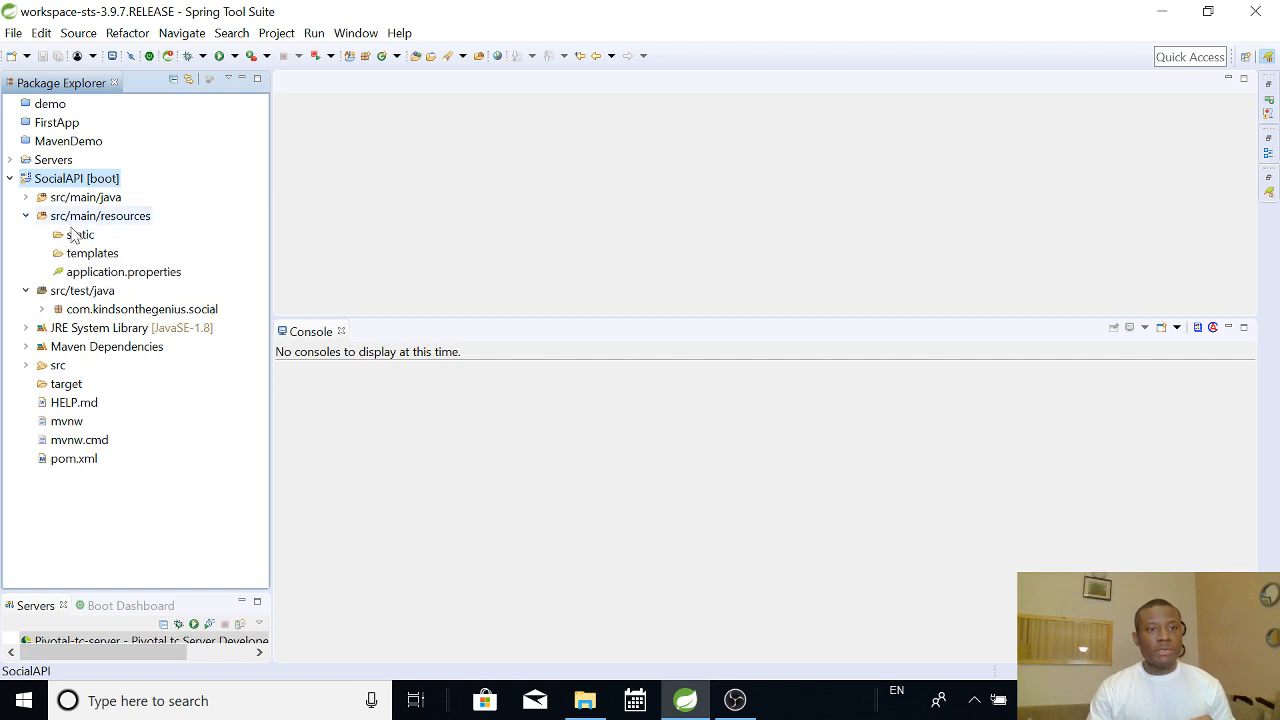
mouse_move(114, 278)
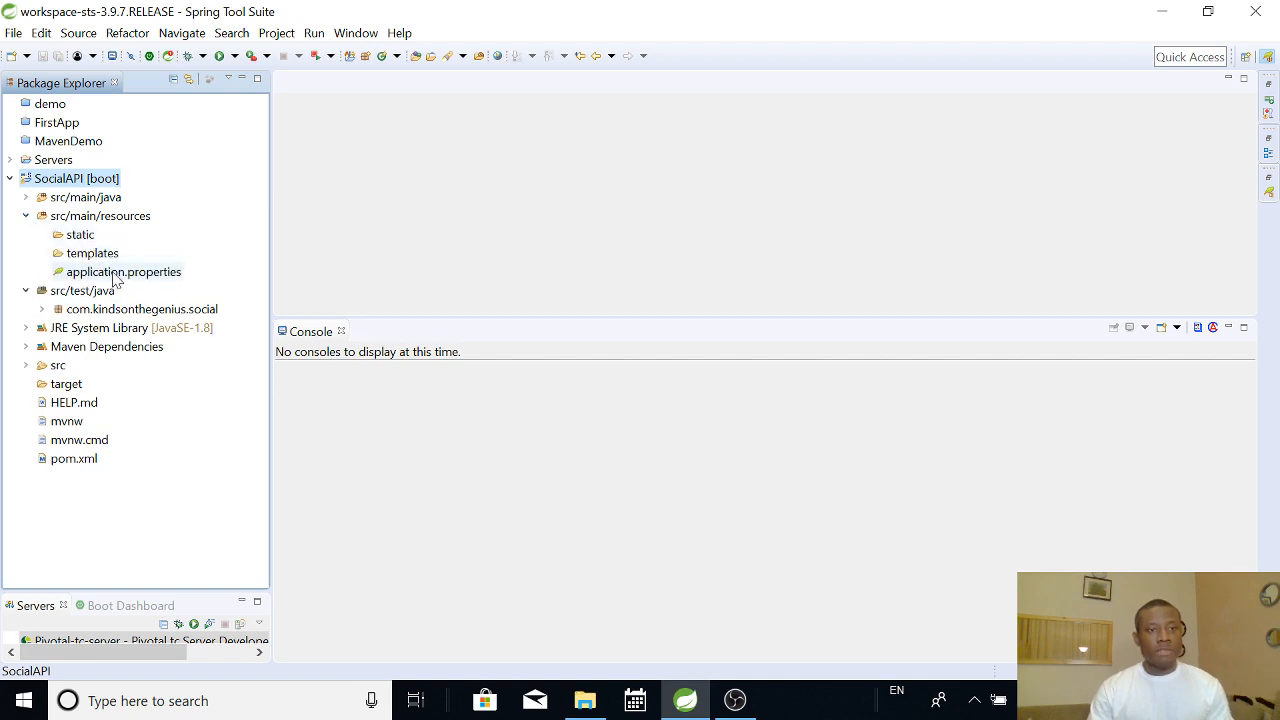
click(123, 271)
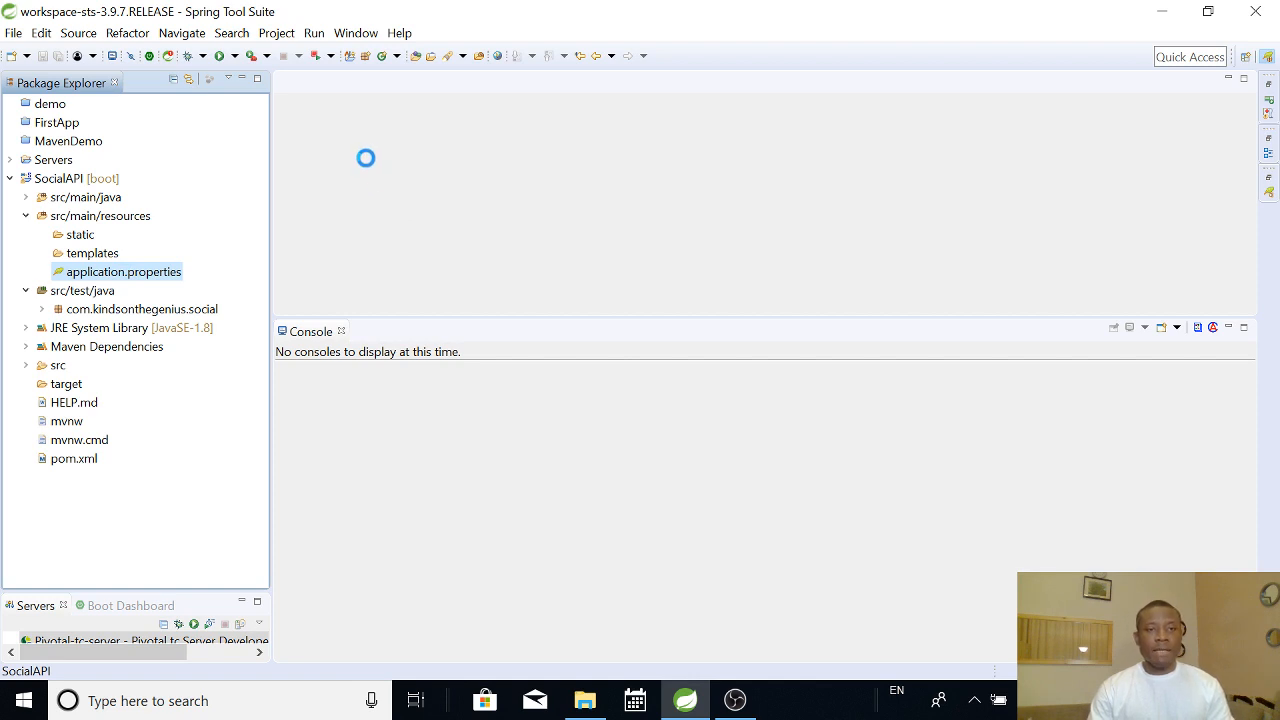
Open the empty application.properties, then delete it and confirm the deletion.
double_click(122, 271)
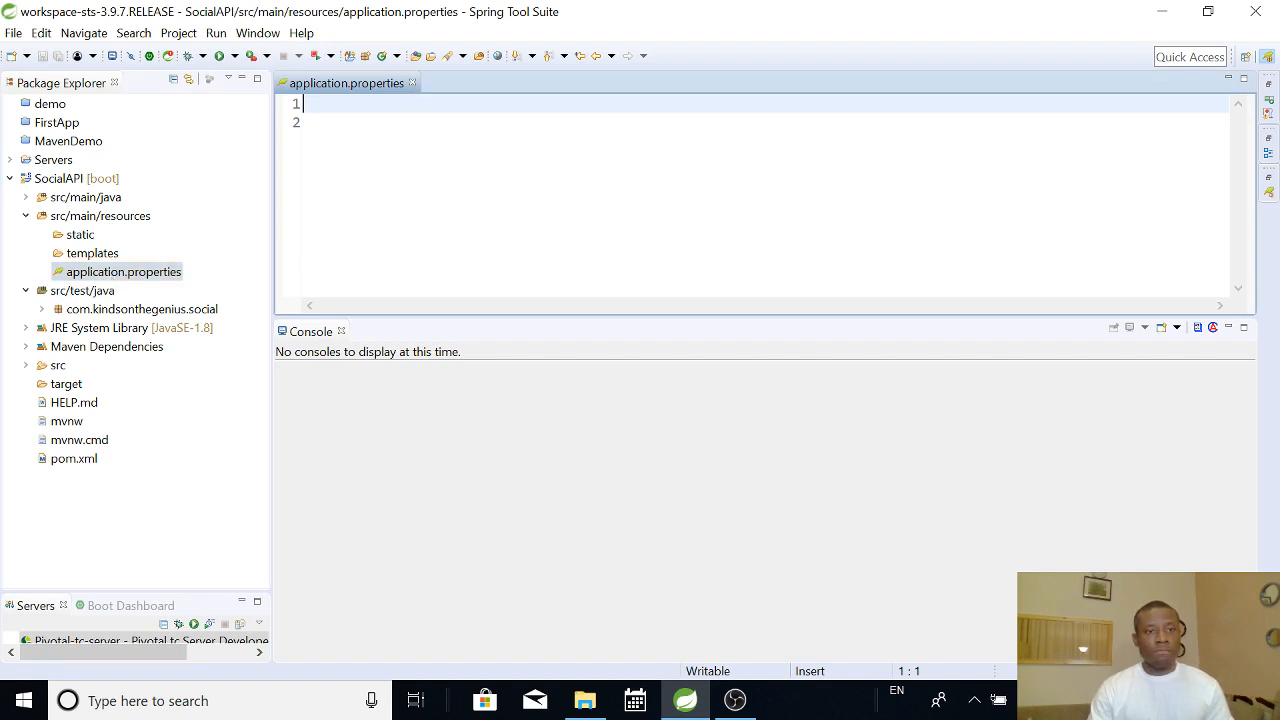
click(123, 271)
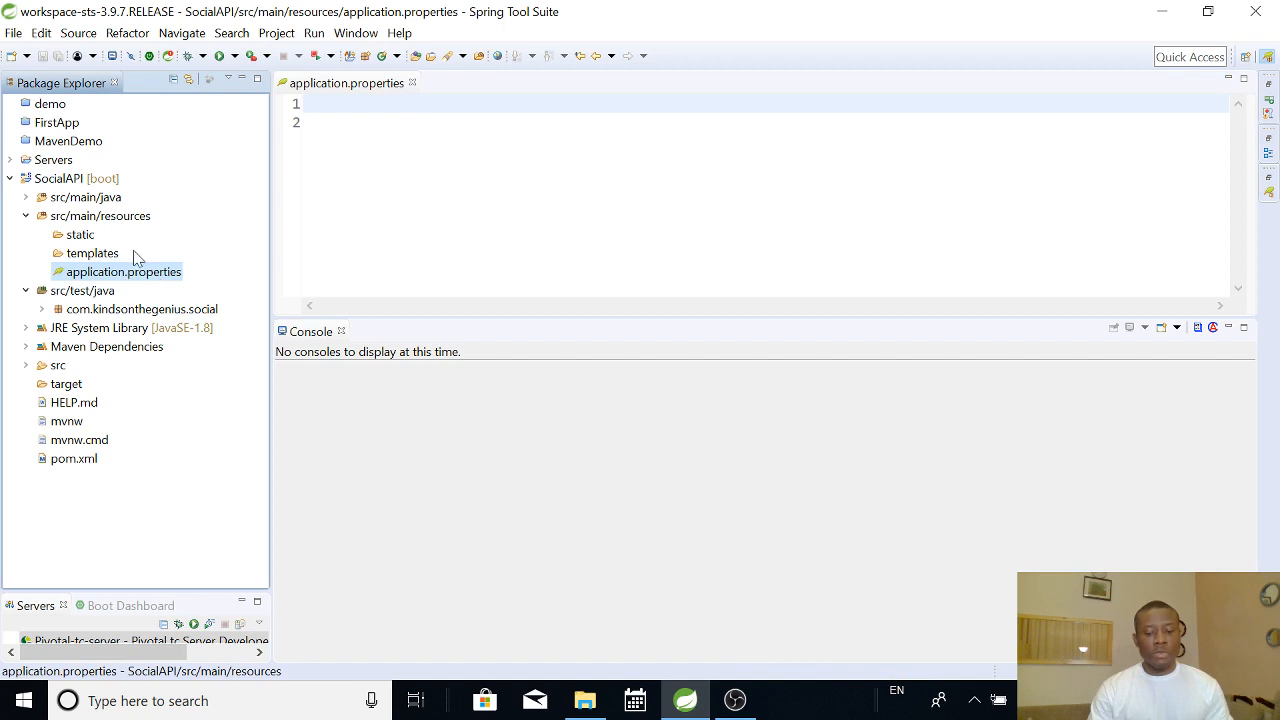
mouse_move(150, 278)
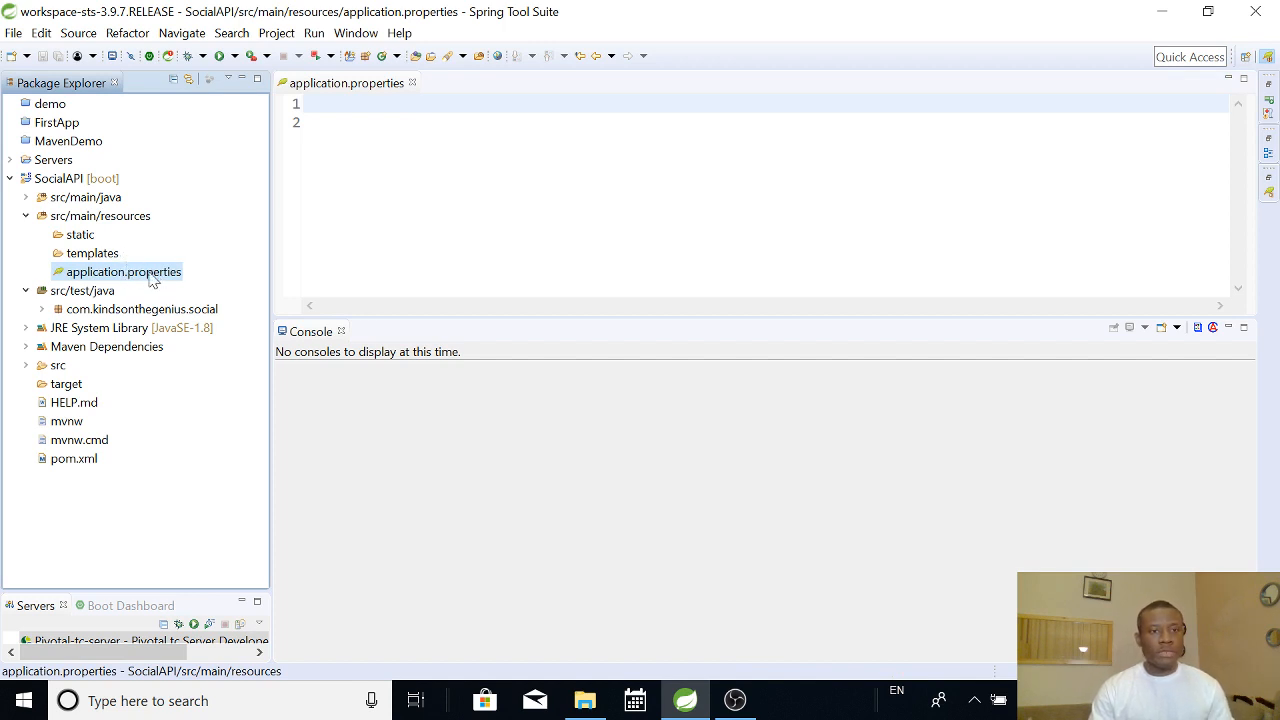
key(Delete)
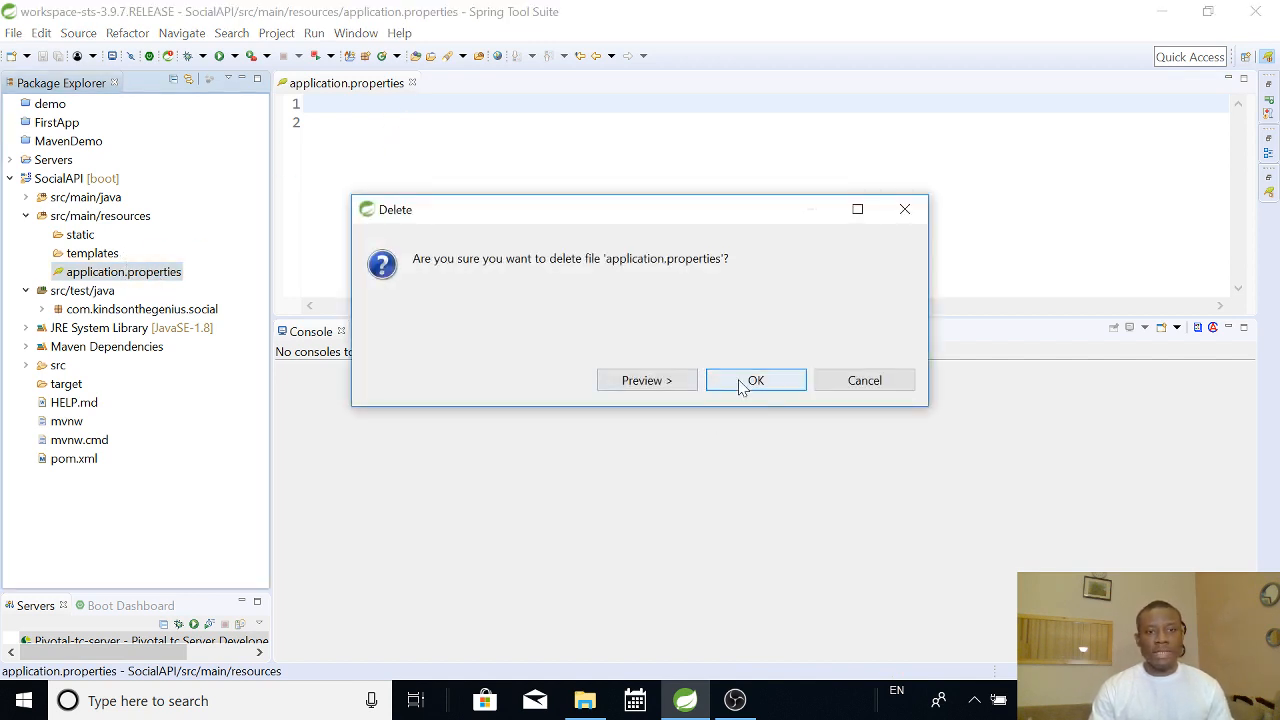
click(755, 380)
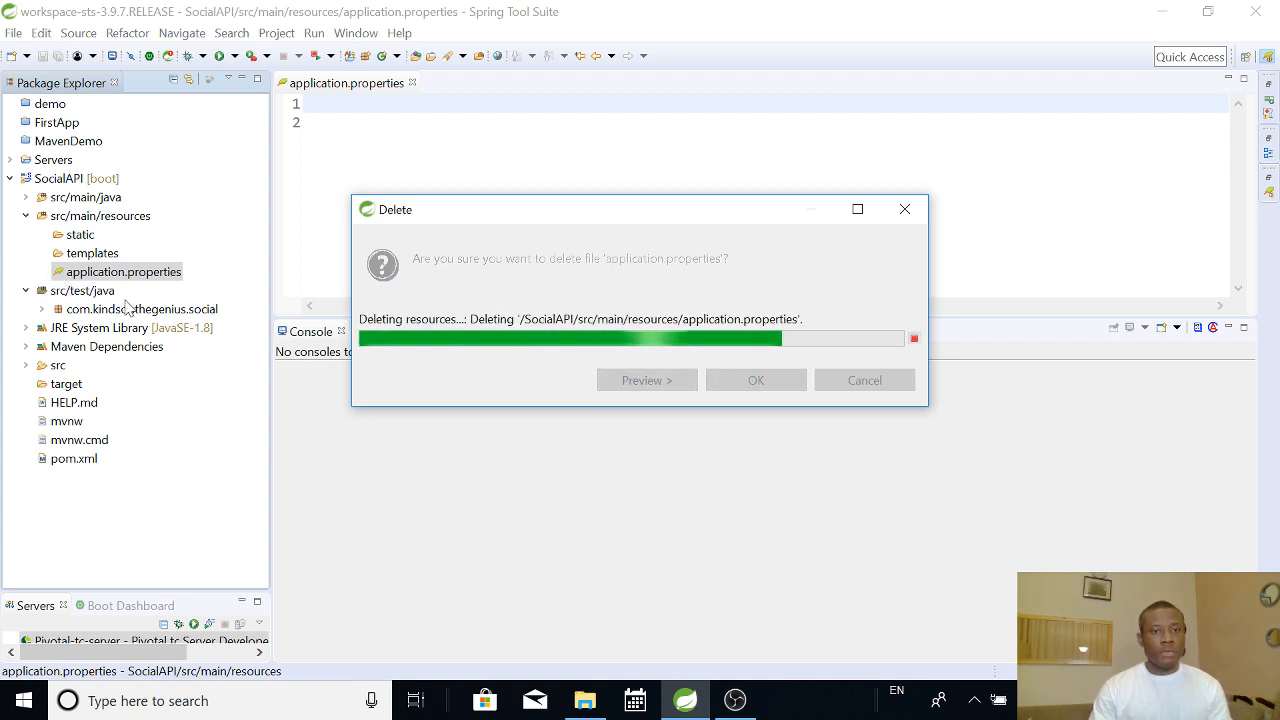
click(755, 380)
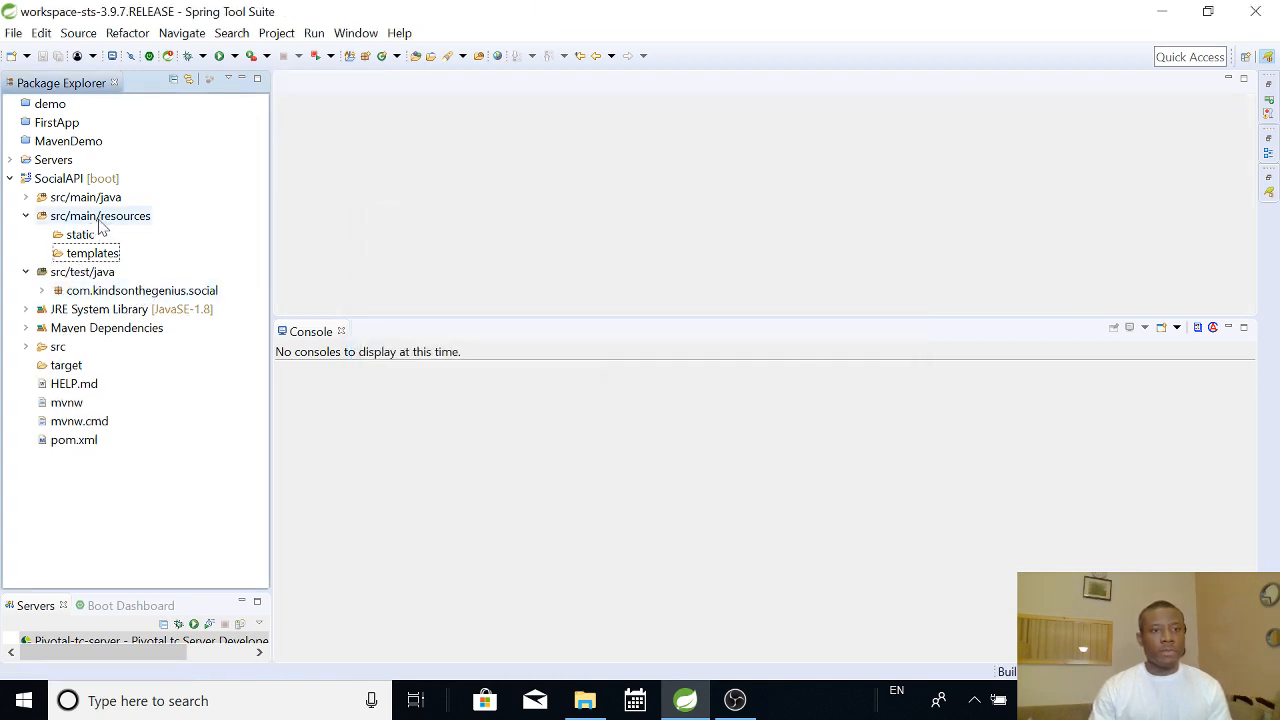
Choose the General > File wizard for the src/main/resources folder.
click(100, 216)
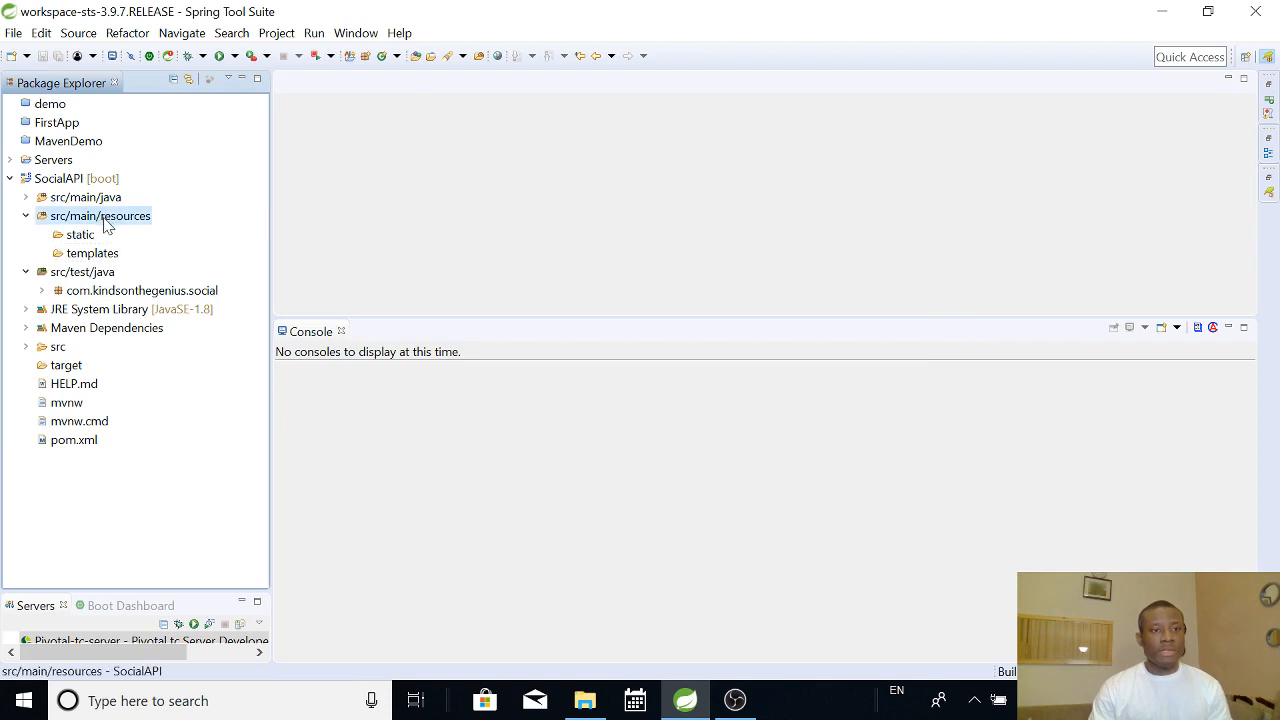
right_click(100, 215)
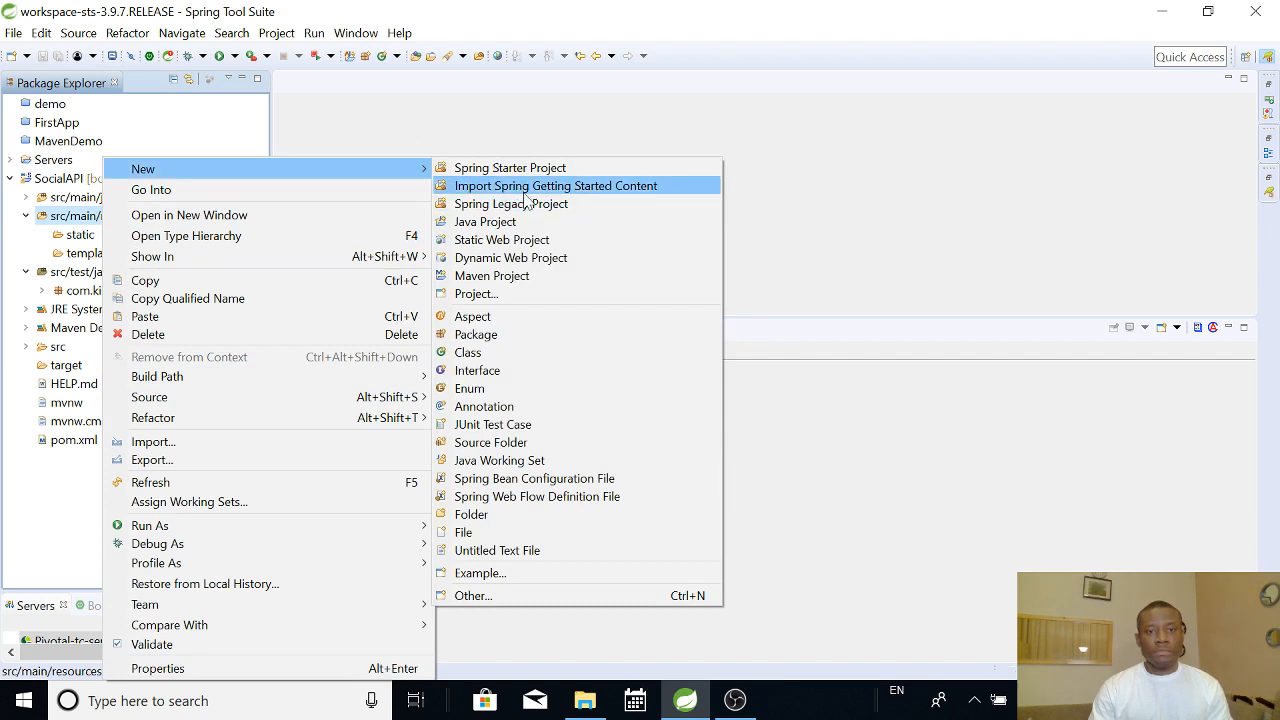
mouse_move(535, 560)
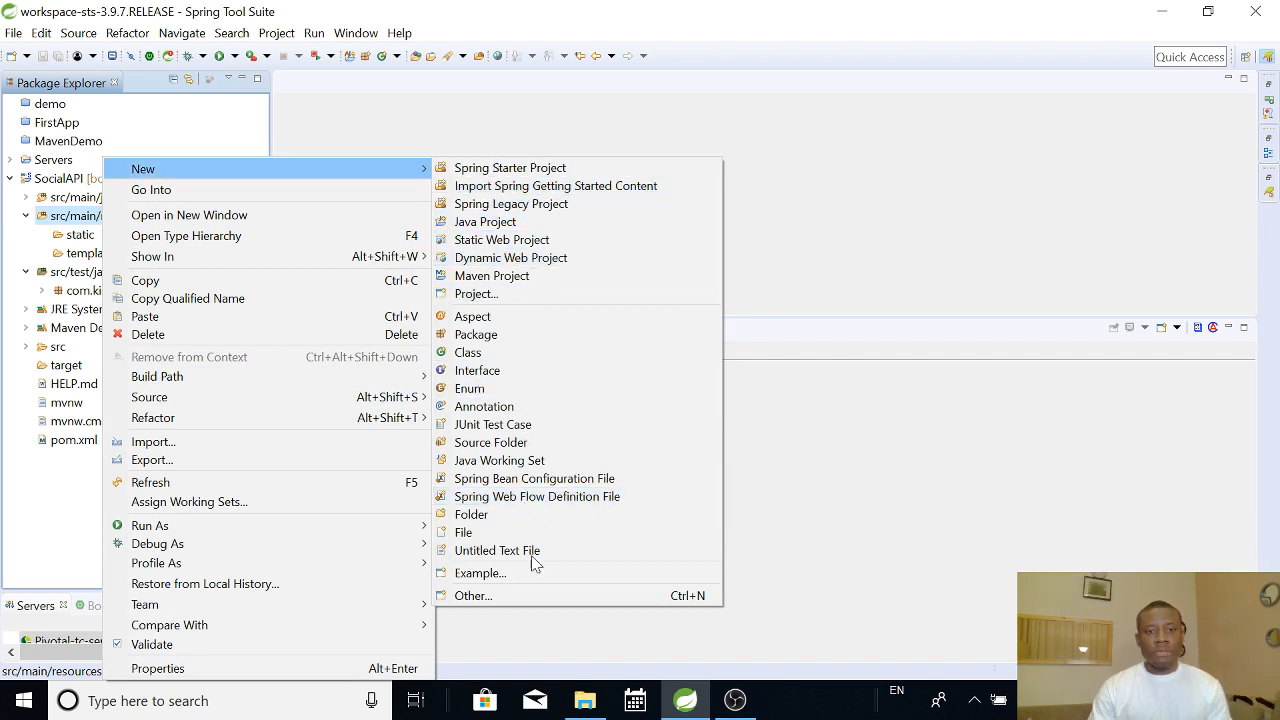
mouse_move(489, 595)
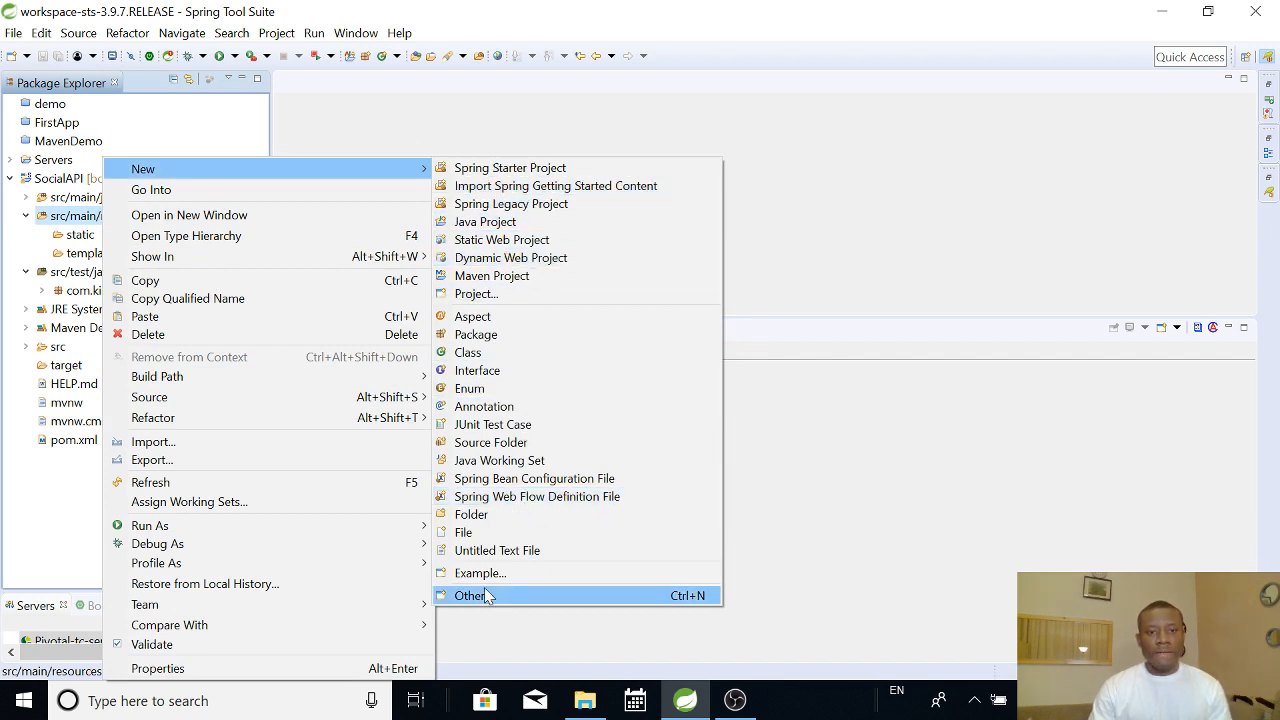
mouse_move(490, 596)
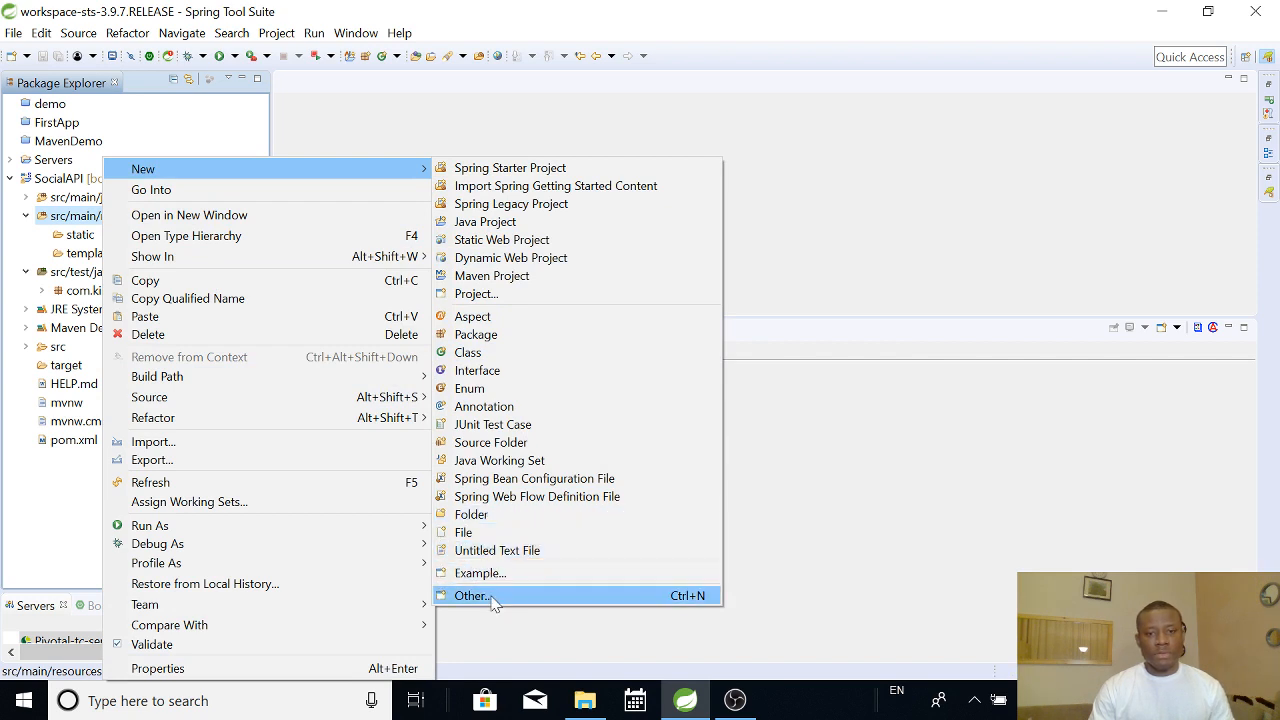
click(471, 595)
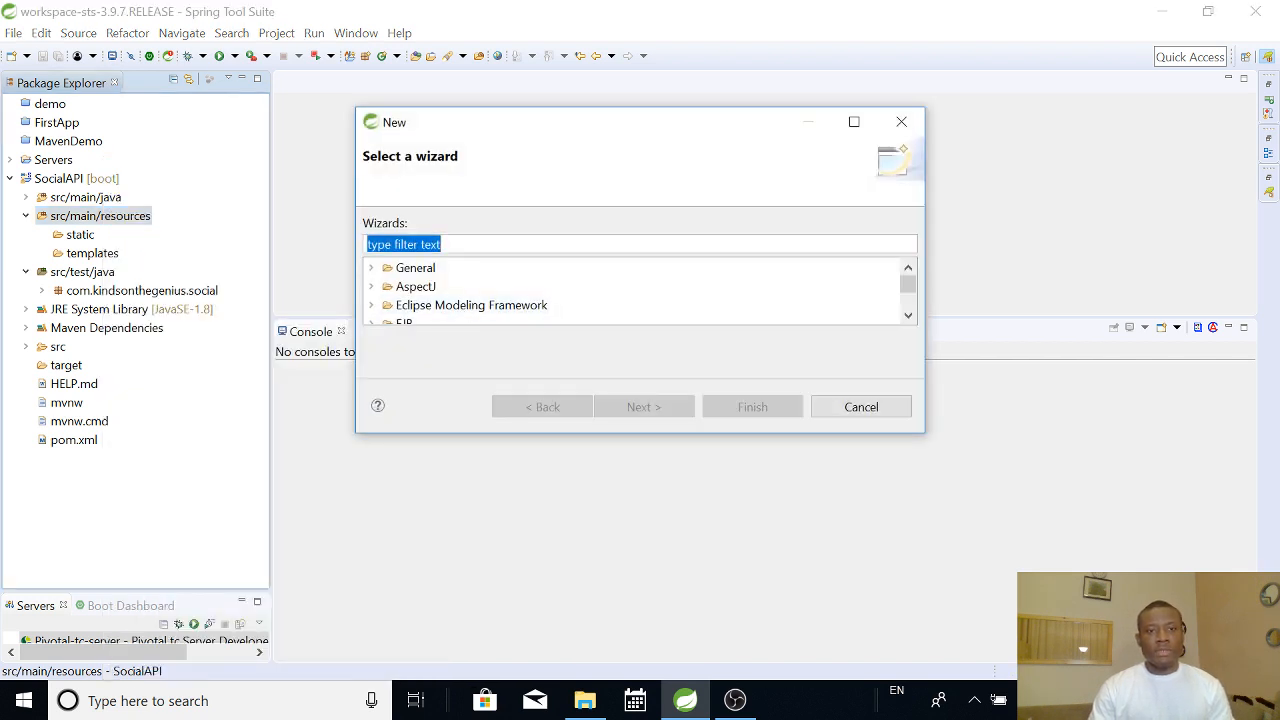
text(pro)
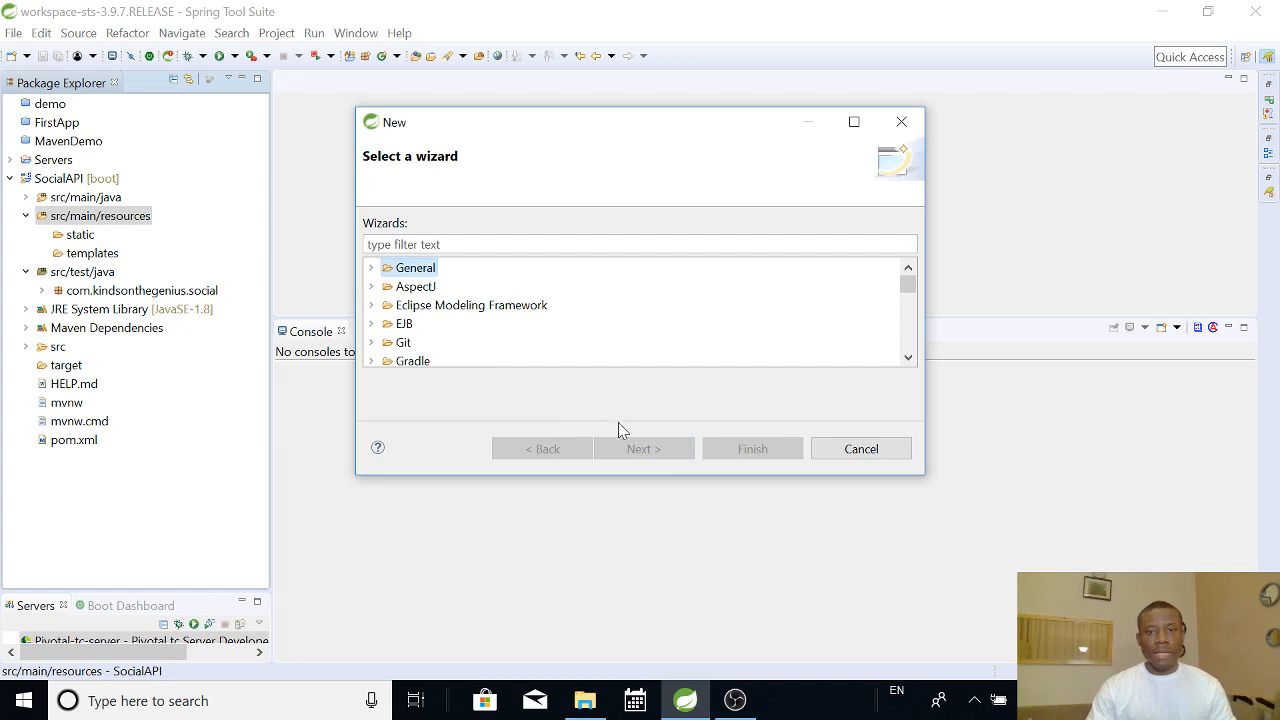
click(371, 267)
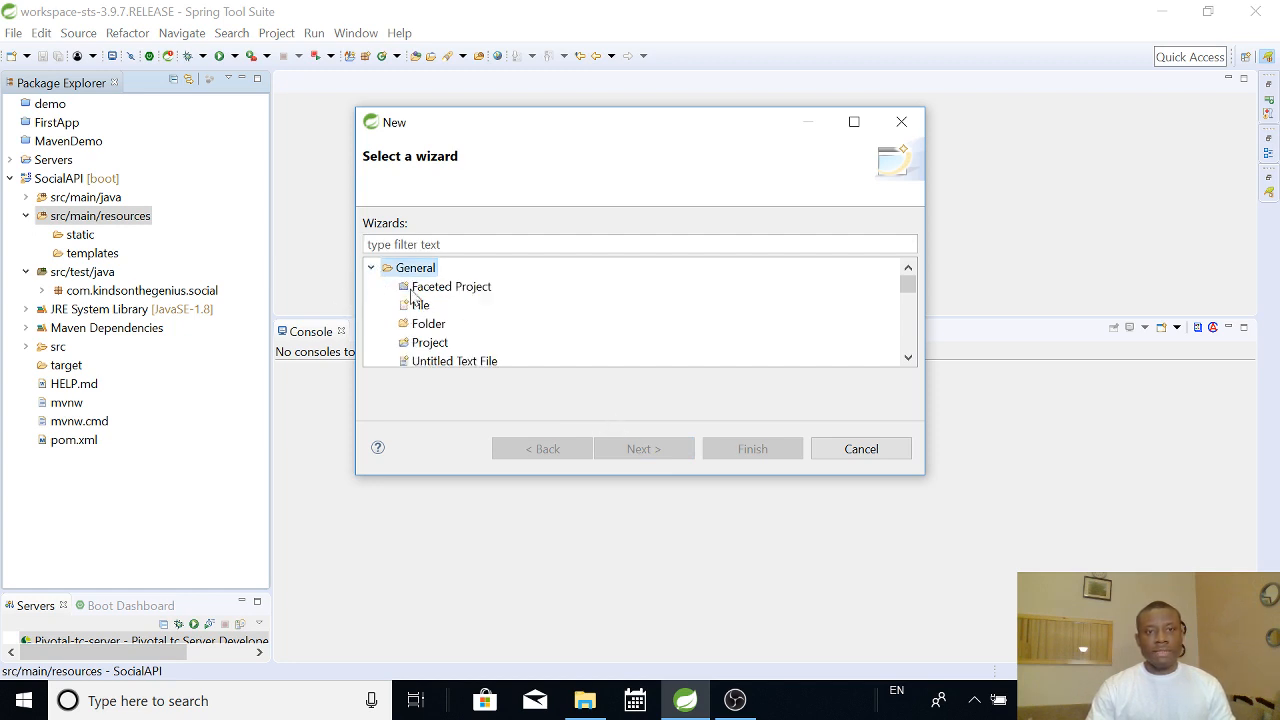
click(420, 304)
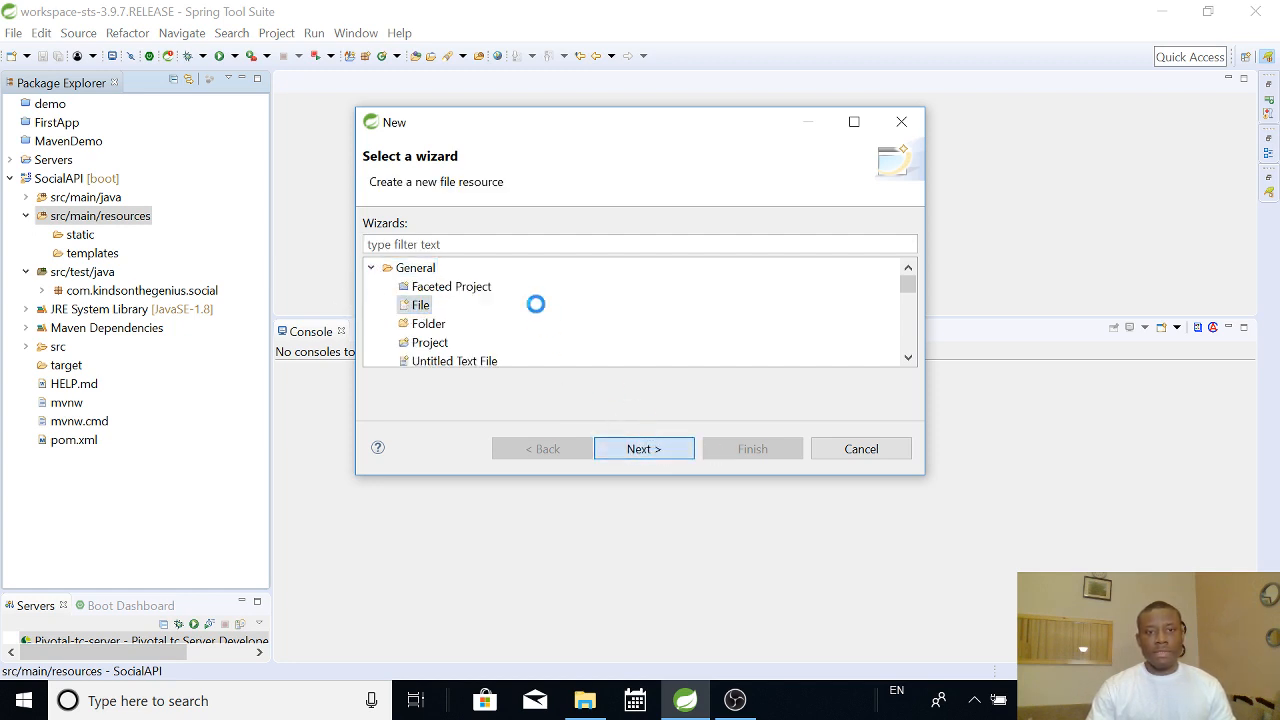
Name the new file application.properties and create it.
click(643, 448)
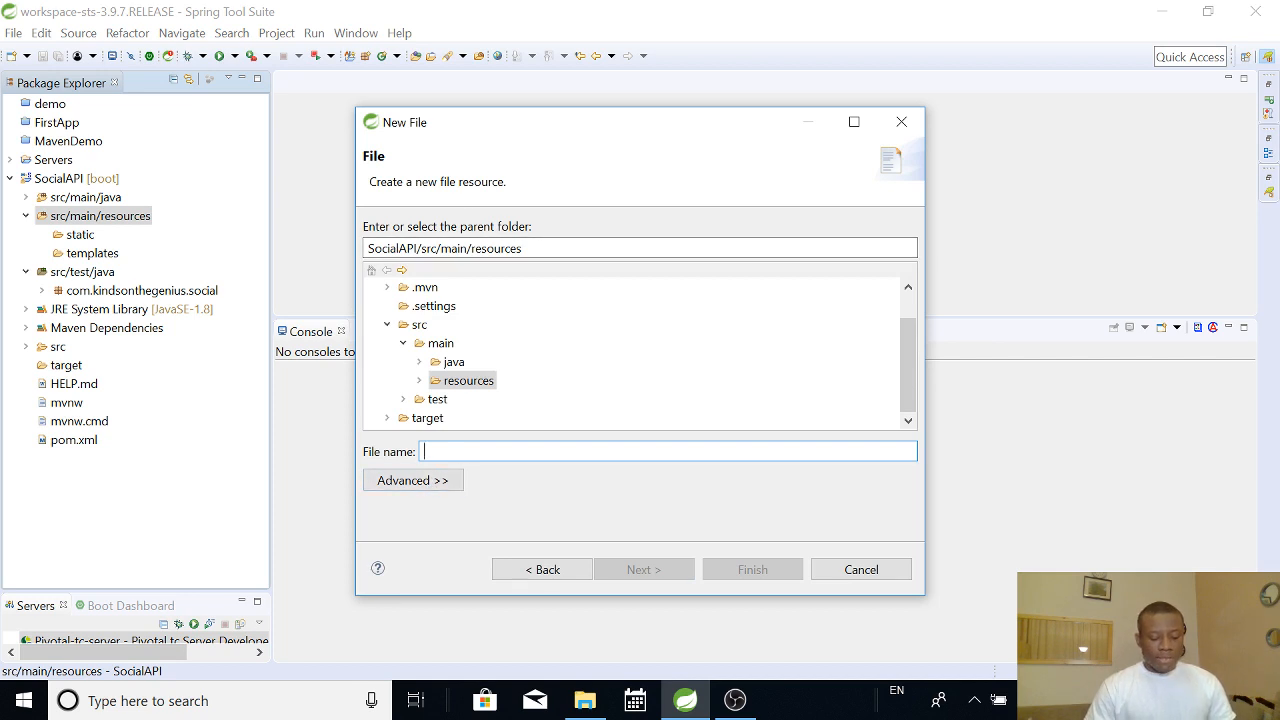
text(applicatt)
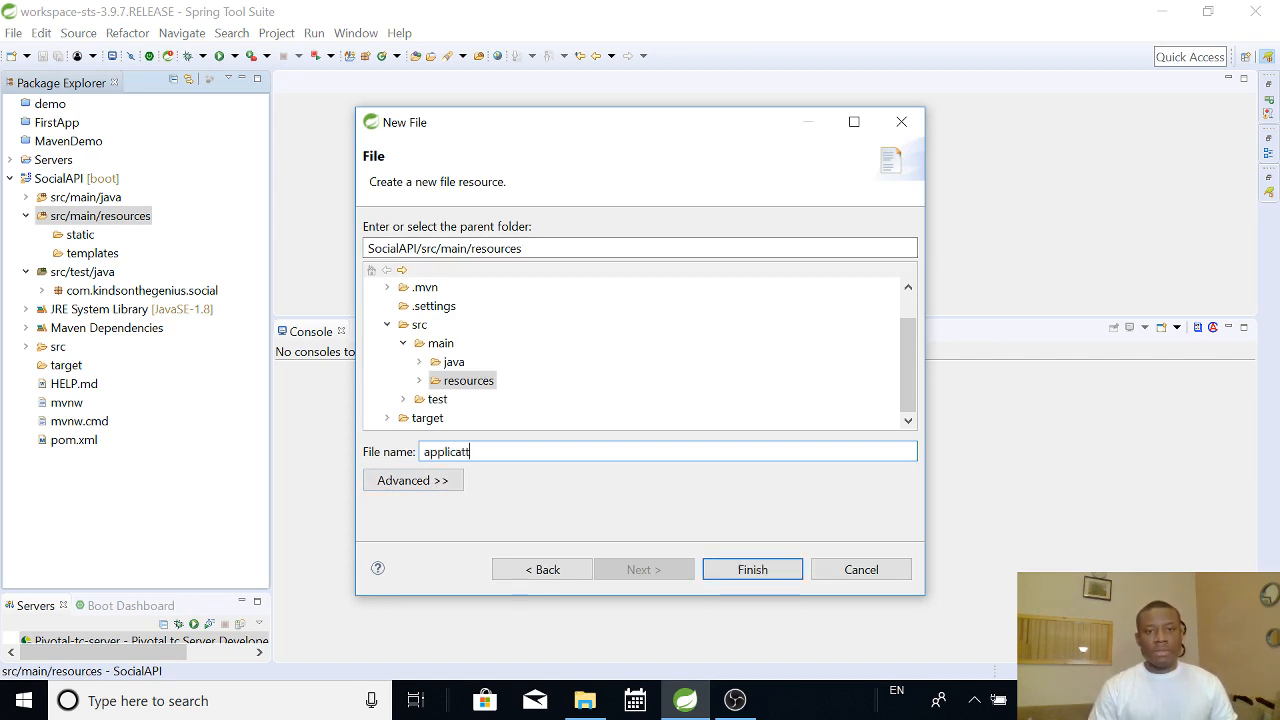
text(ion)
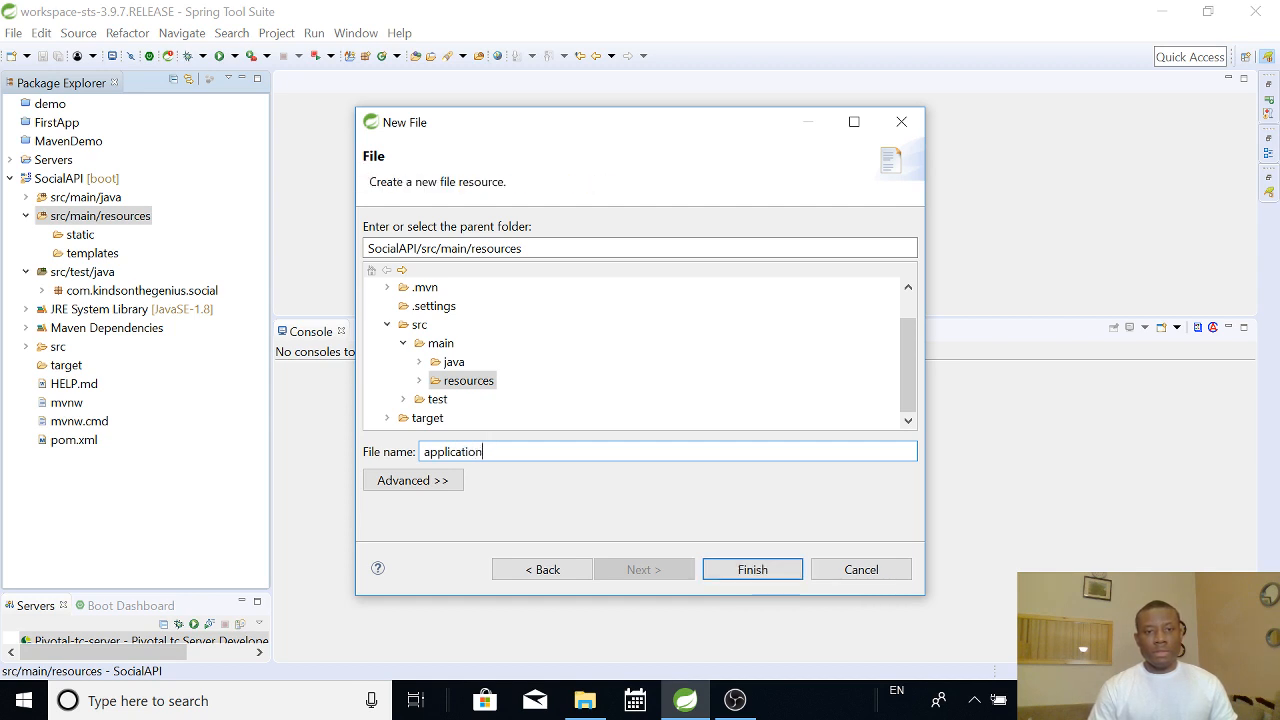
text(.prope)
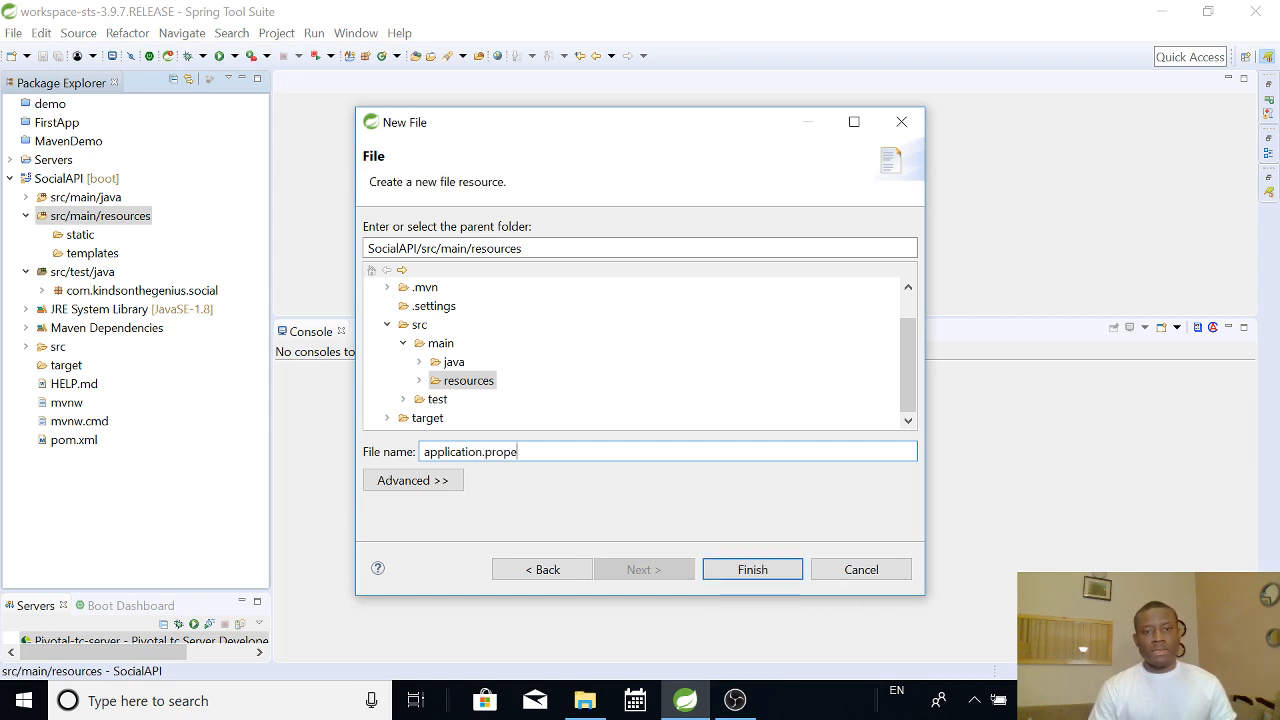
text(rtie)
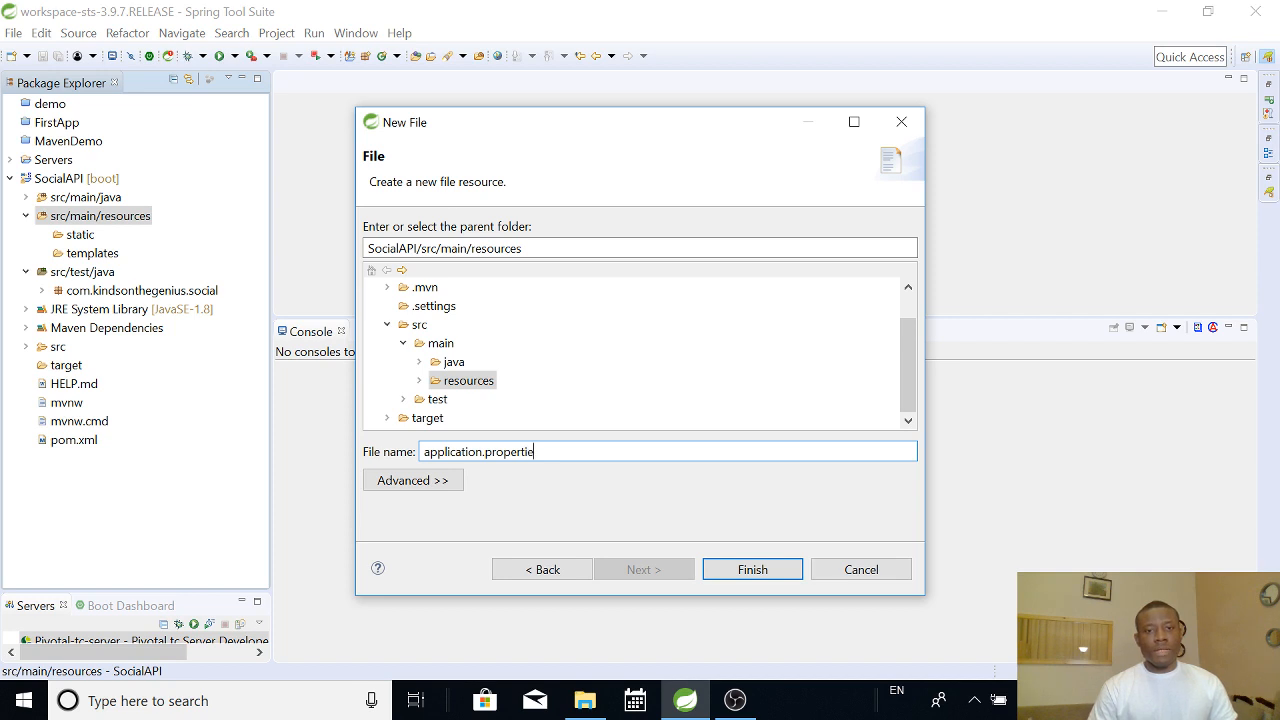
text(s)
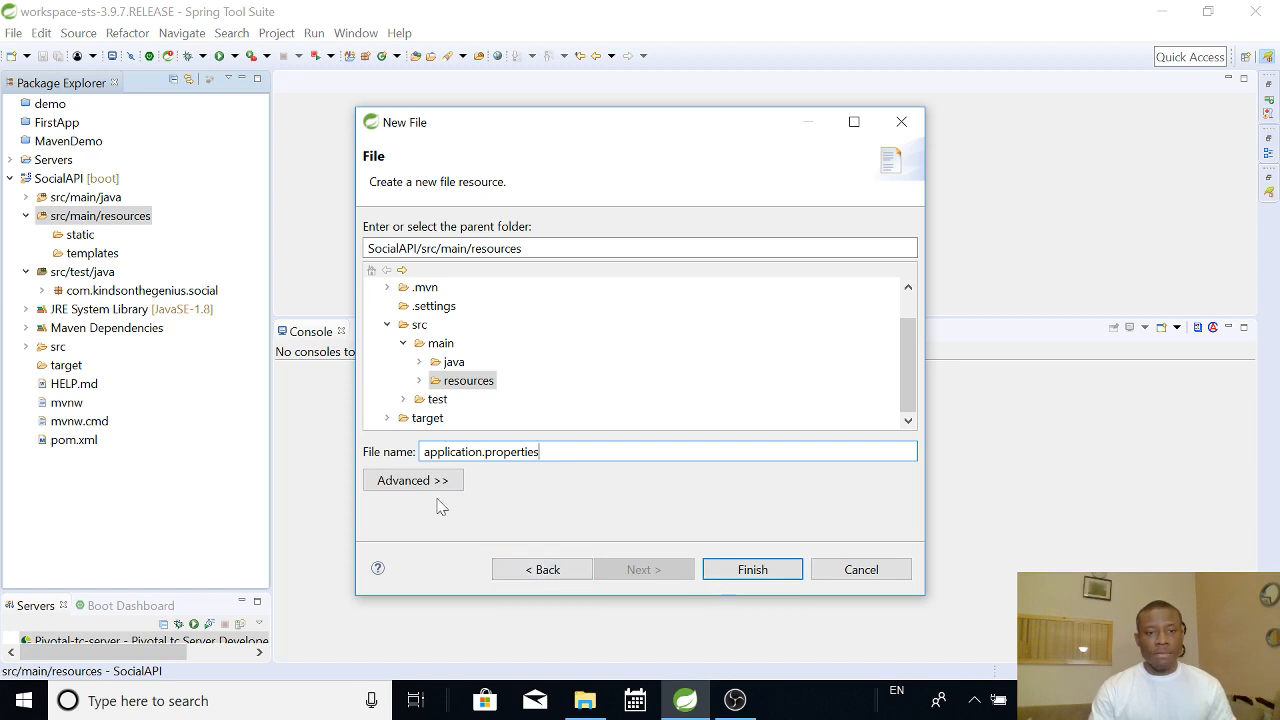
click(752, 569)
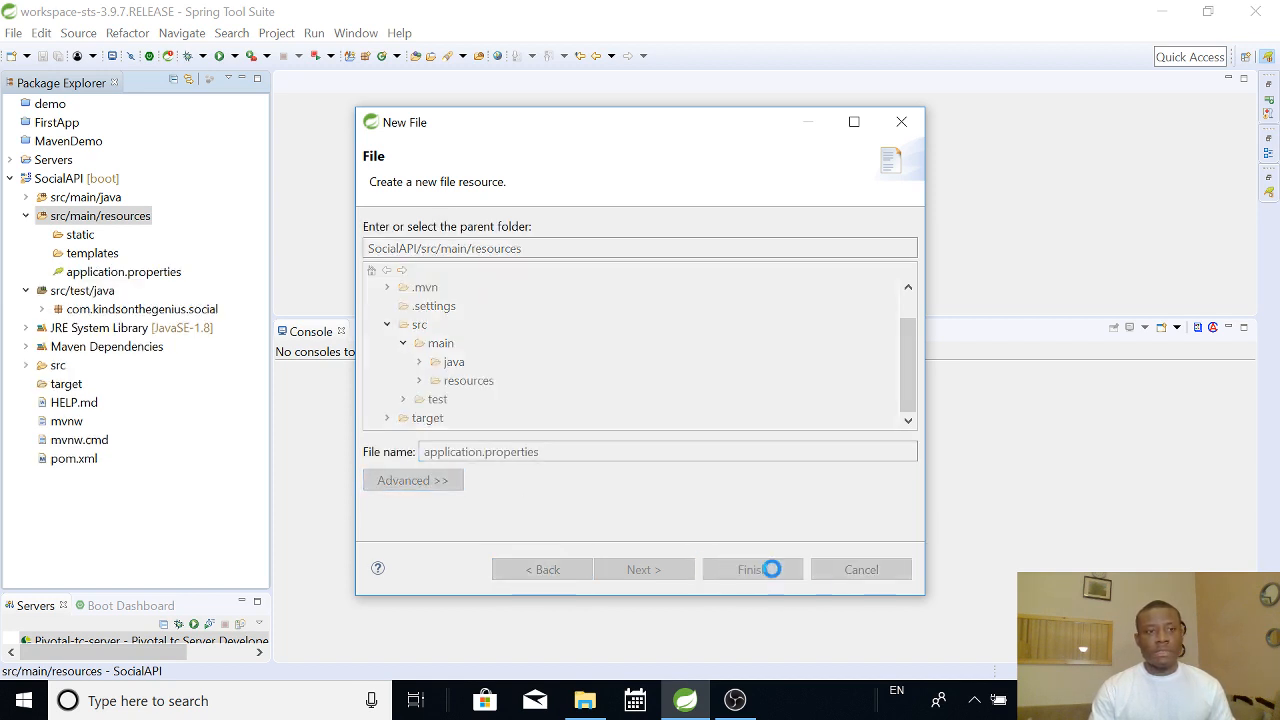
Resize the panes so the Servers view shows the stopped Pivotal tc server.
click(751, 569)
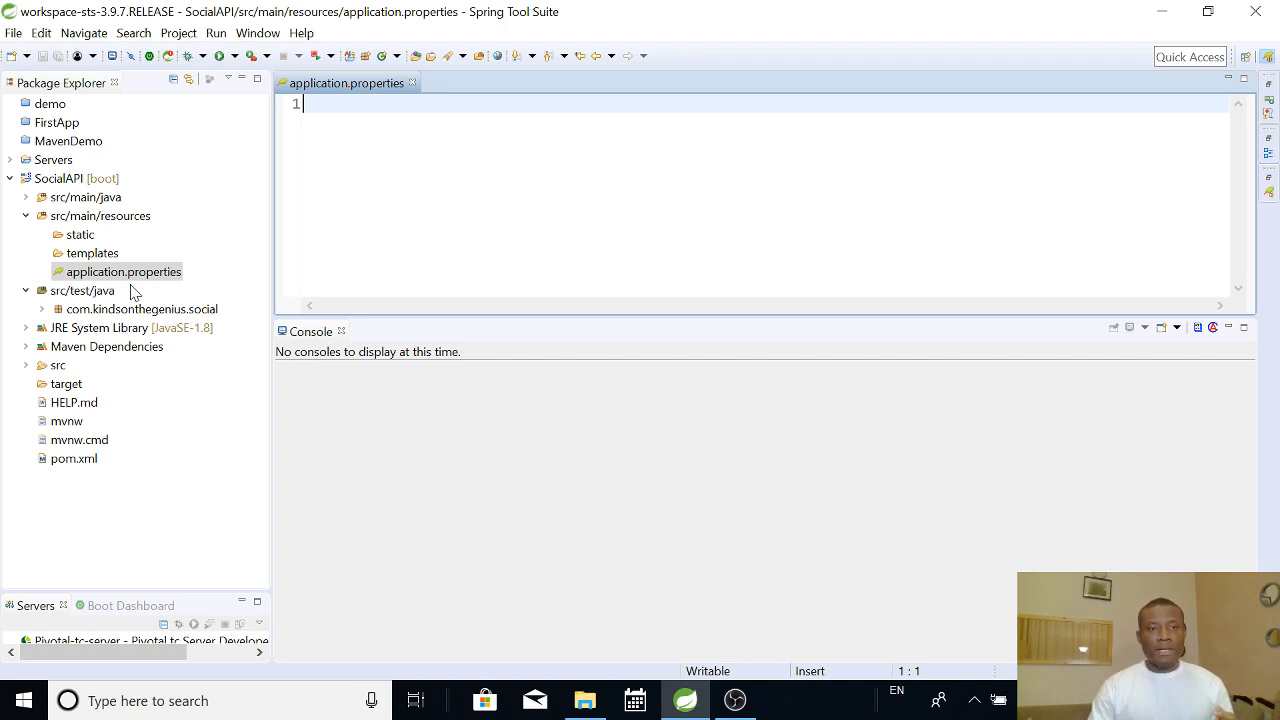
mouse_move(193, 276)
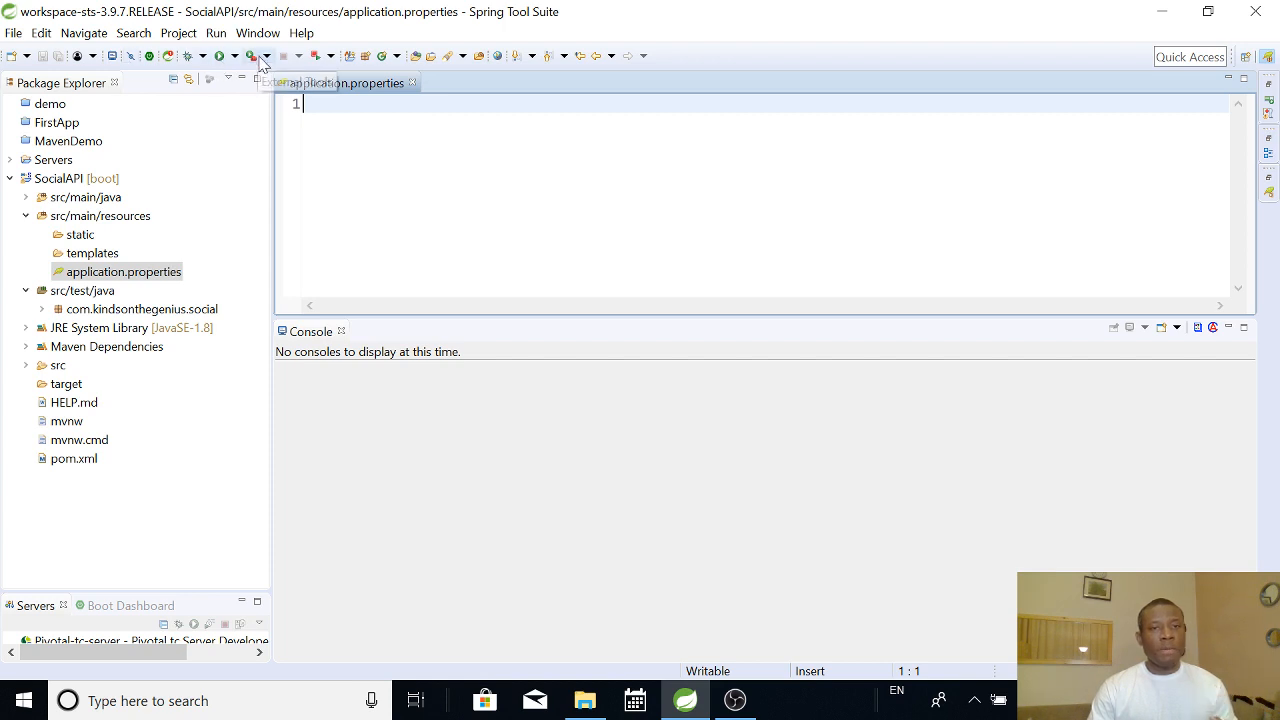
click(13, 33)
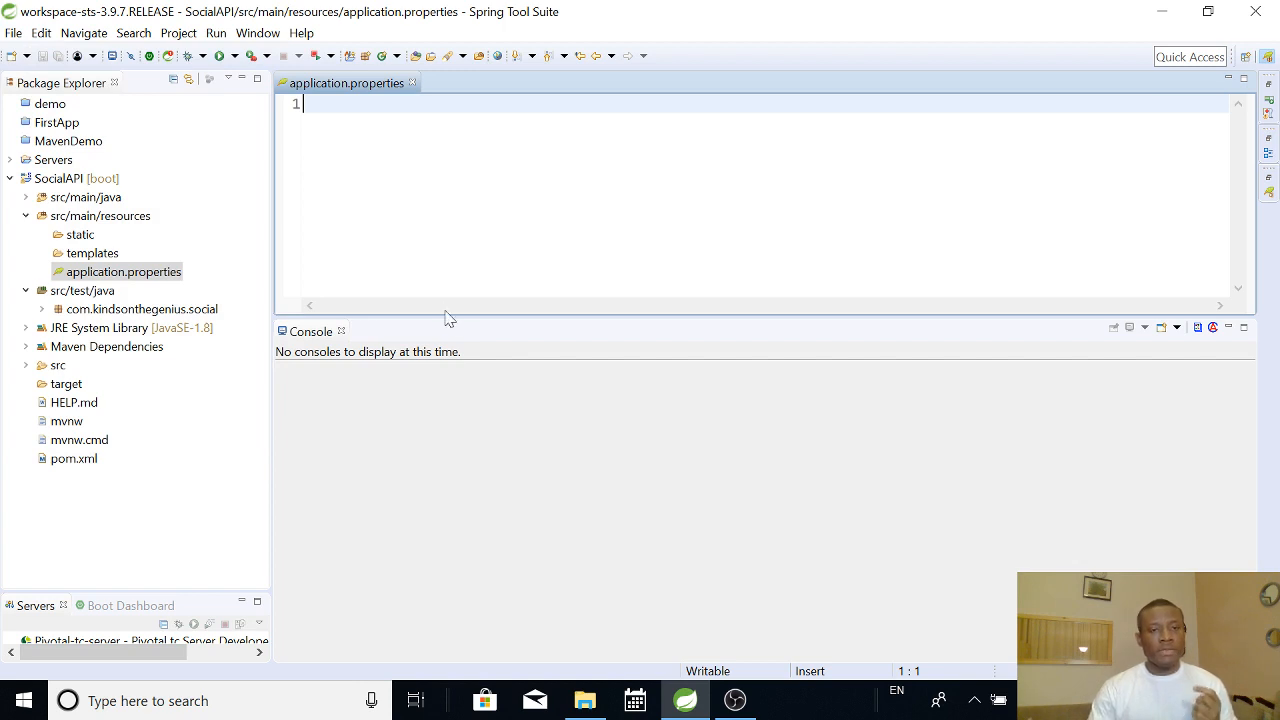
mouse_move(186, 591)
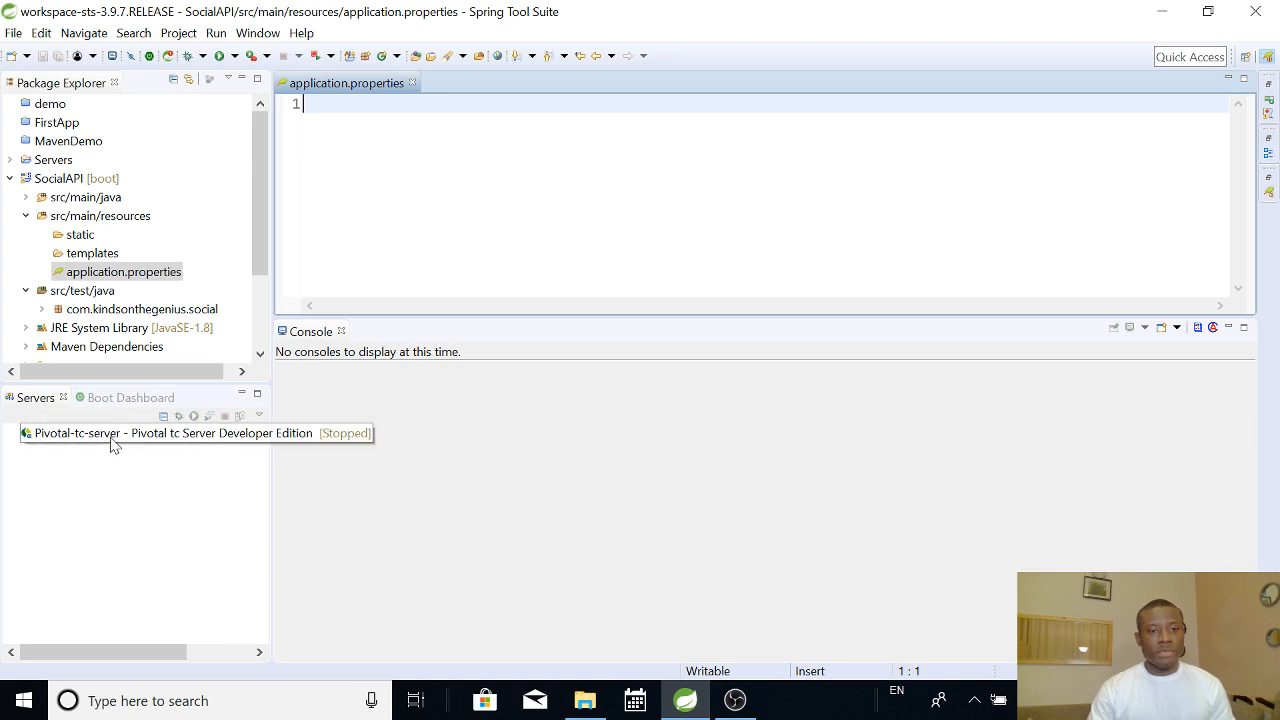
Start the Pivotal tc server from the Servers view.
right_click(115, 432)
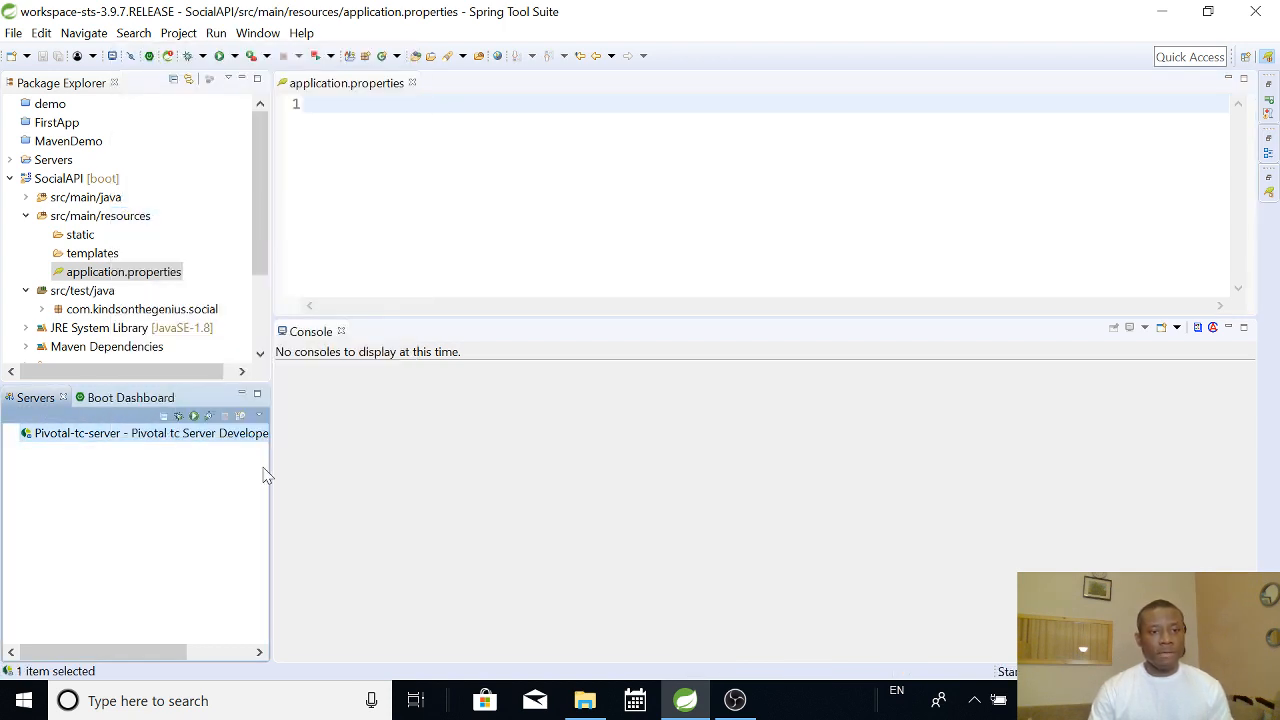
click(194, 415)
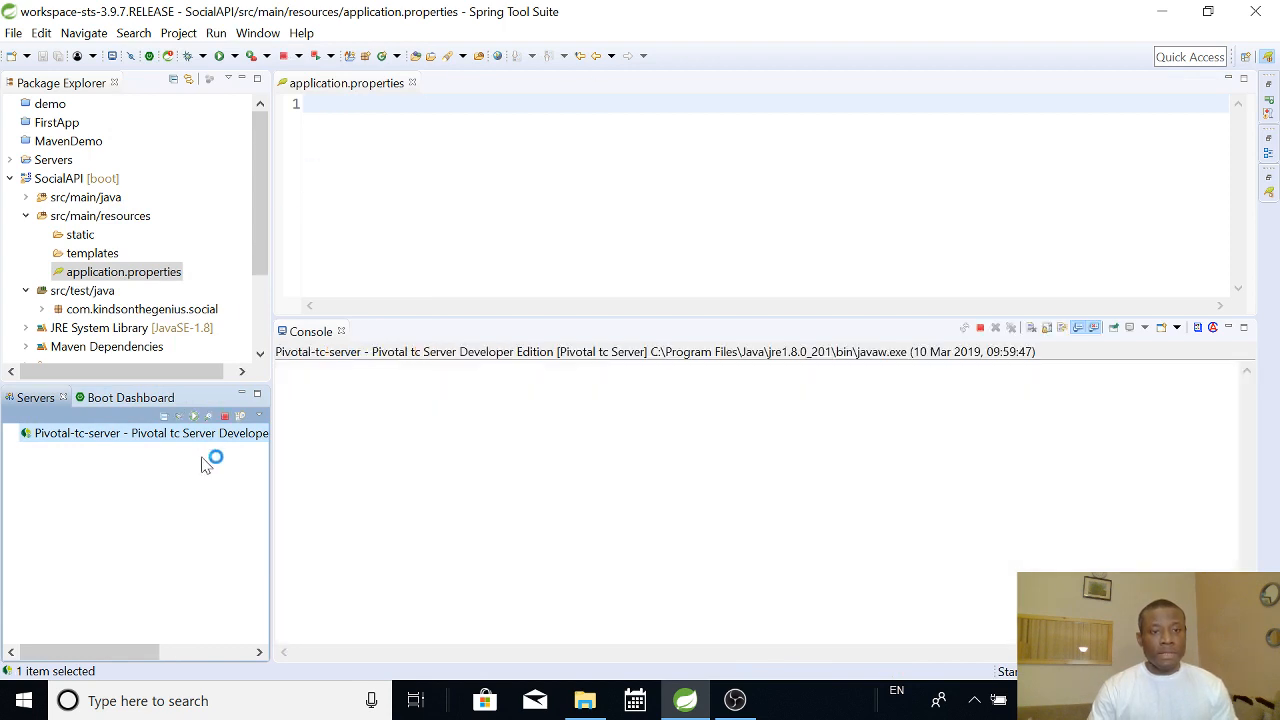
mouse_move(105, 467)
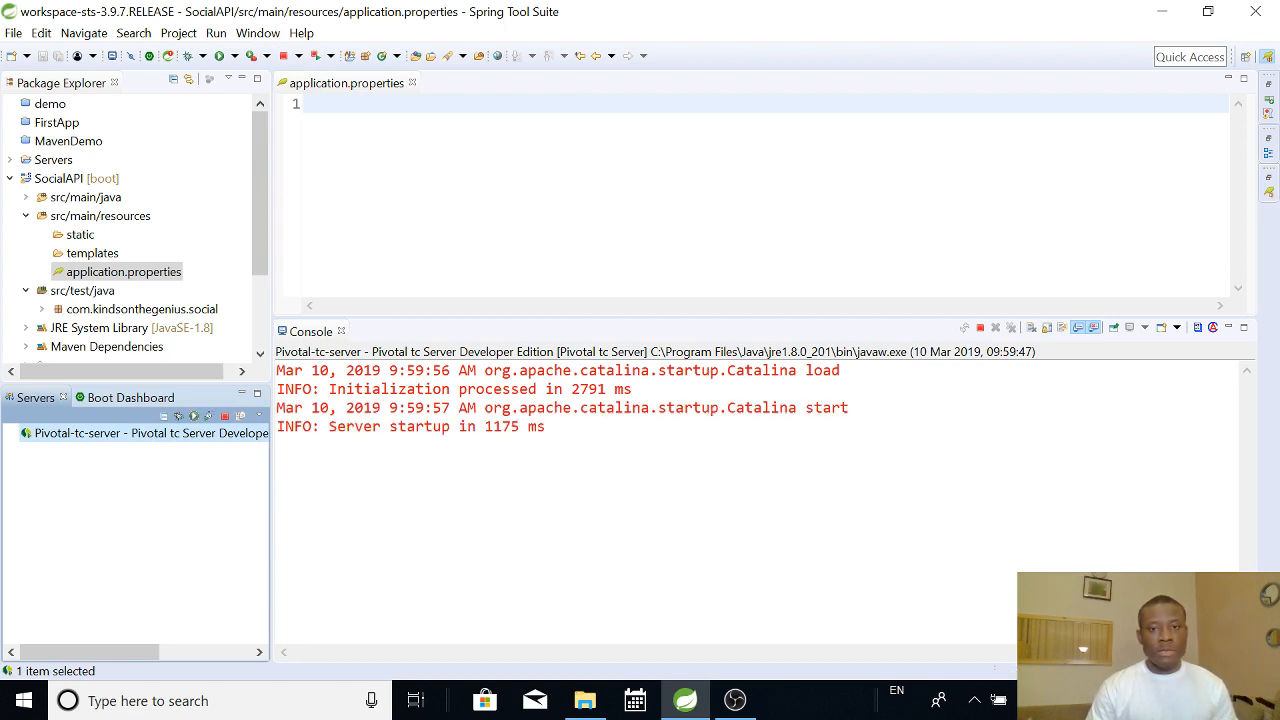
mouse_move(245, 492)
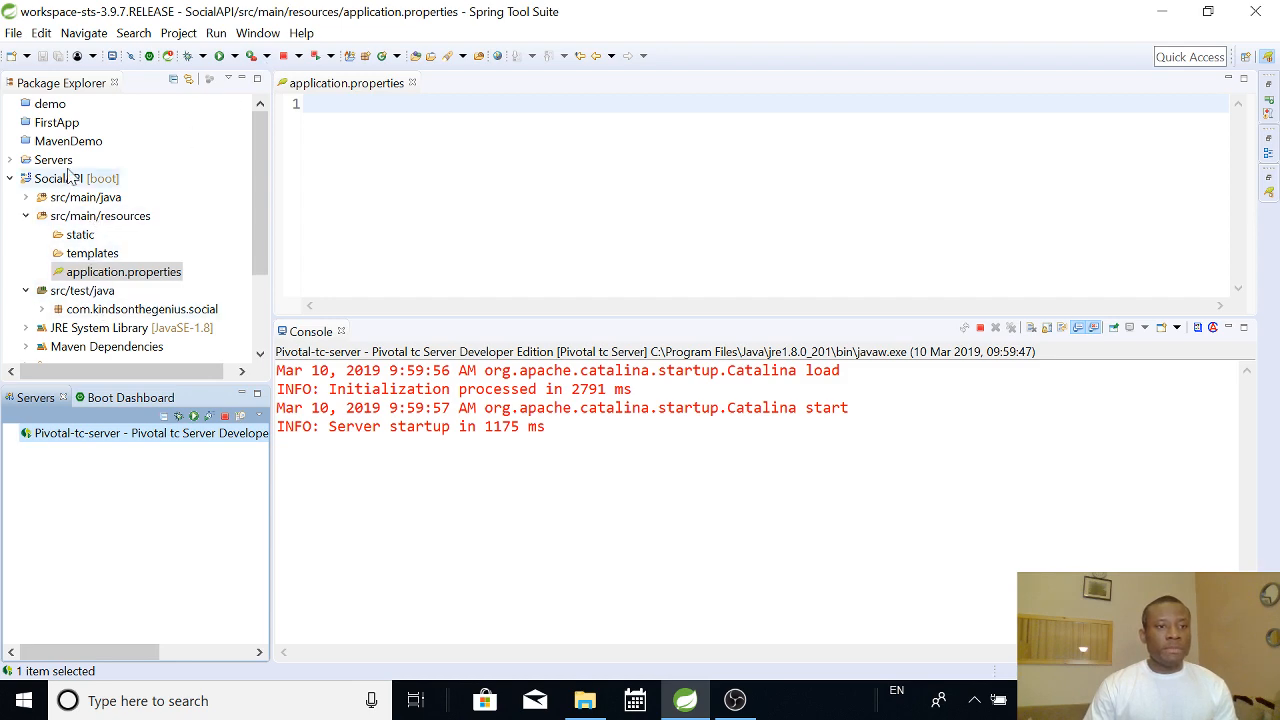
Run SocialAPI as a Spring Boot App, which fails on occupied port 8080.
right_click(57, 178)
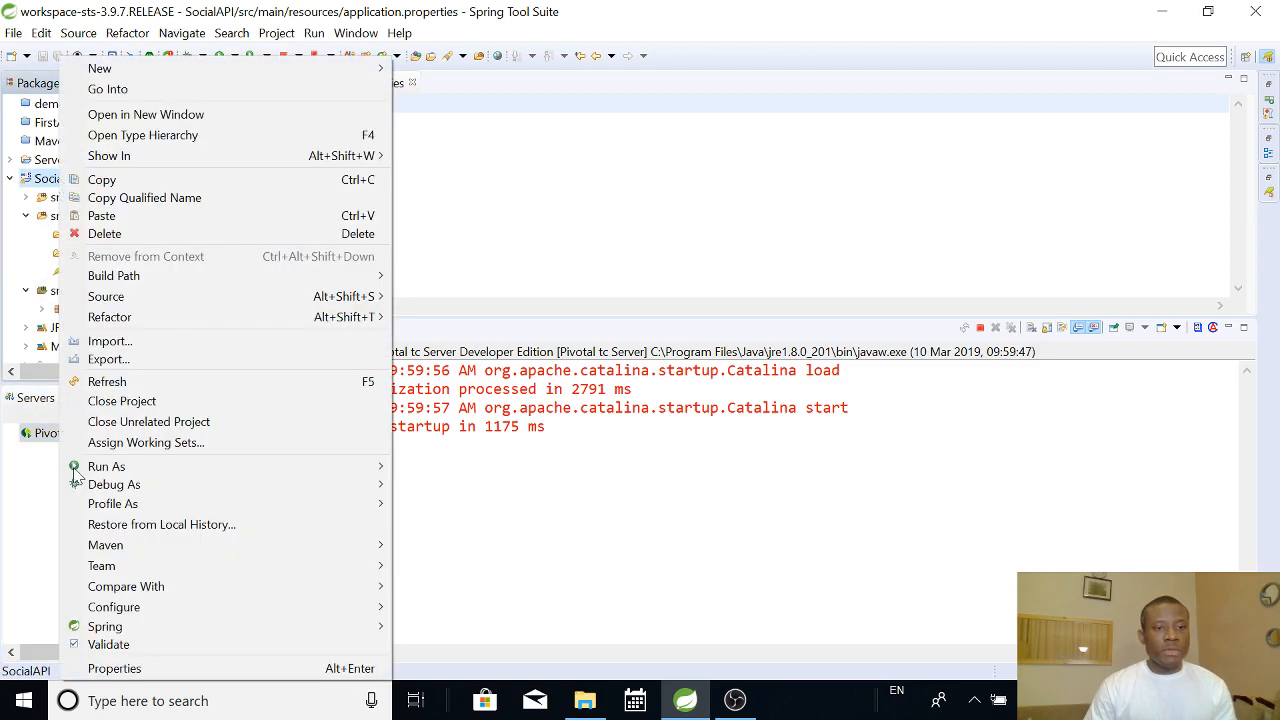
mouse_move(106, 466)
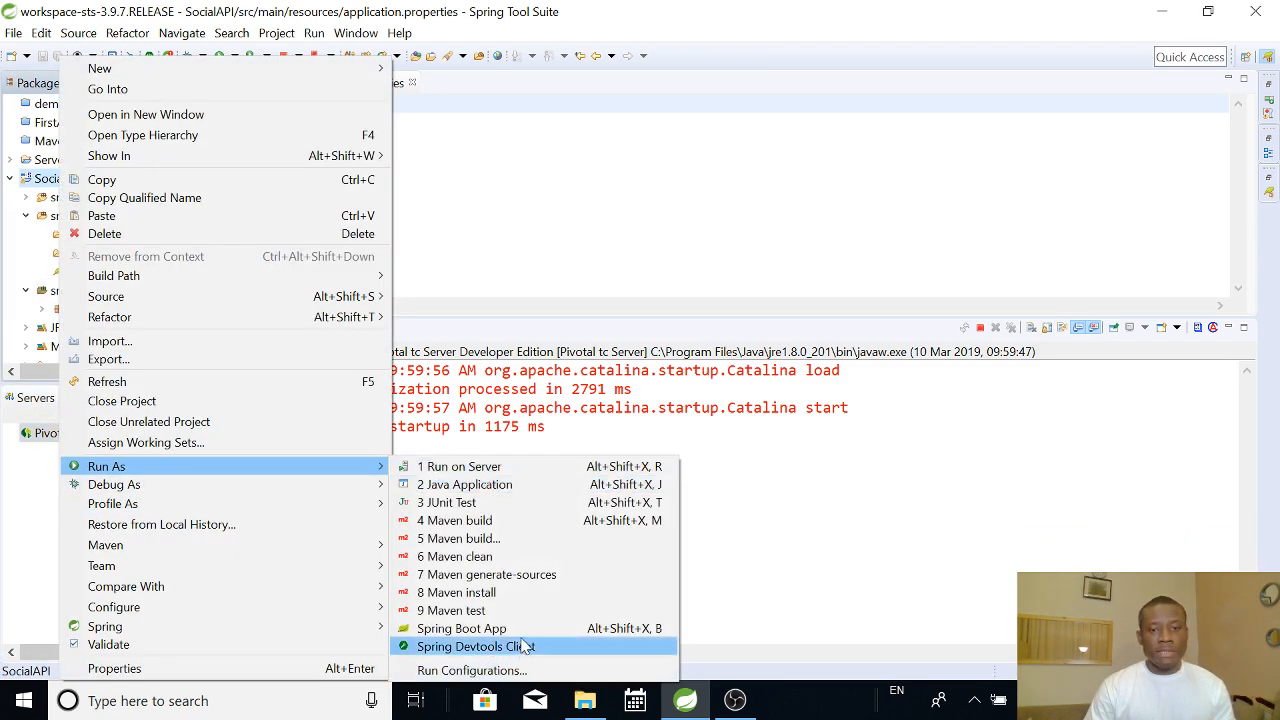
click(462, 628)
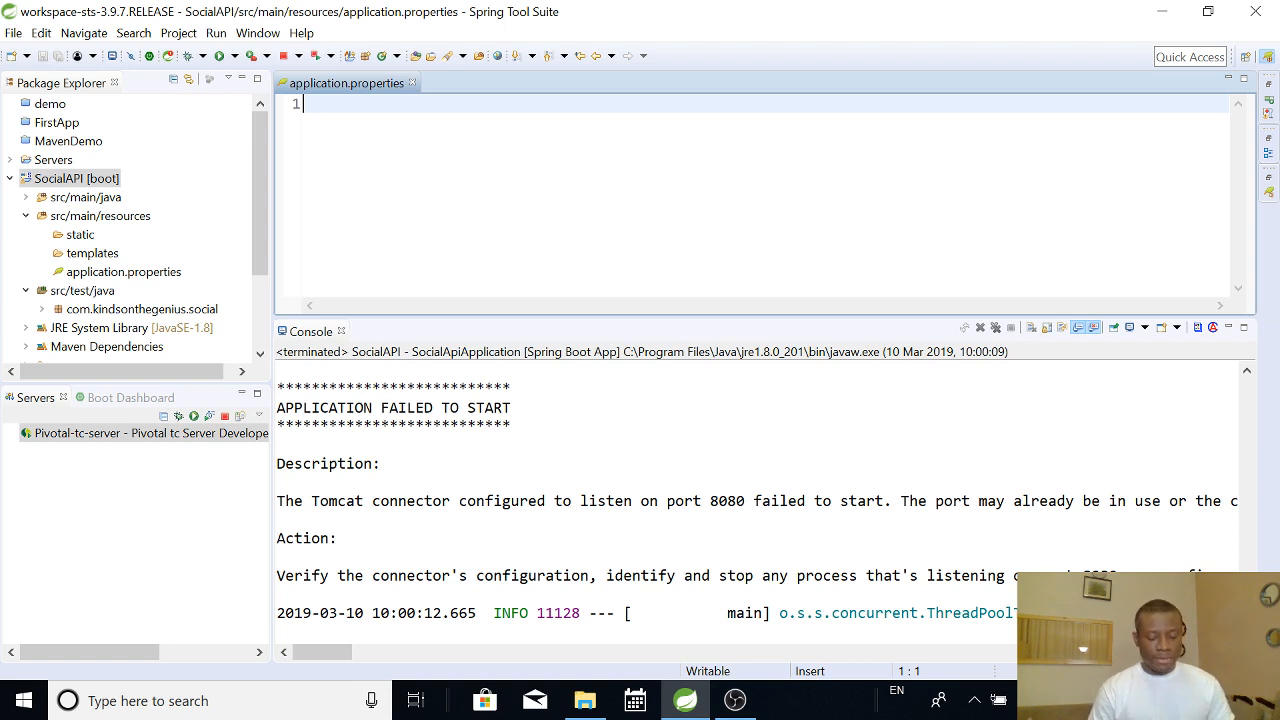
Enter a server.port= line in application.properties using content assist.
text(server)
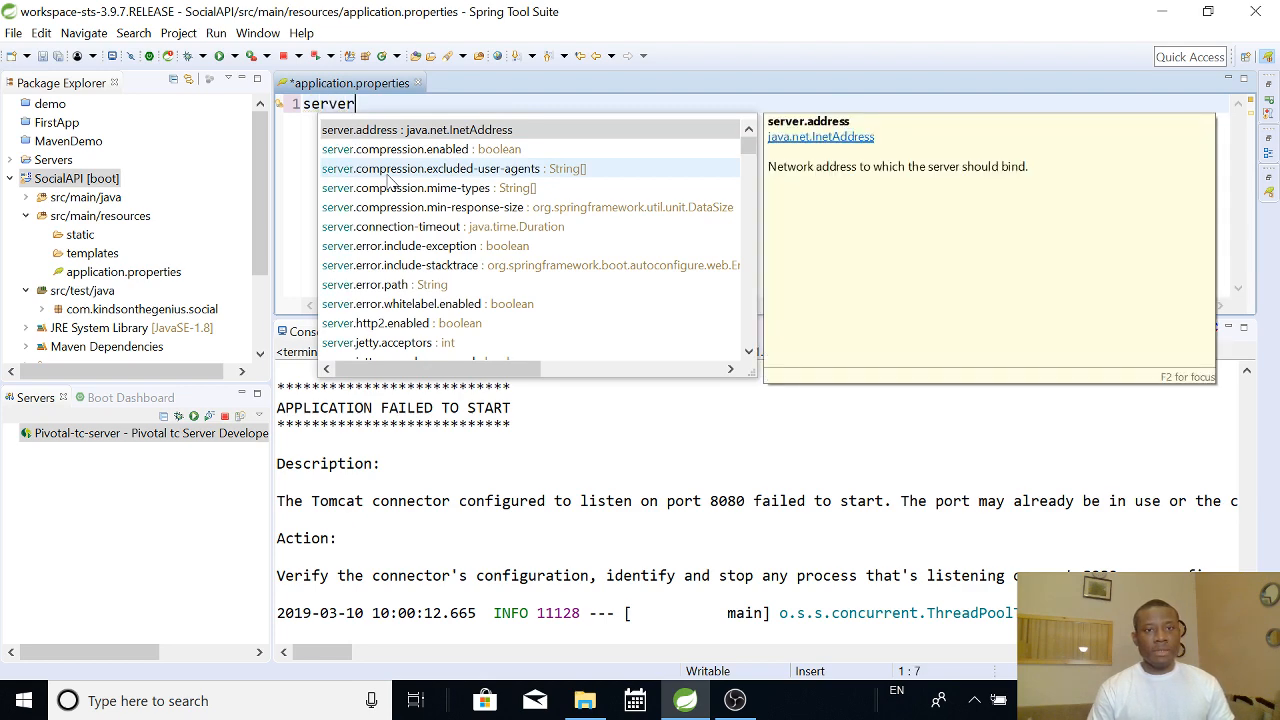
text(.port=)
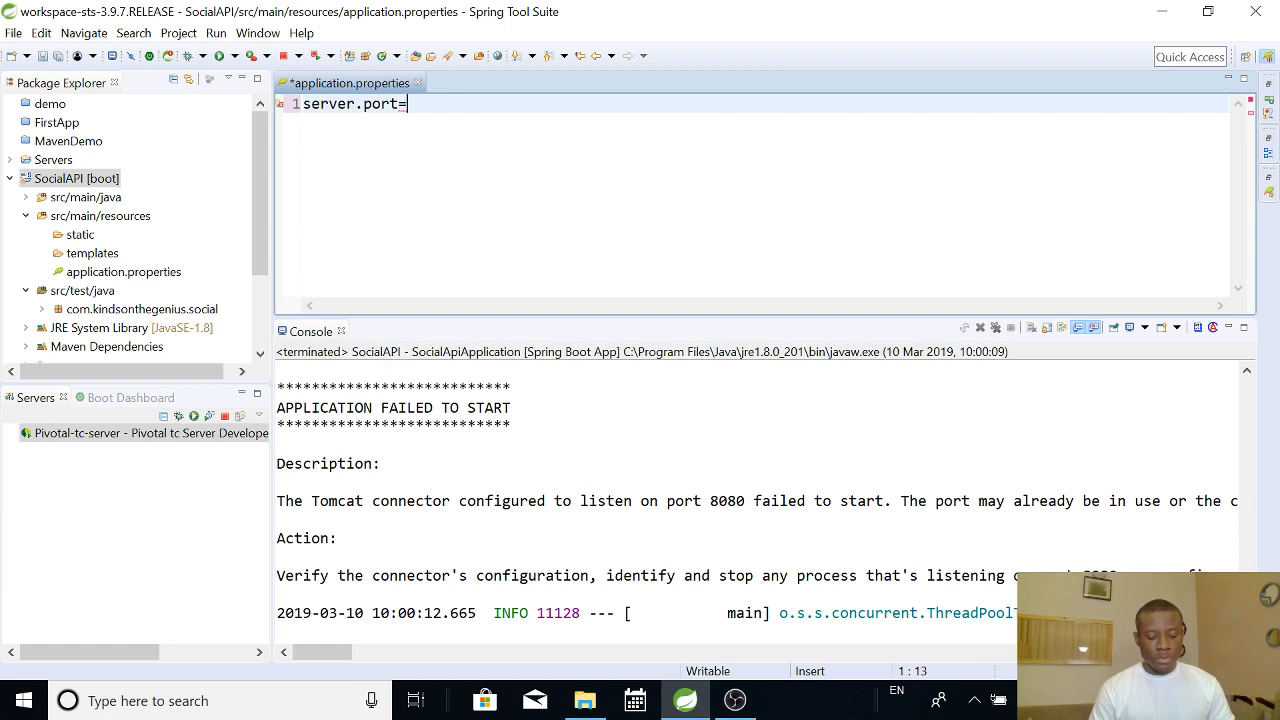
text(8090)
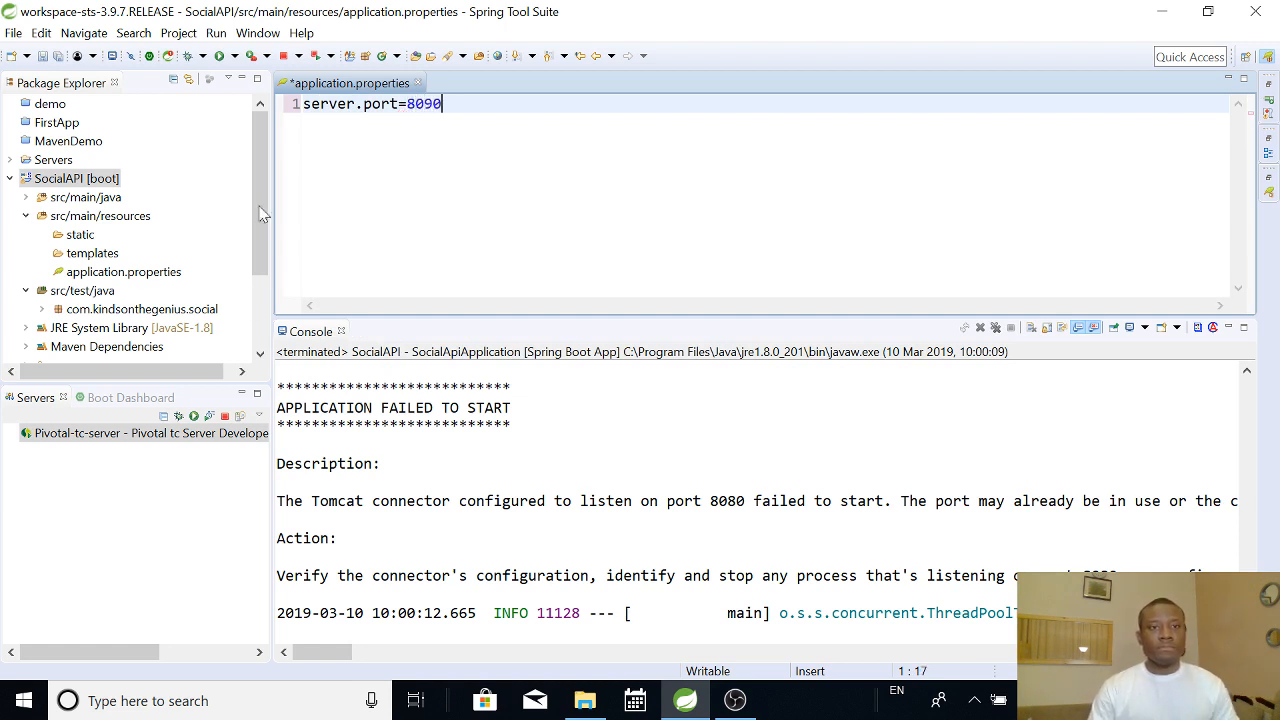
Save server.port=8090 so SocialAPI relaunches on port 8090, and open Windows search.
key(ctrl+s)
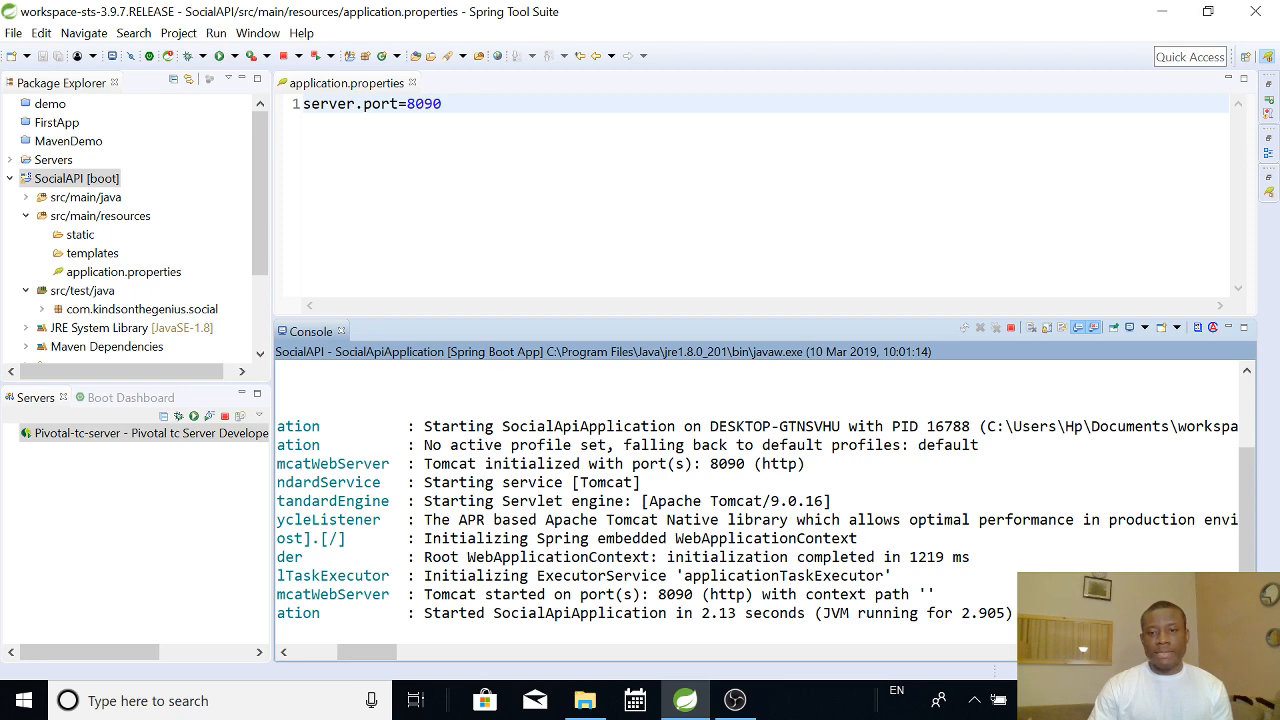
click(150, 700)
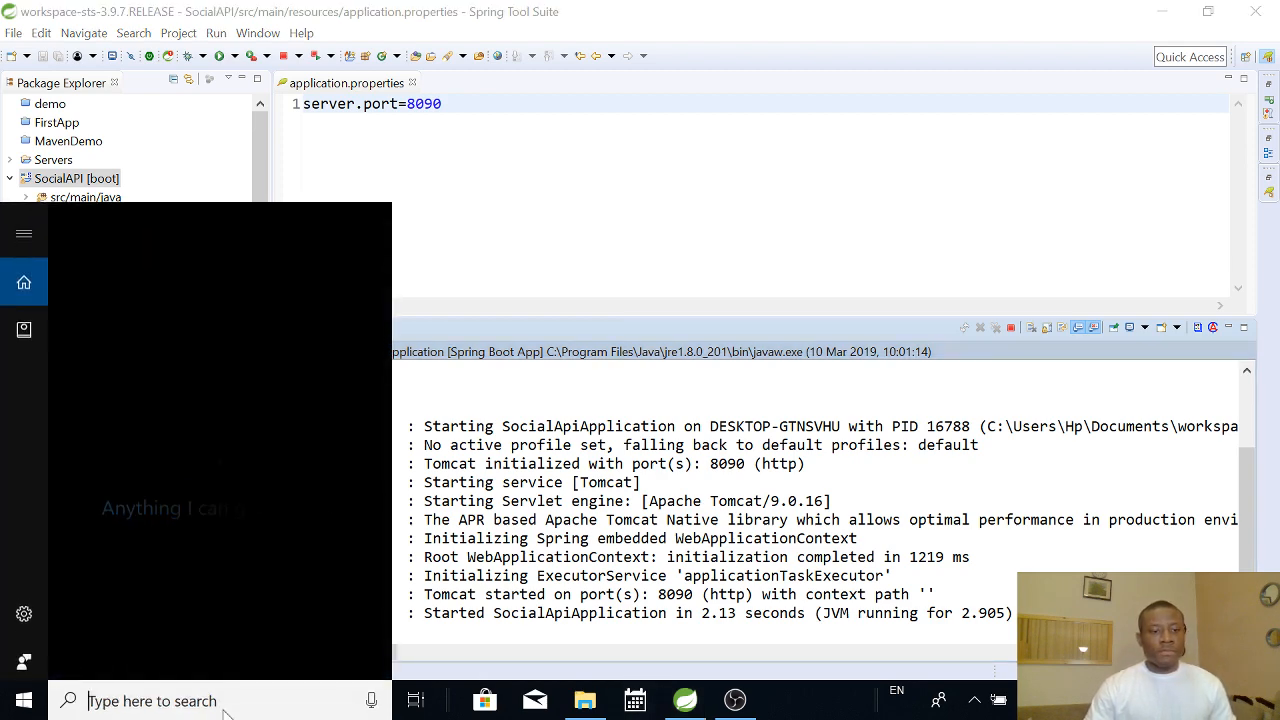
Open Chrome and compare localhost:8080/users (404) with localhost:8090/users (two users' JSON).
text(ch)
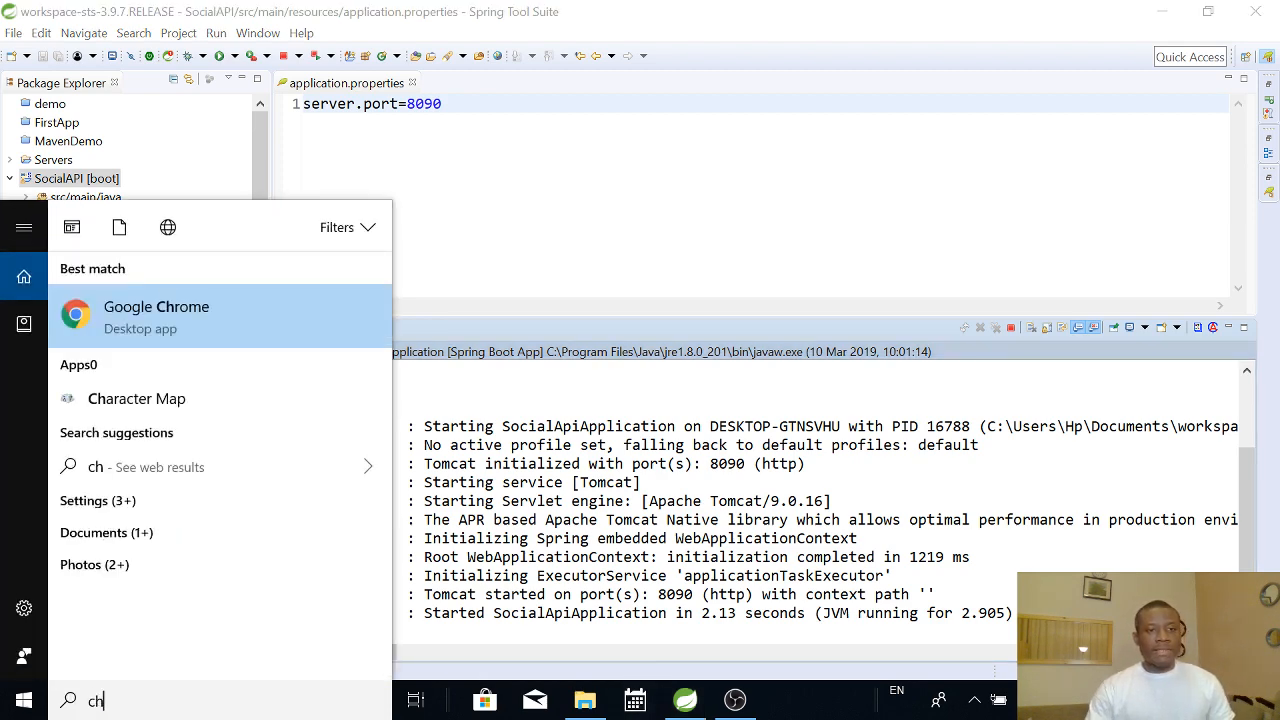
click(156, 307)
text(l)
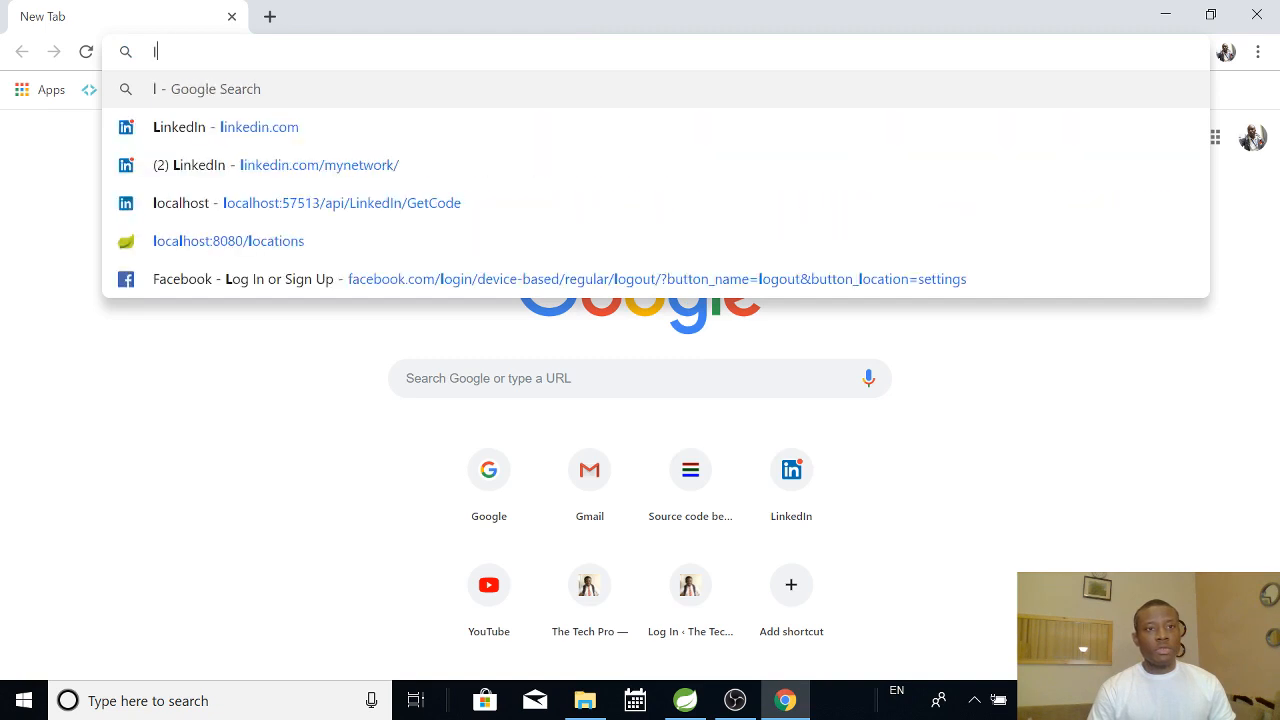
text(ocalhost)
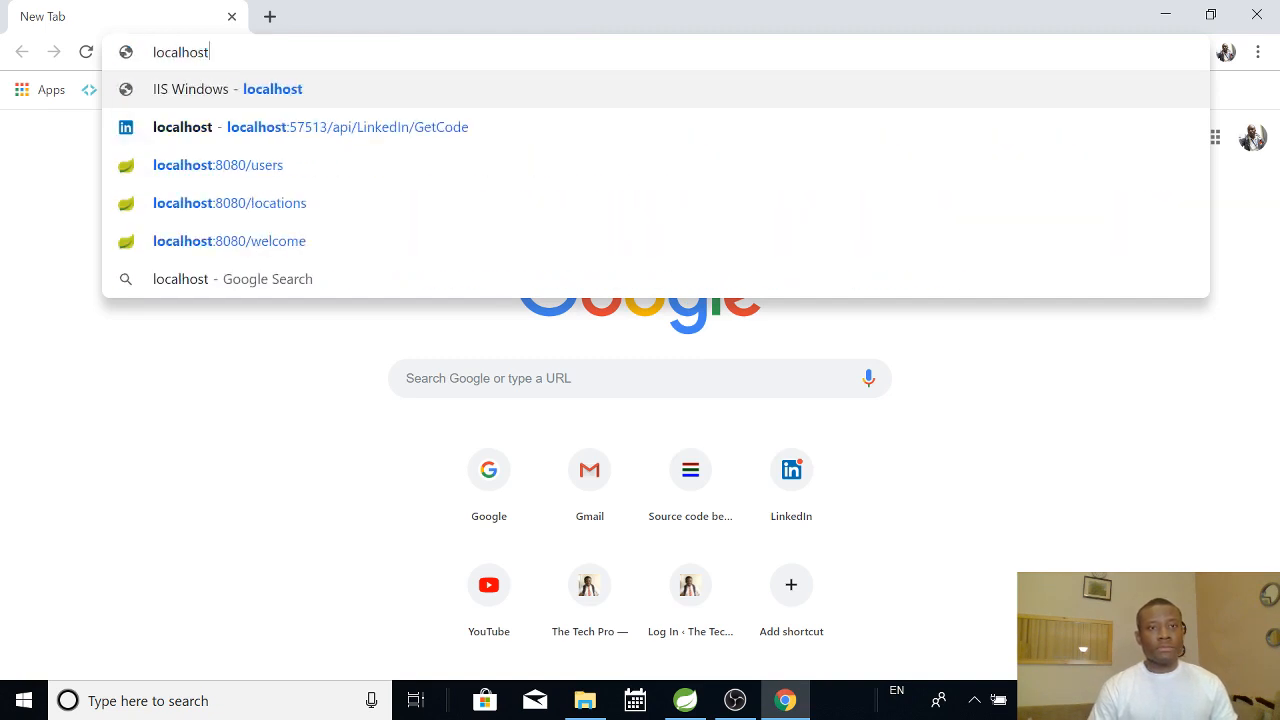
text(:80)
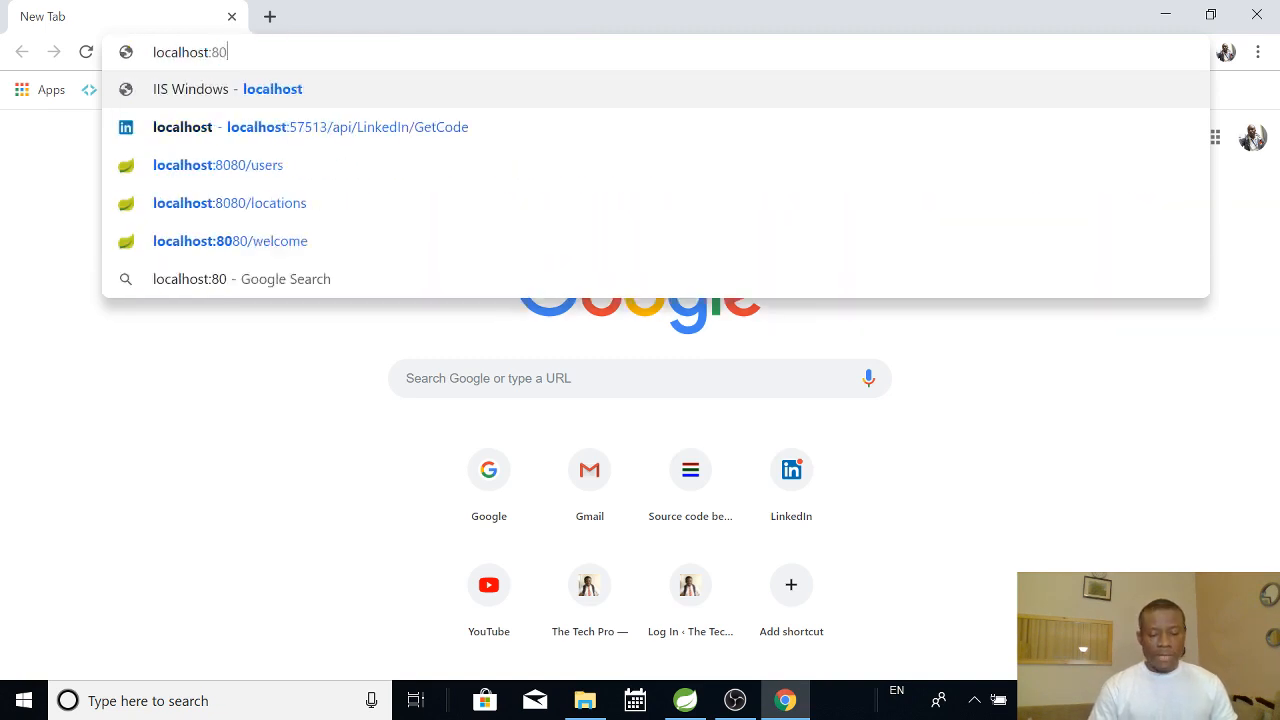
text(80/users)
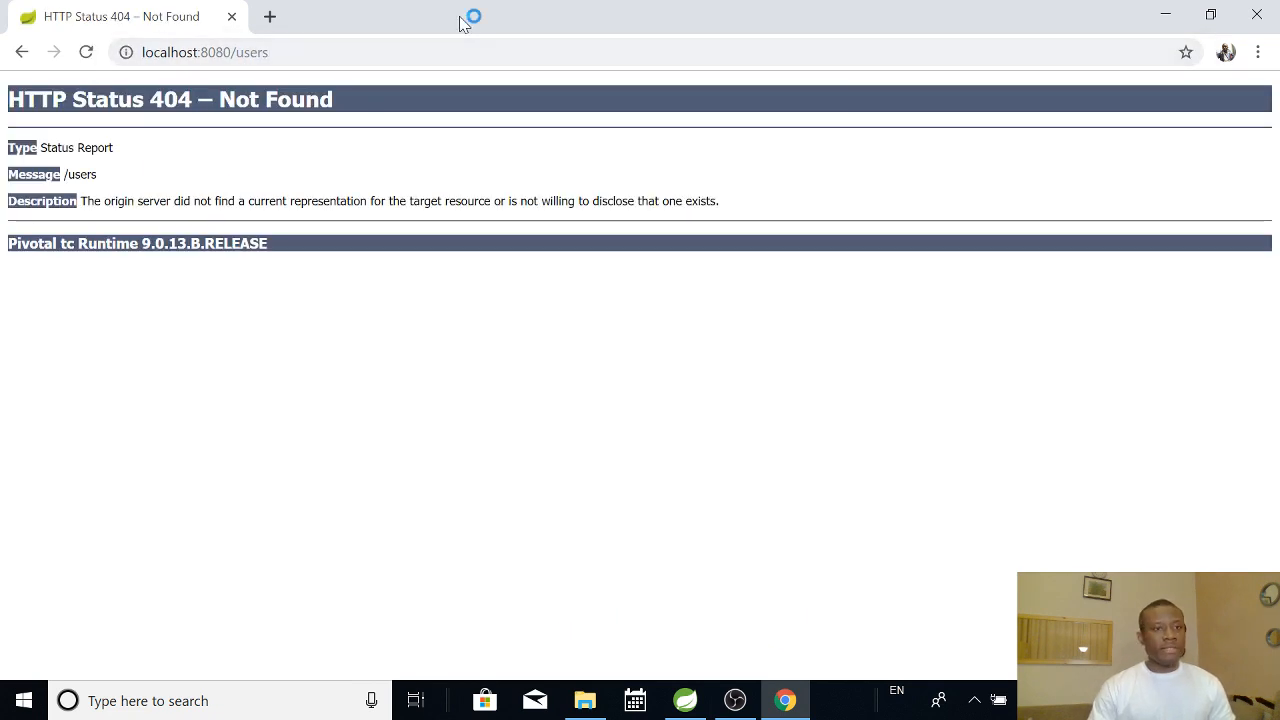
click(205, 52)
text(9)
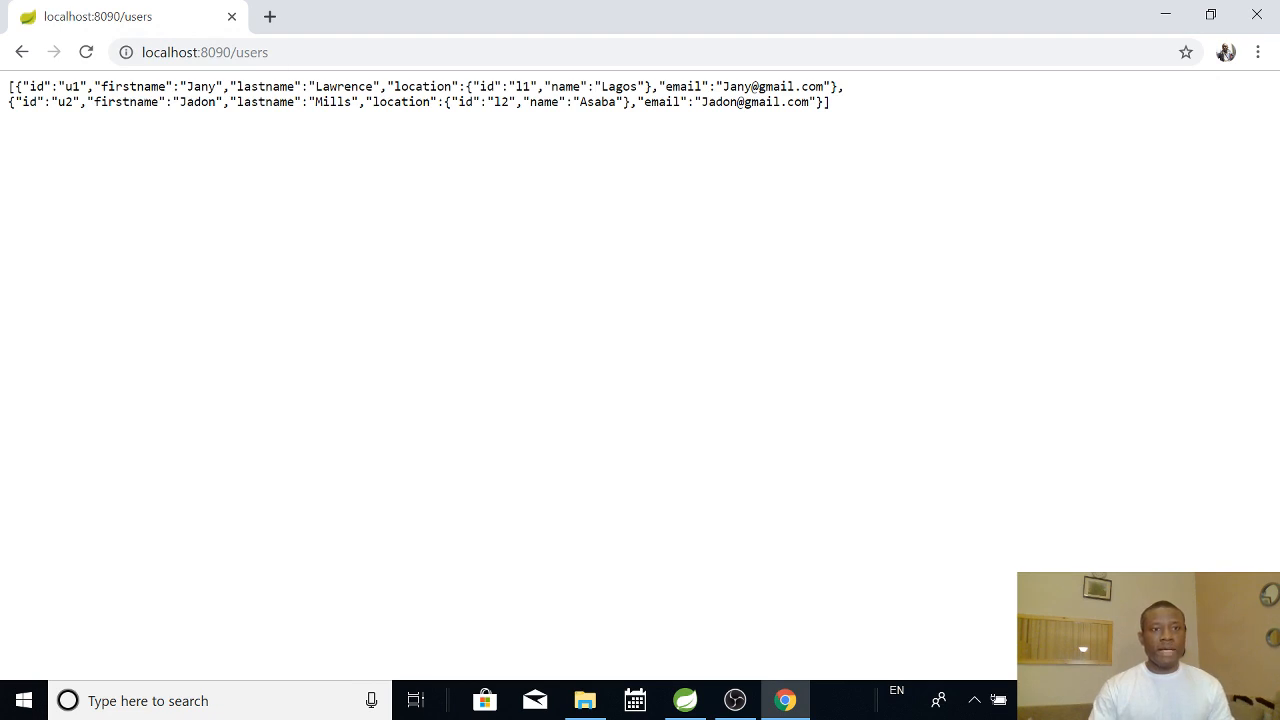
mouse_move(1256, 17)
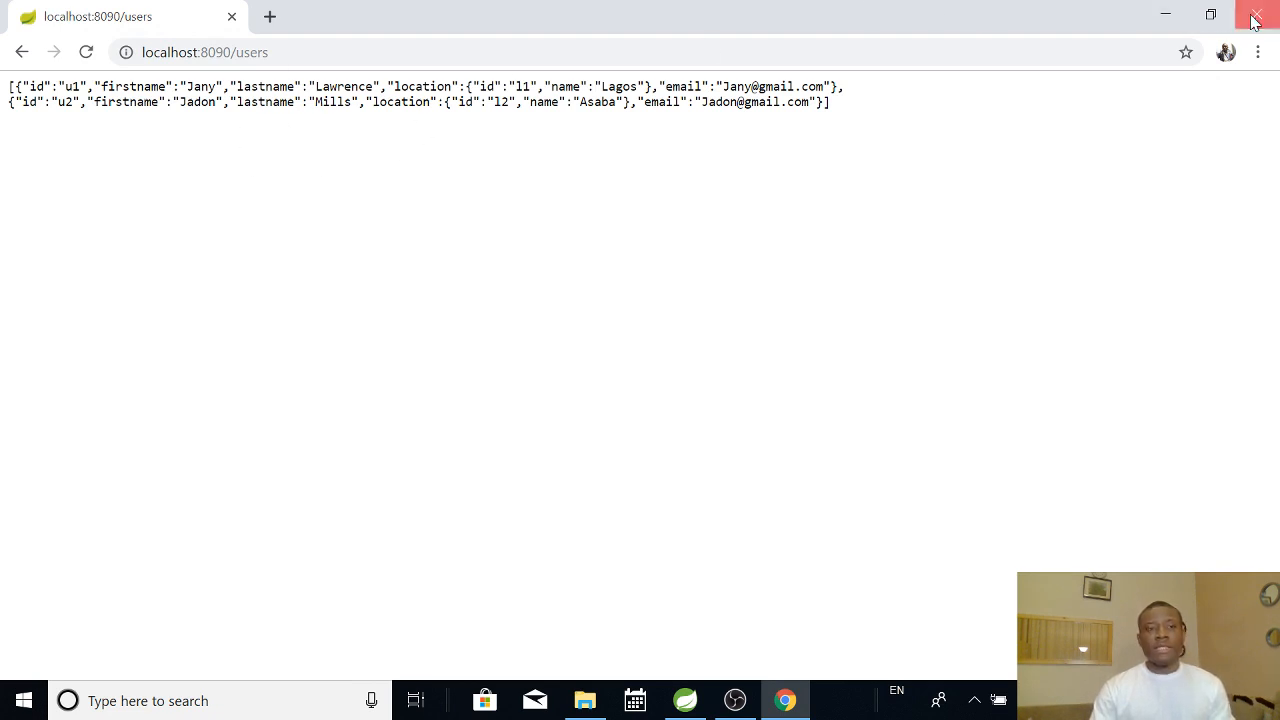
Close Chrome, add a blank line after server.port=8090, and search for Chrome again.
click(1258, 17)
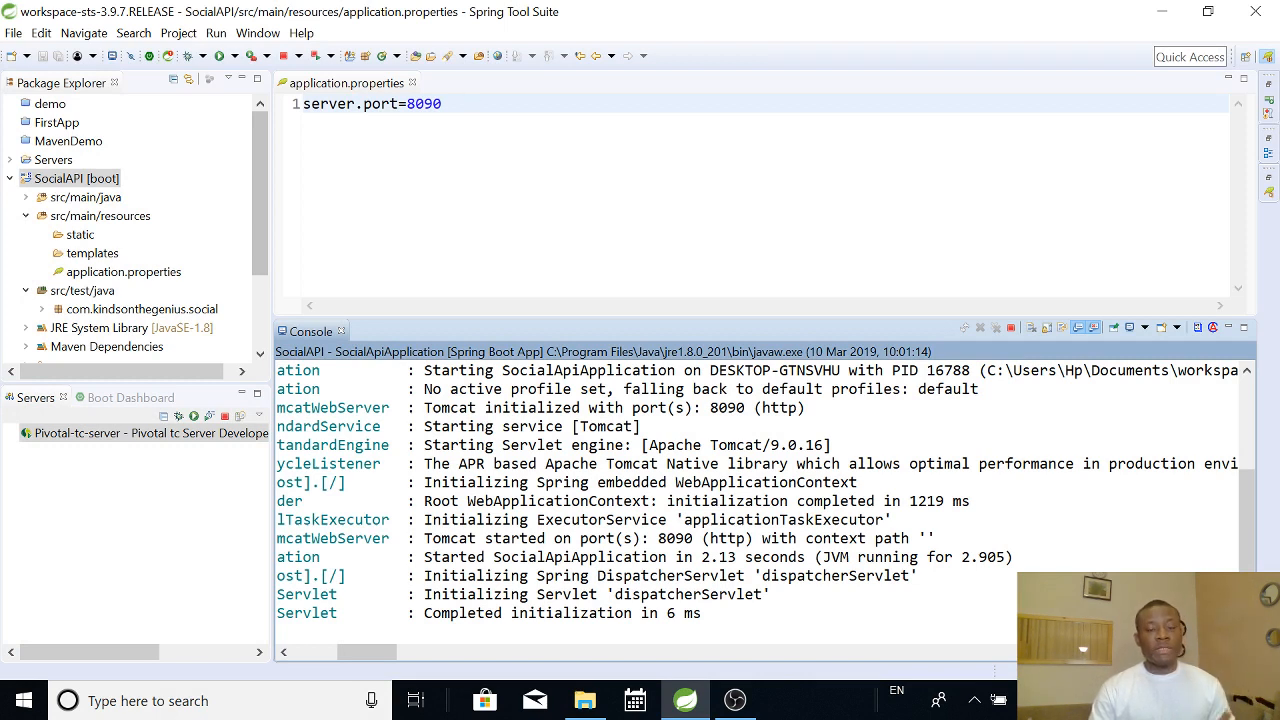
mouse_move(489, 93)
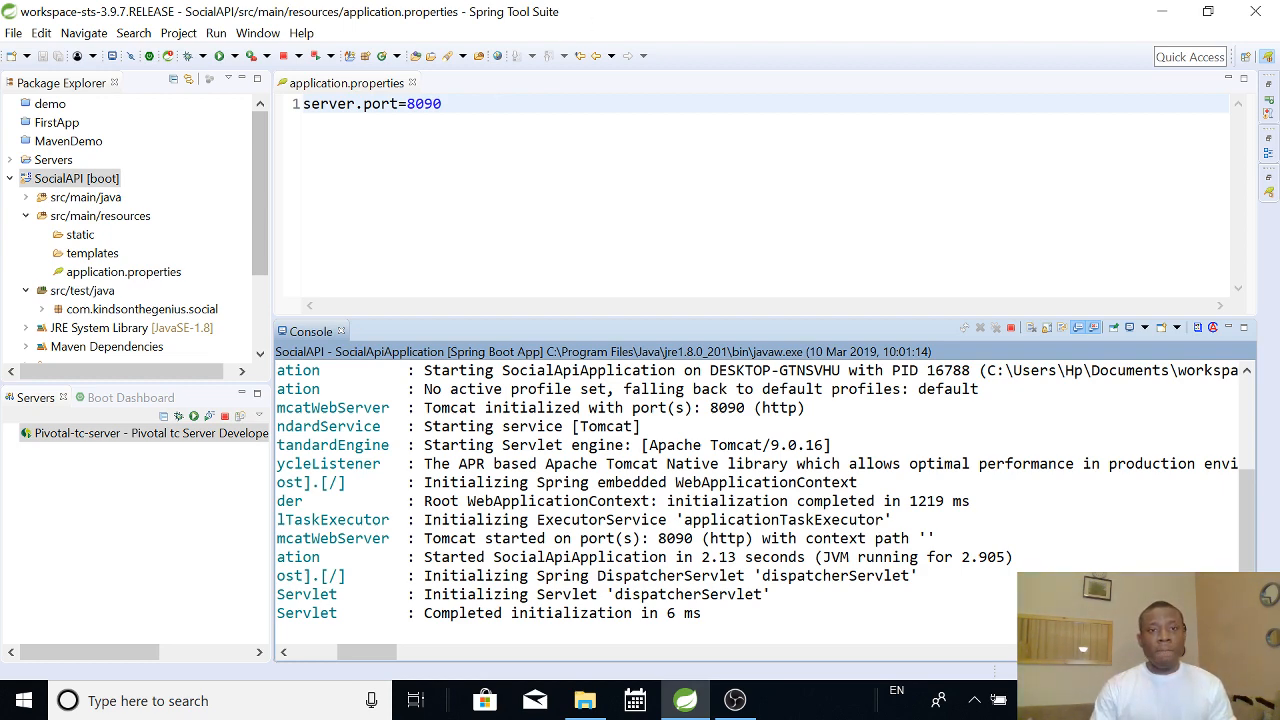
key(Return)
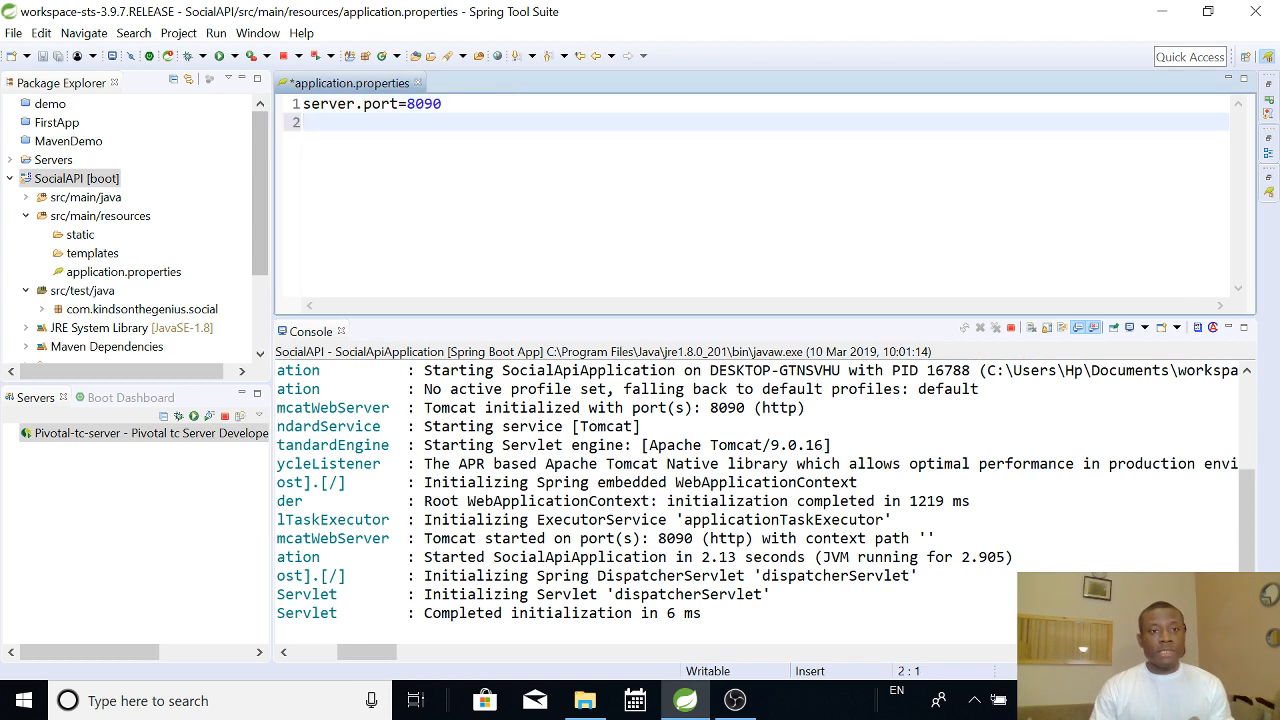
click(302, 121)
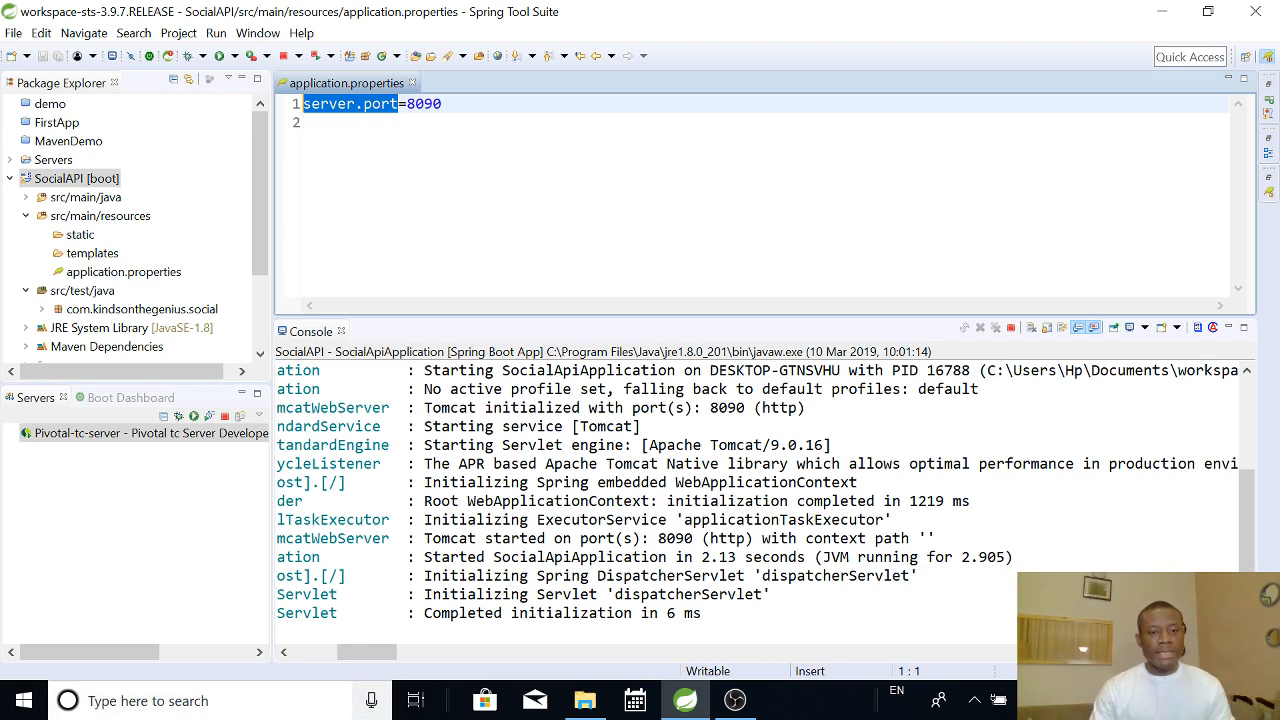
text(chro)
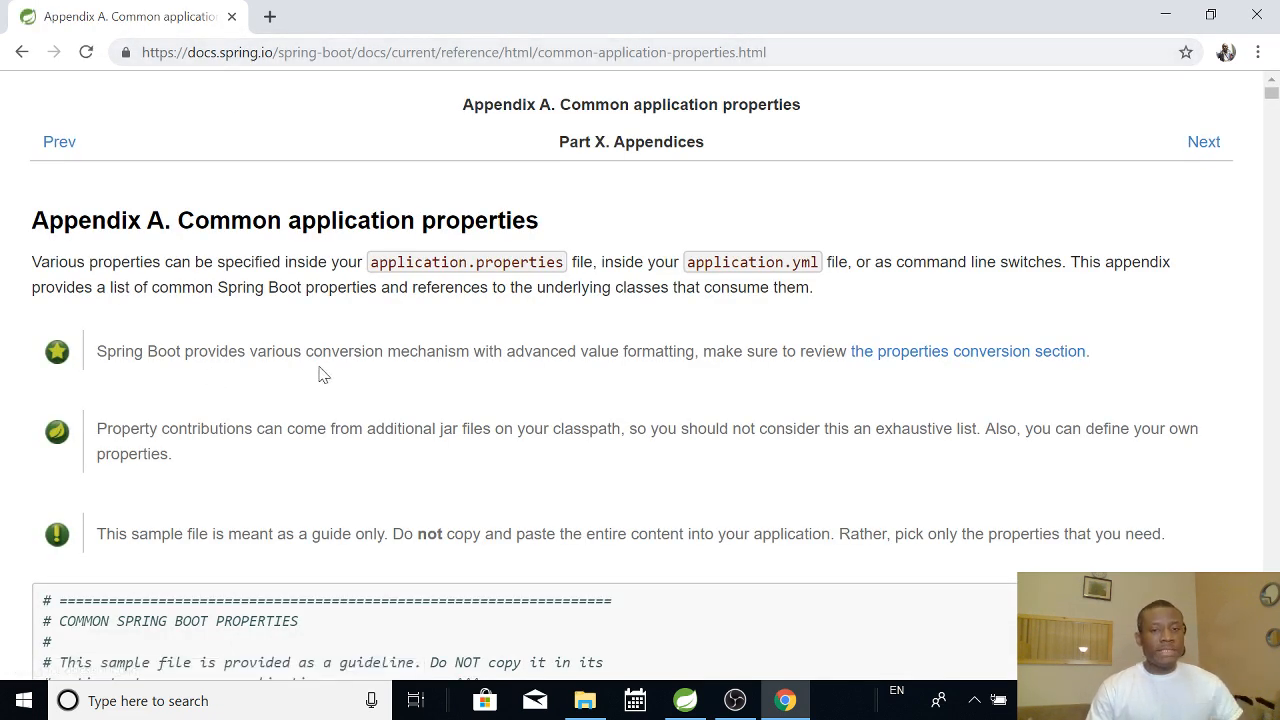
mouse_move(480, 176)
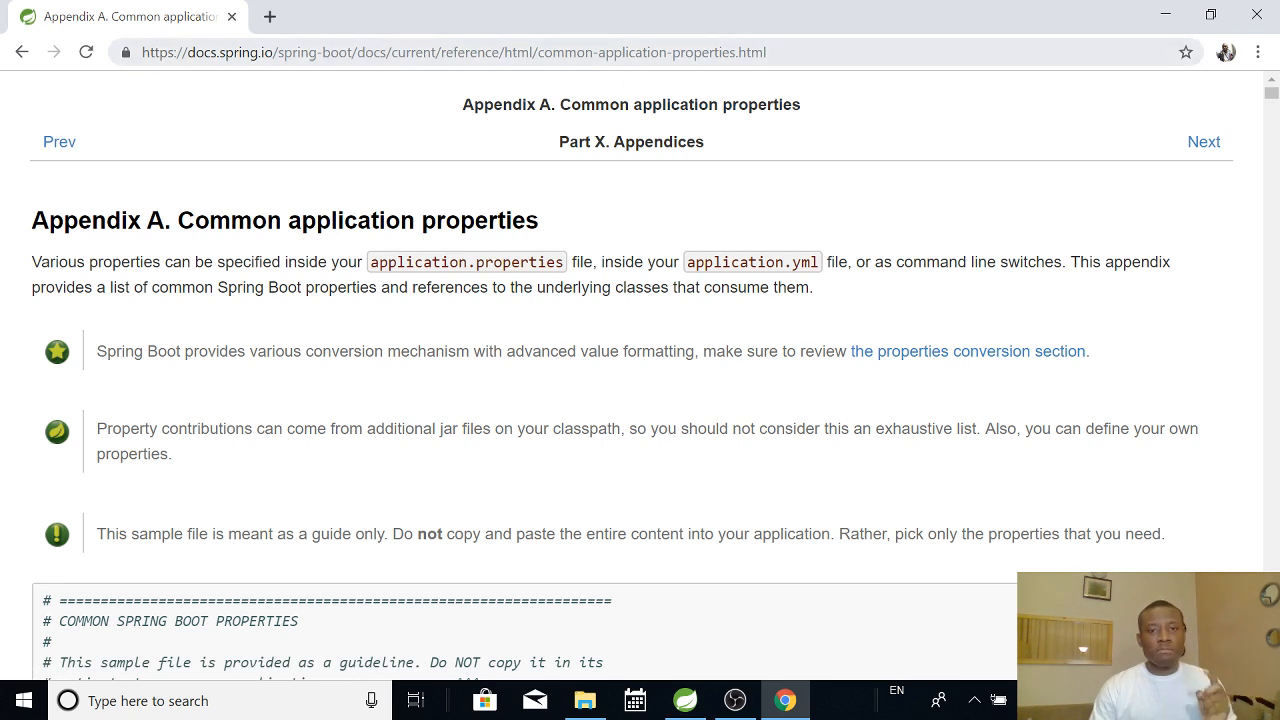
mouse_move(690, 82)
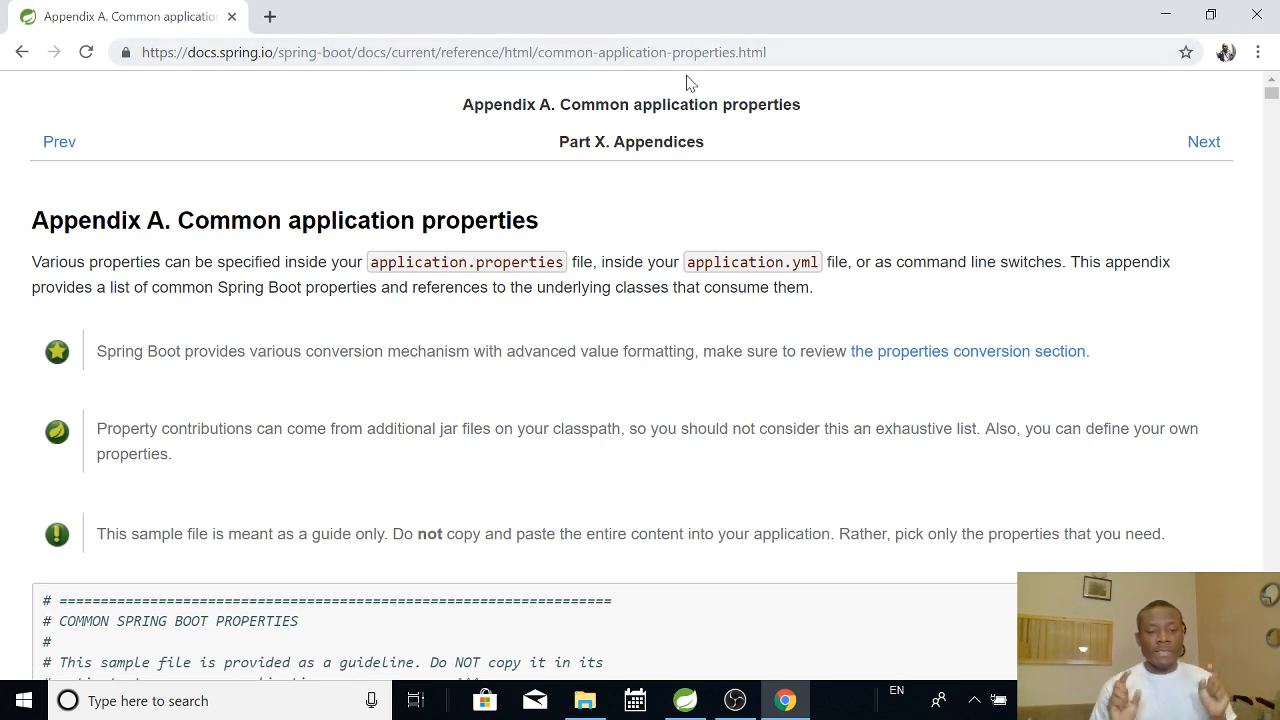
Scroll the Spring Boot properties reference down to the logging, AOP, identity, admin and auto-configuration listings.
scroll(down, 3)
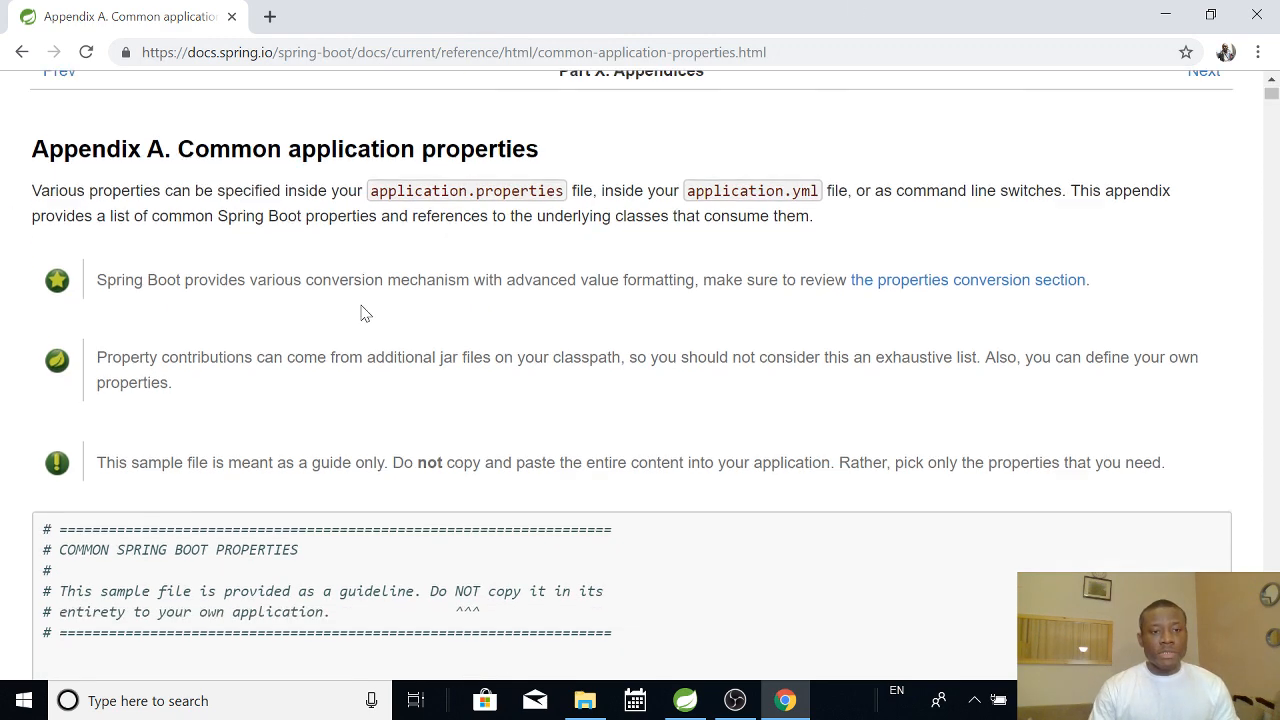
scroll(down, 3)
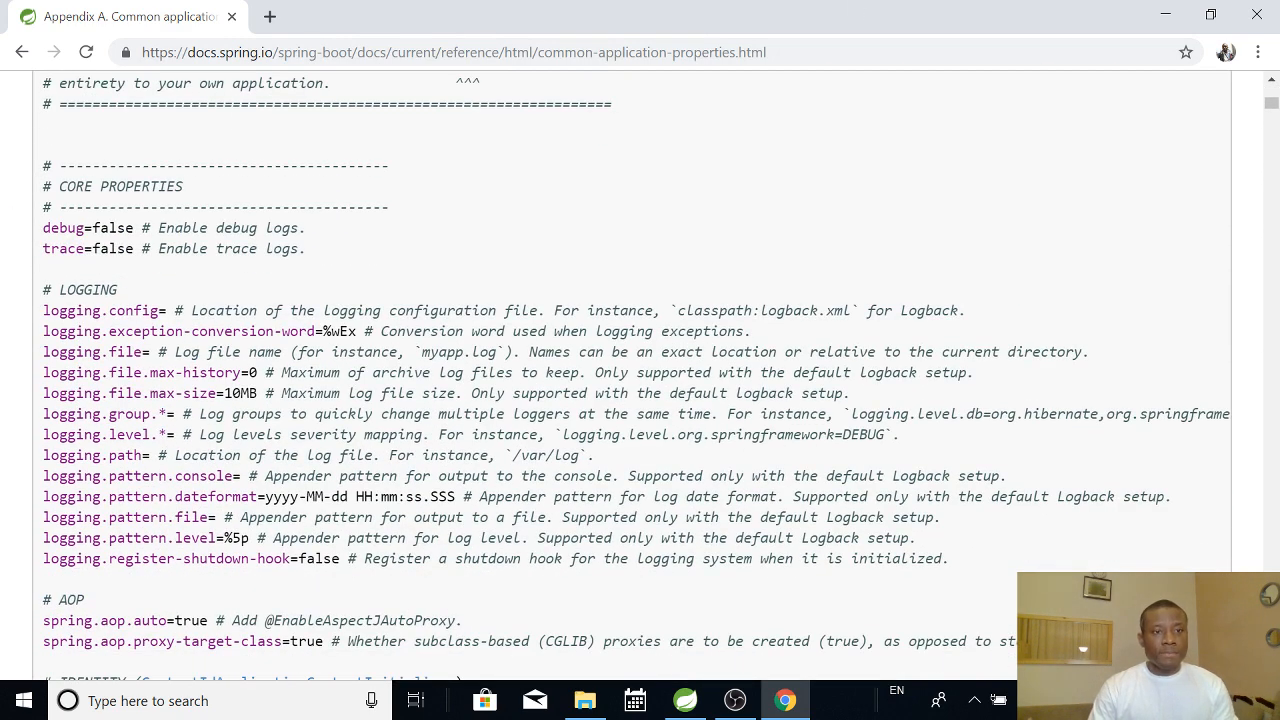
mouse_move(95, 266)
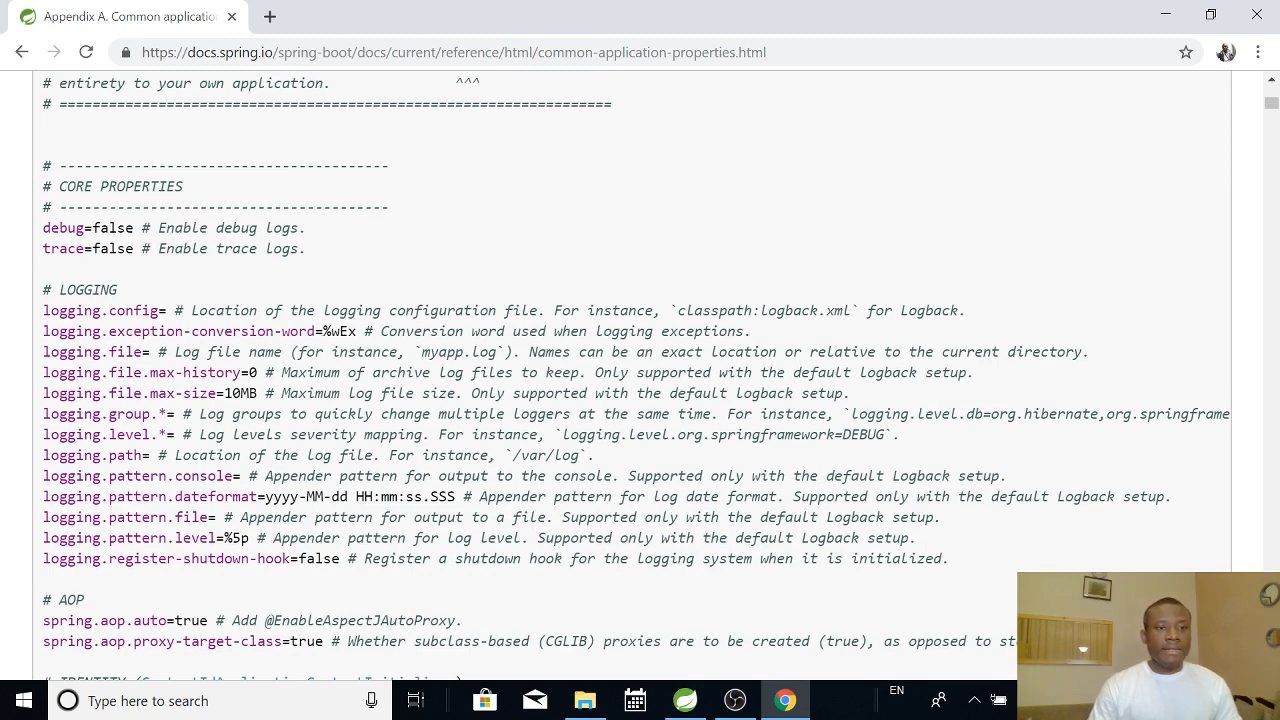
scroll(down, 3)
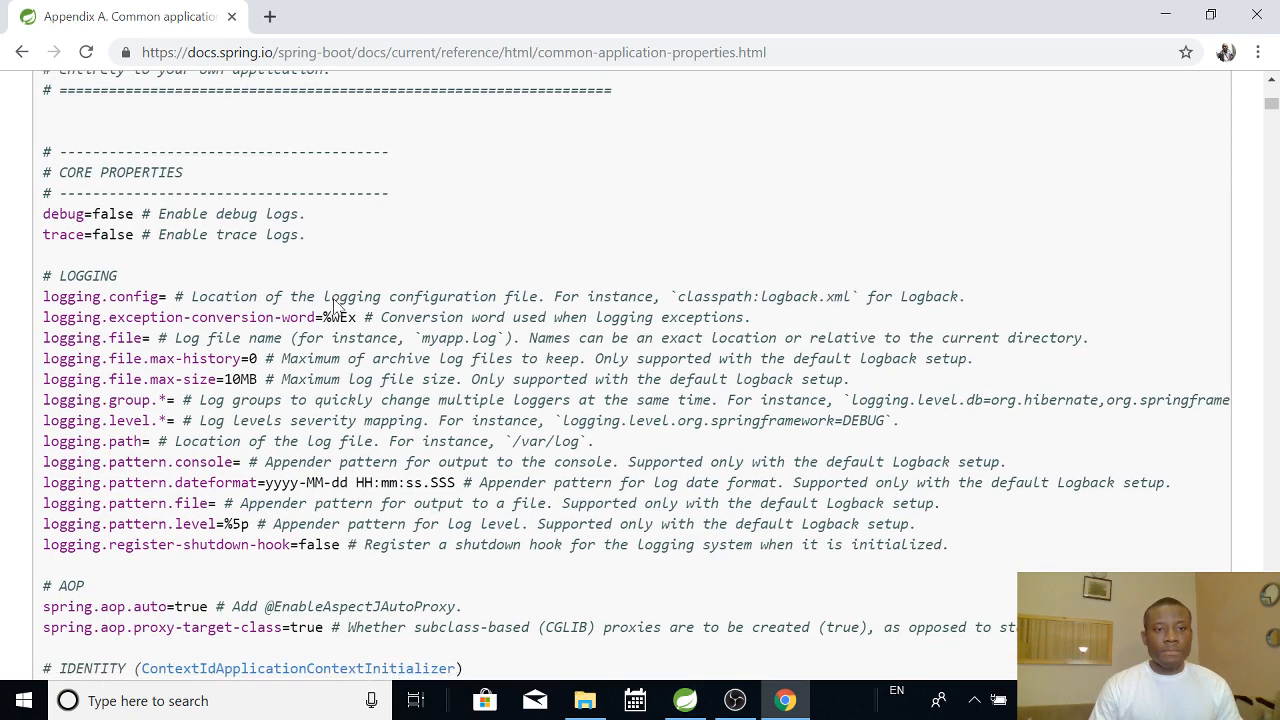
scroll(down, 3)
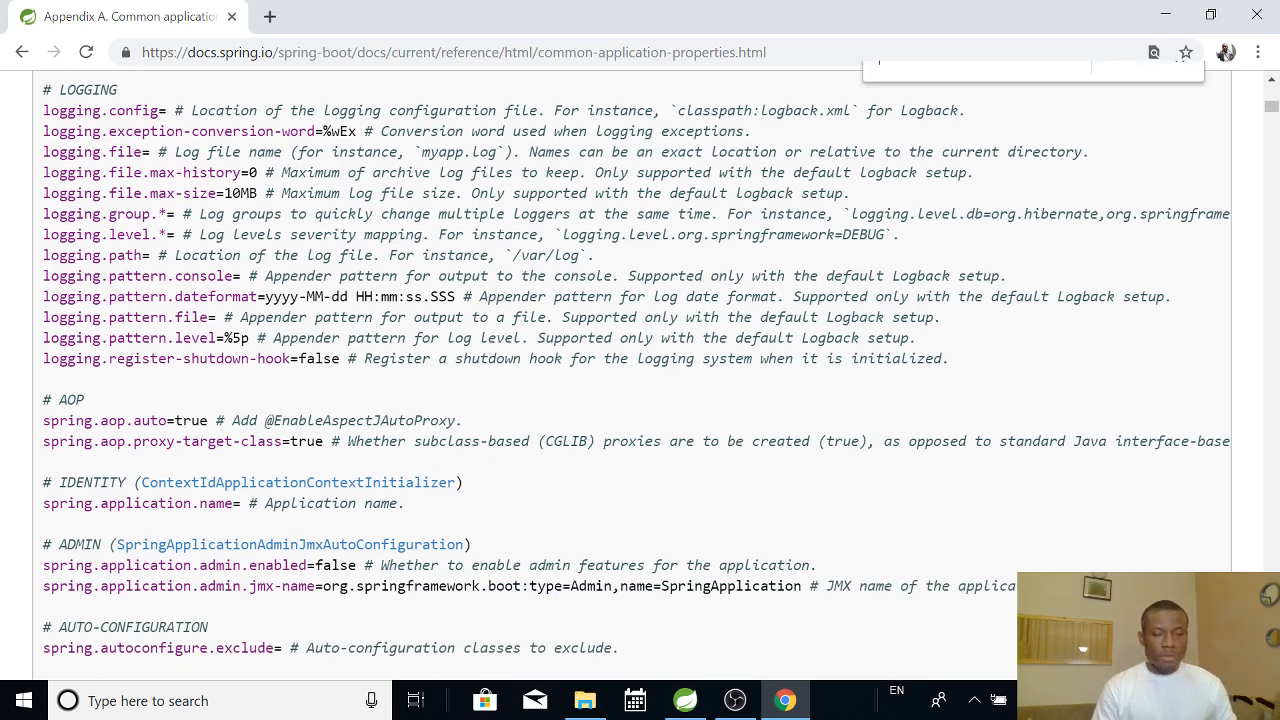
Search the page for 'server.po' and step through matches to the server.port=8080 entry.
text(serv)
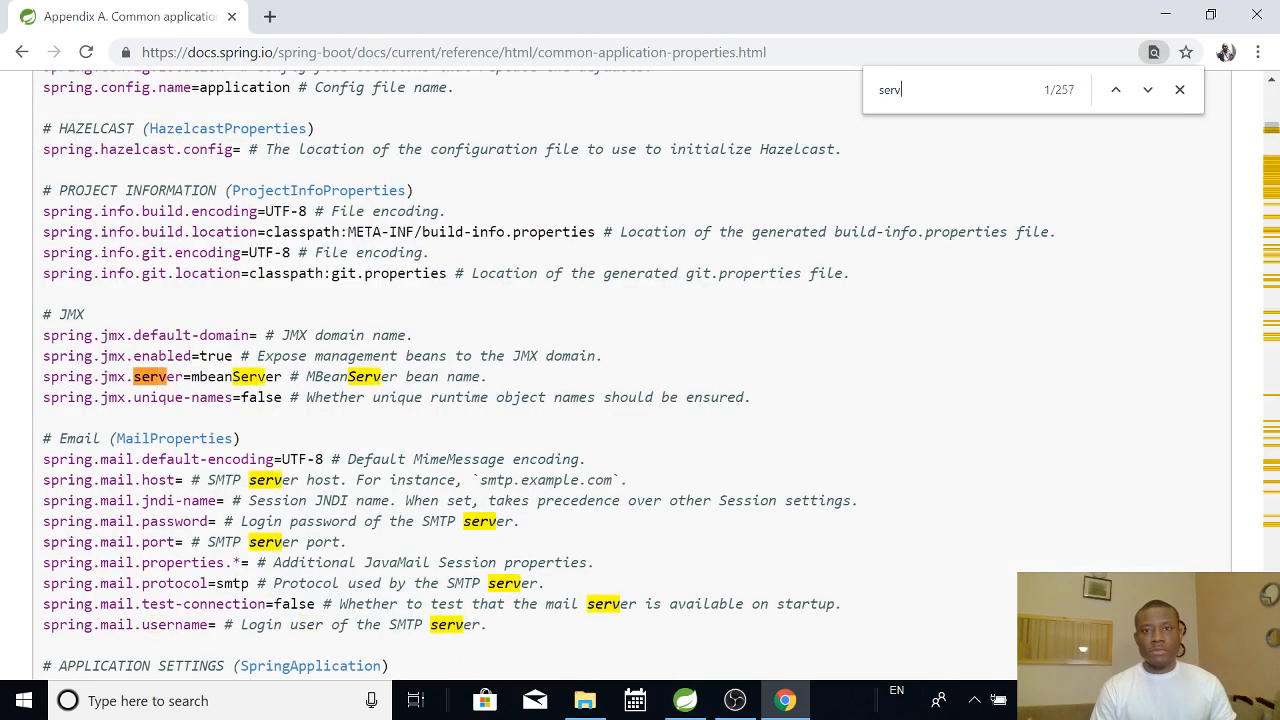
text(er.p)
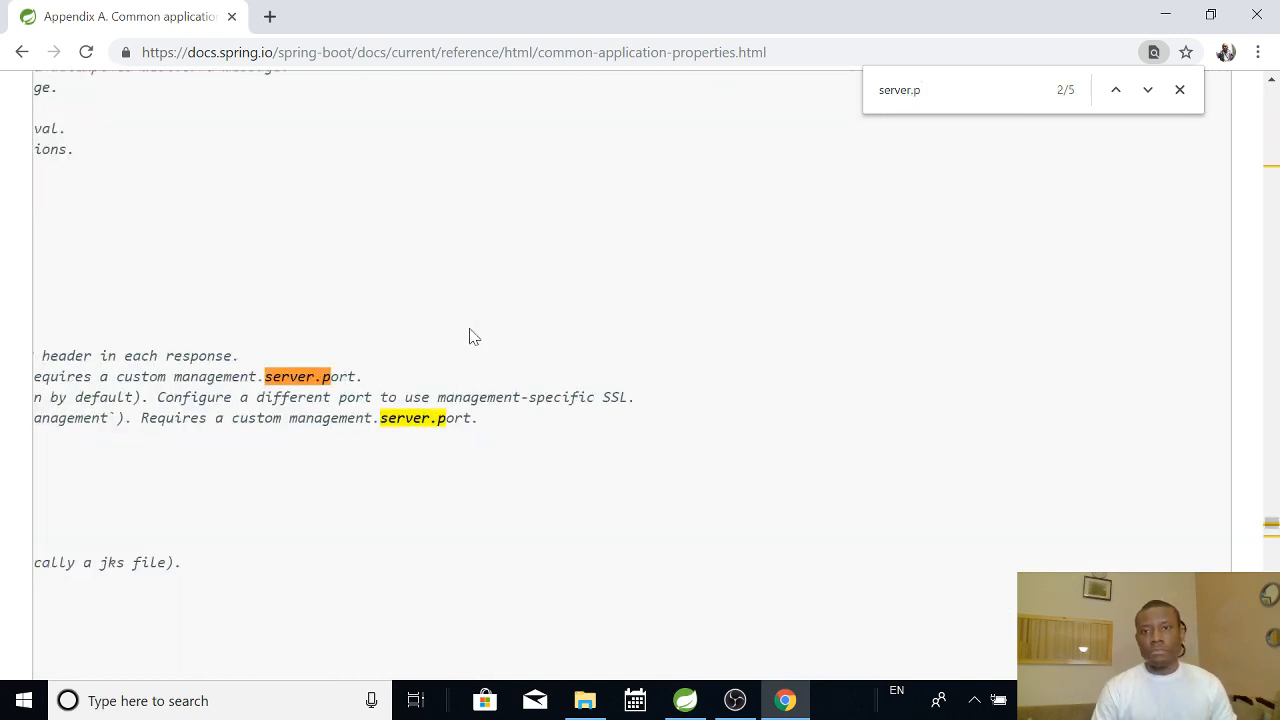
text(o)
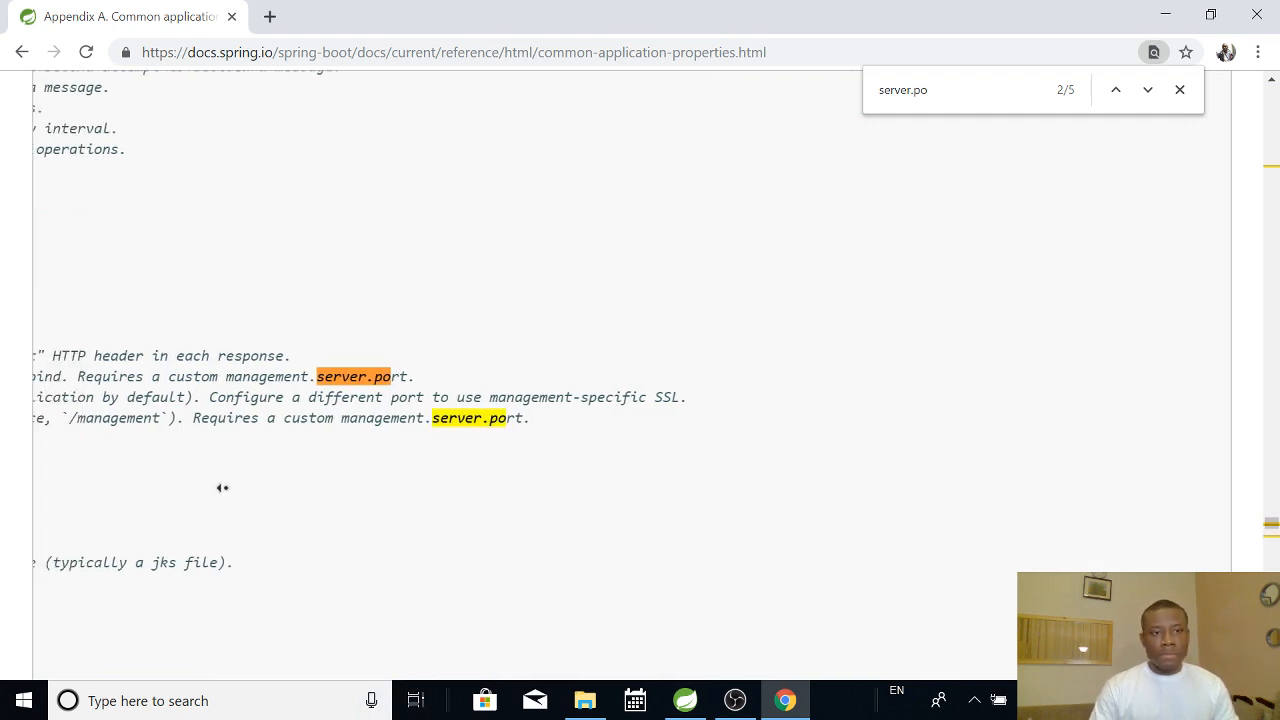
scroll(up, 3)
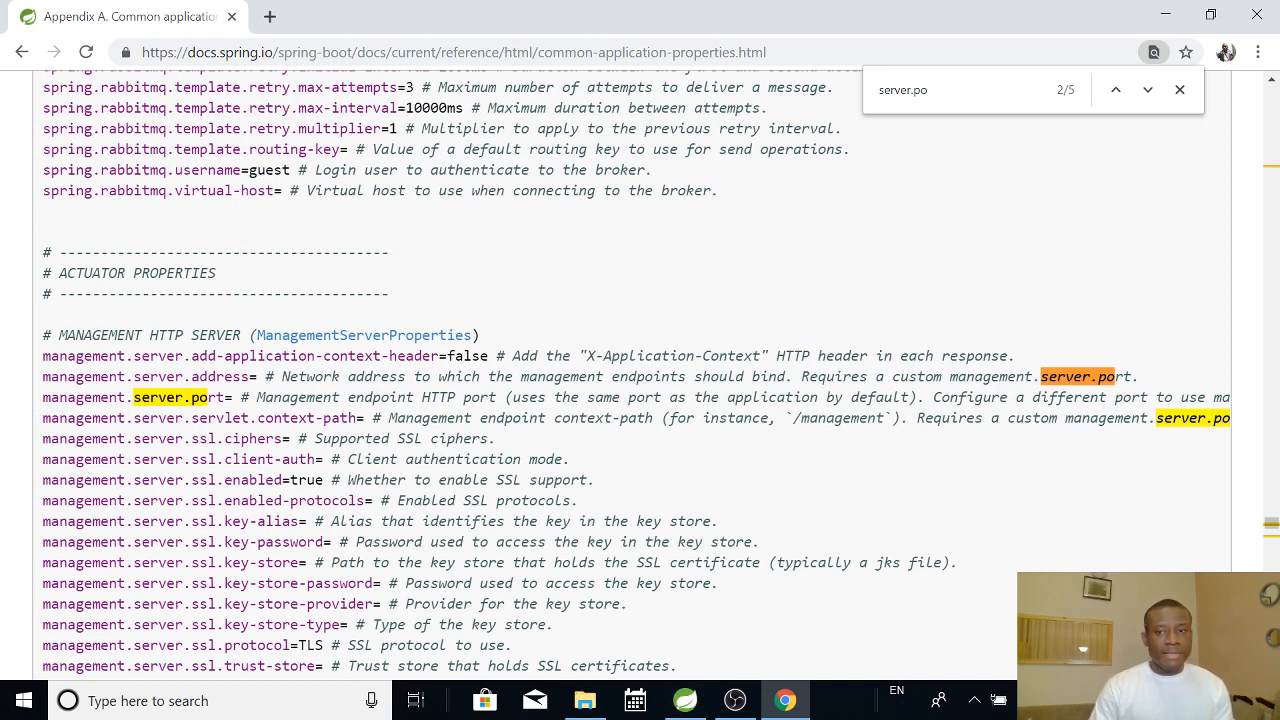
click(1147, 89)
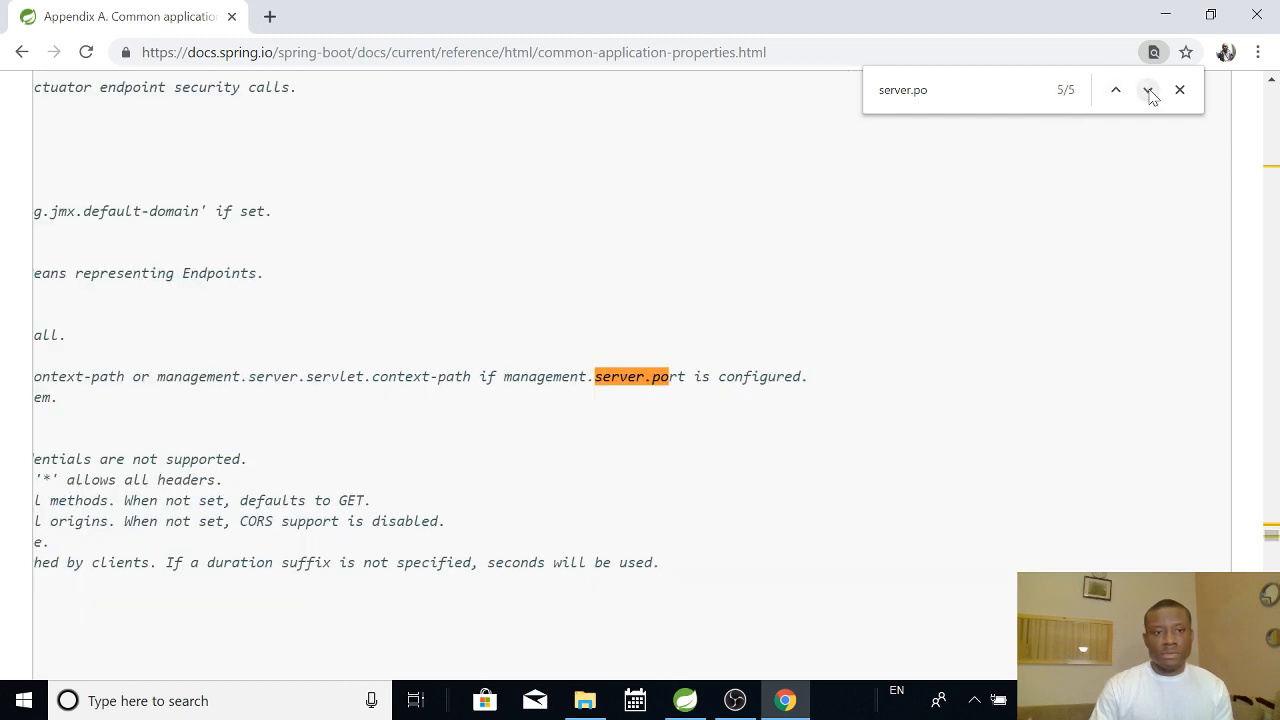
click(1147, 90)
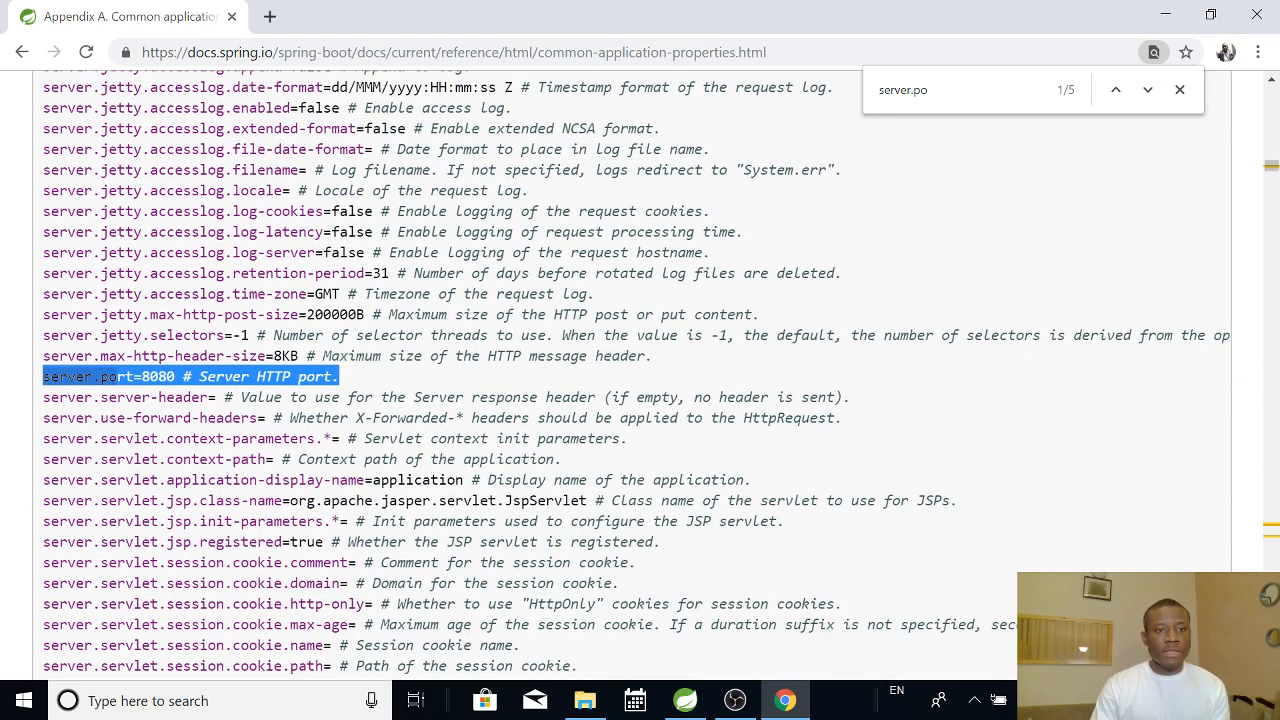
scroll(up, 3)
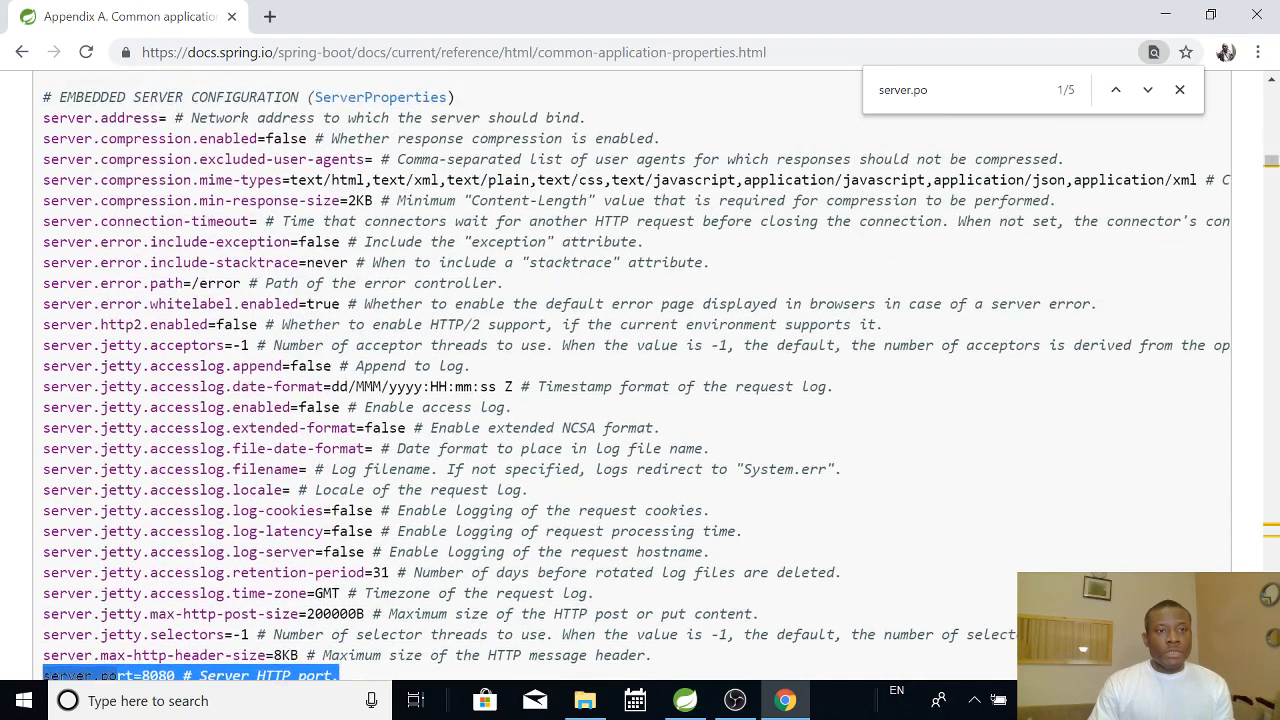
scroll(down, 3)
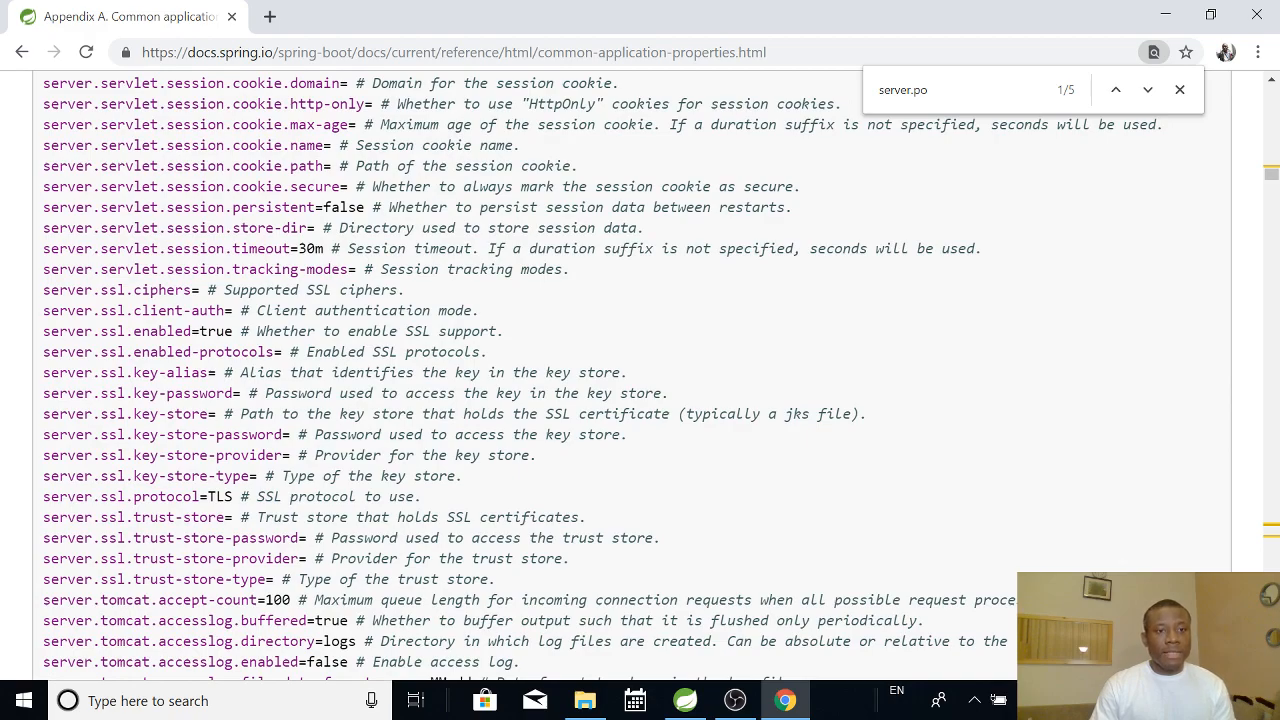
scroll(down, 3)
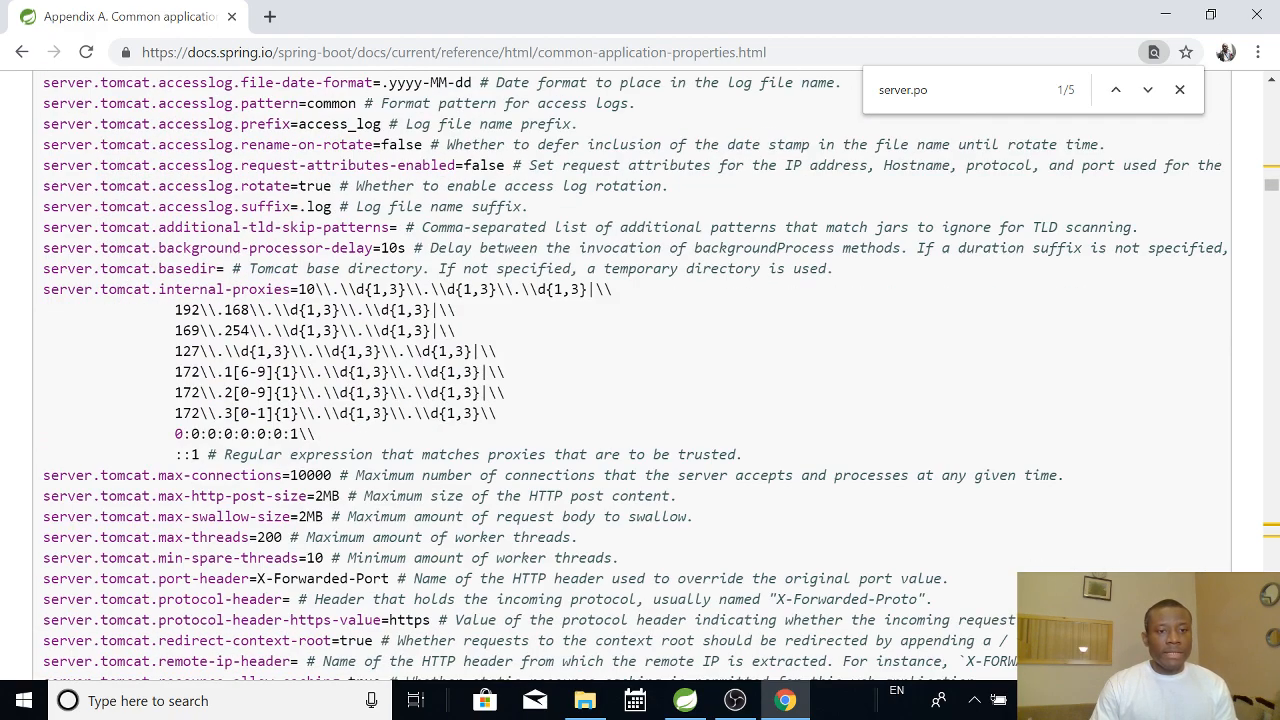
scroll(up, 3)
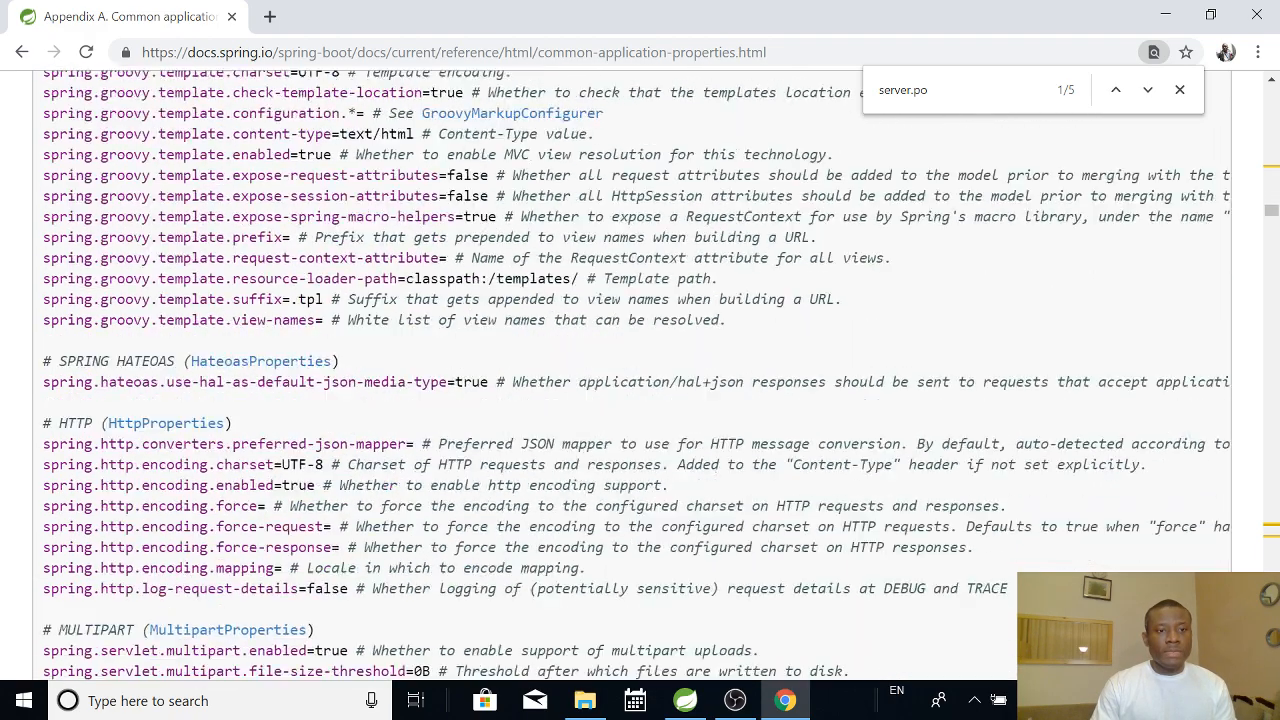
scroll(down, 3)
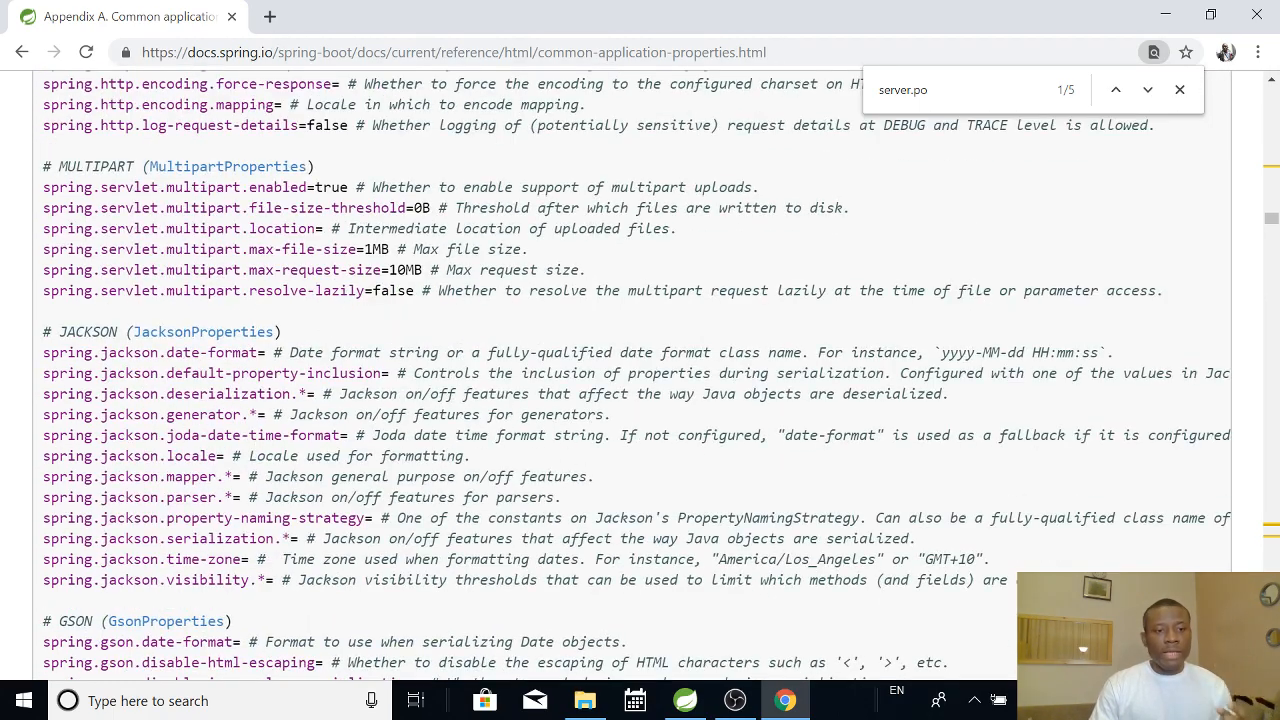
scroll(down, 3)
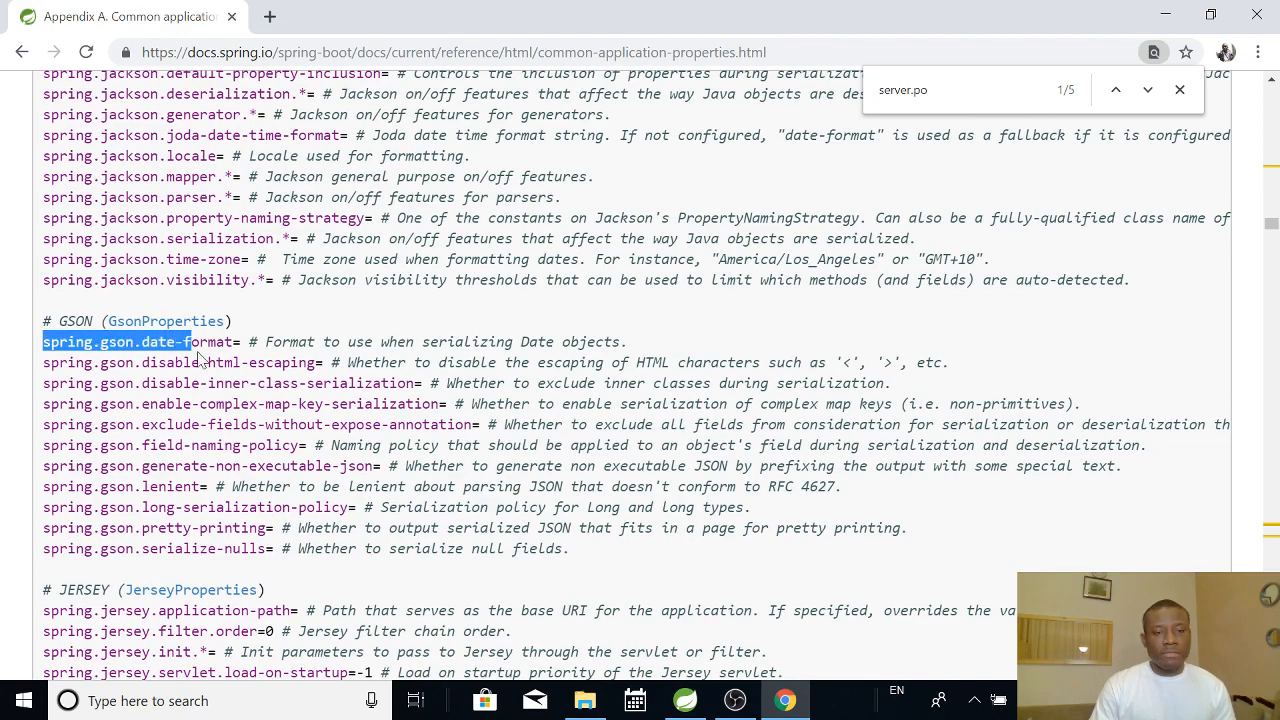
scroll(down, 3)
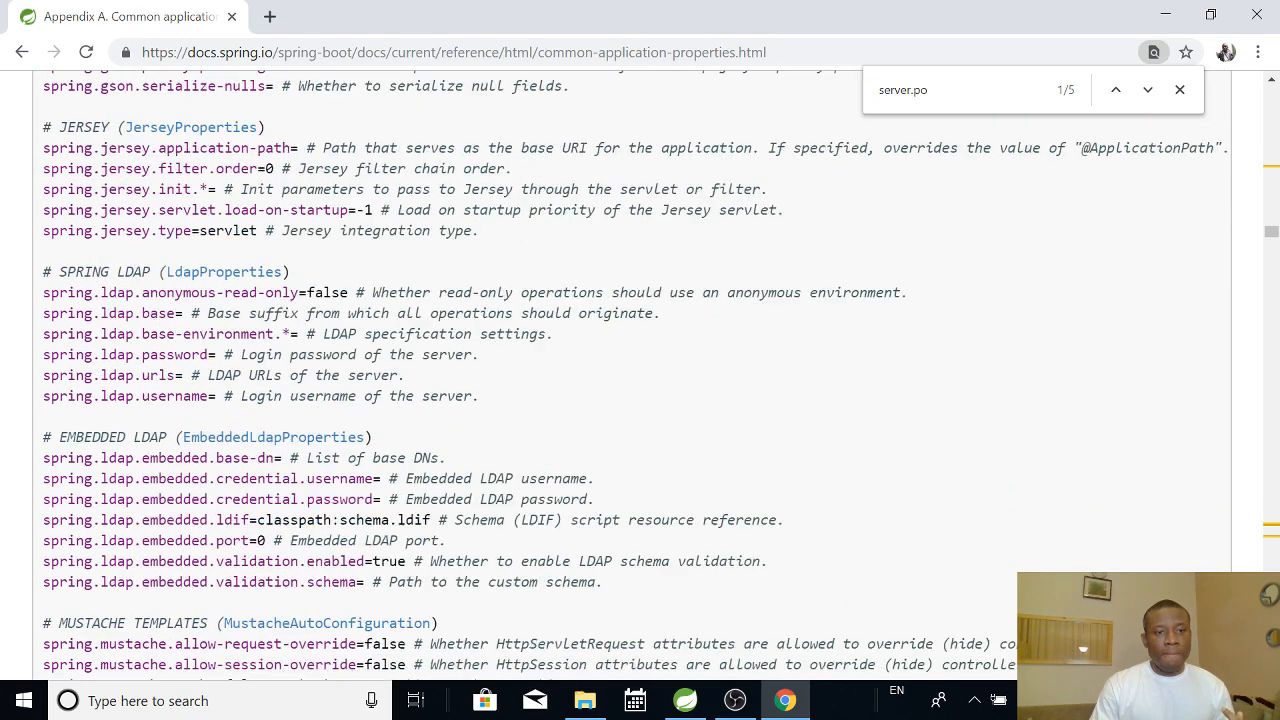
scroll(down, 3)
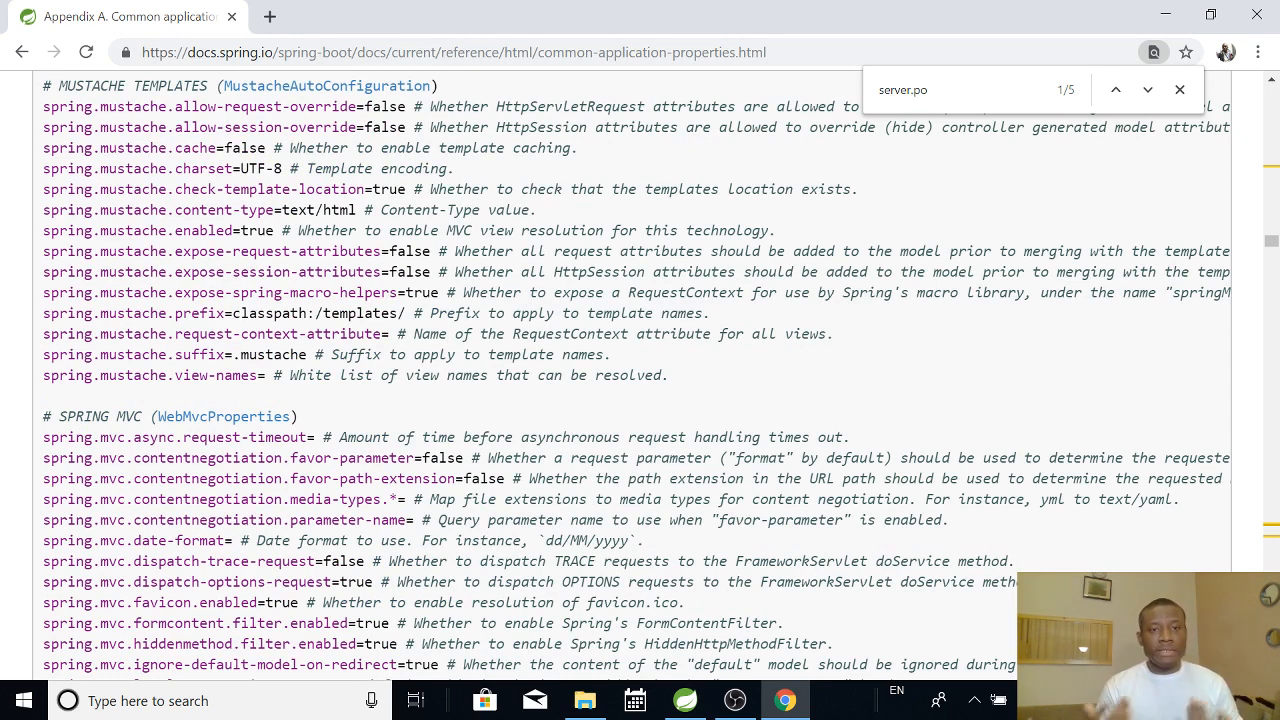
mouse_move(984, 22)
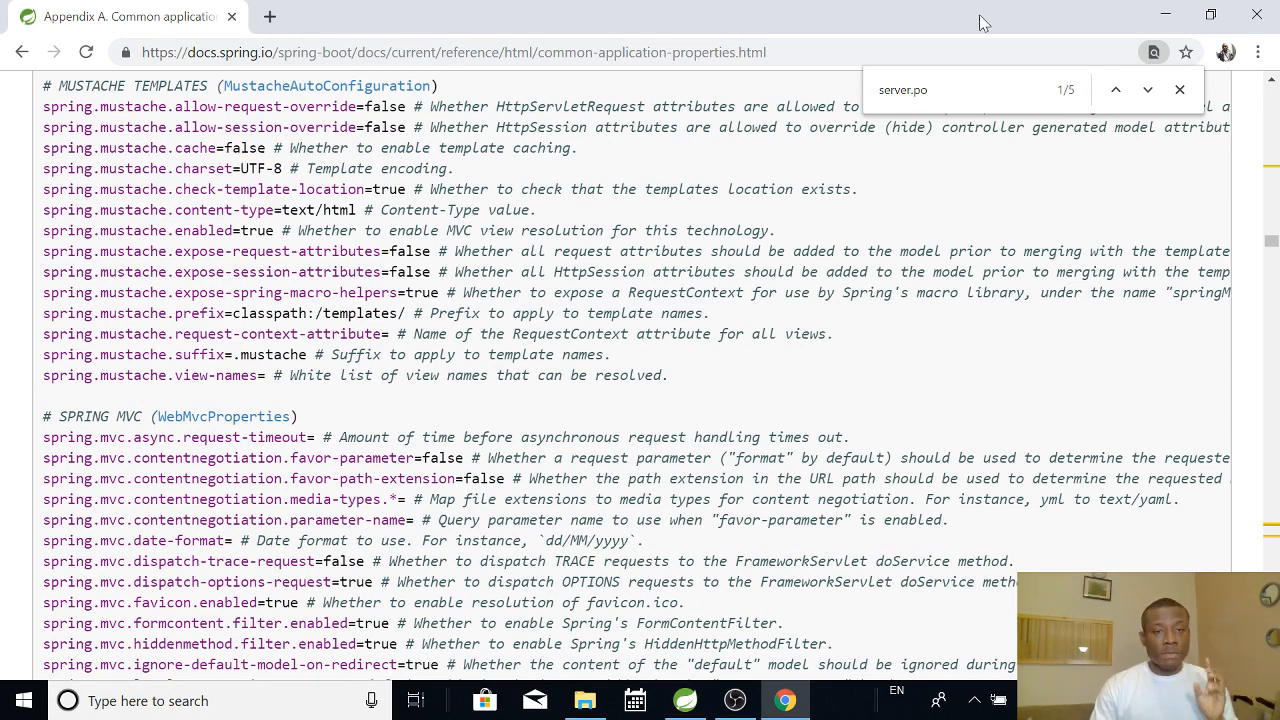
mouse_move(975, 73)
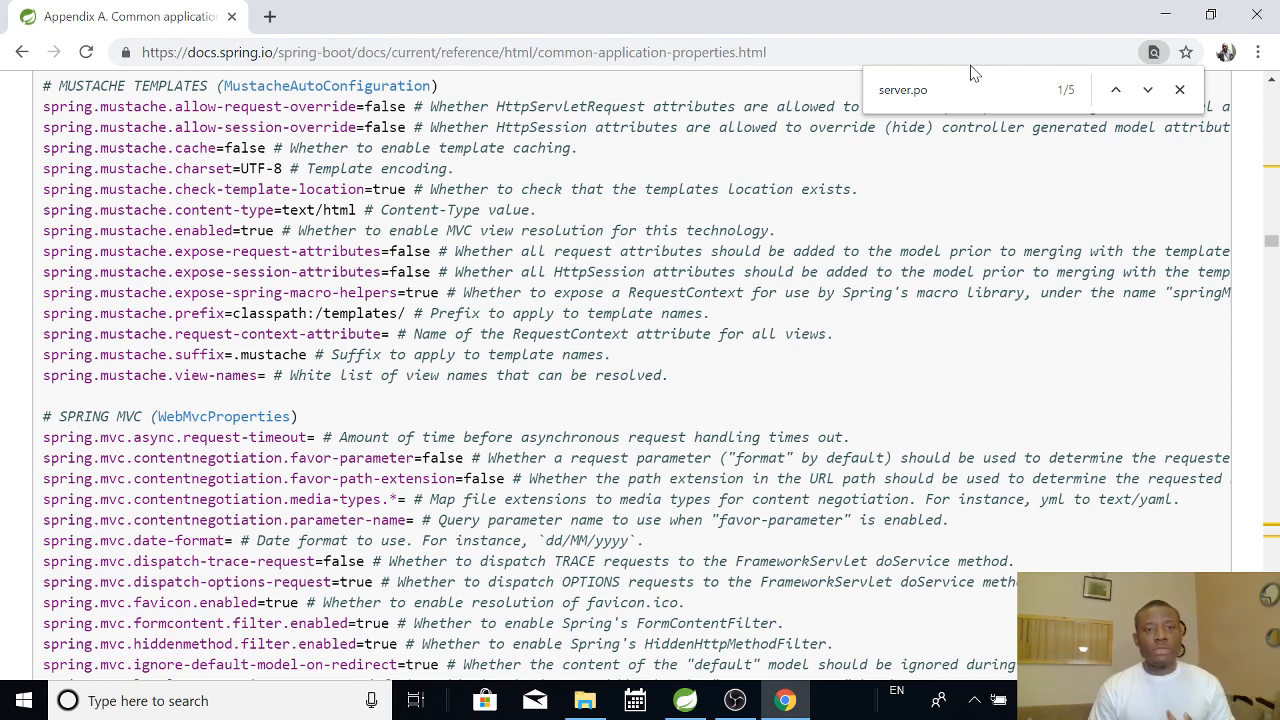
mouse_move(1164, 15)
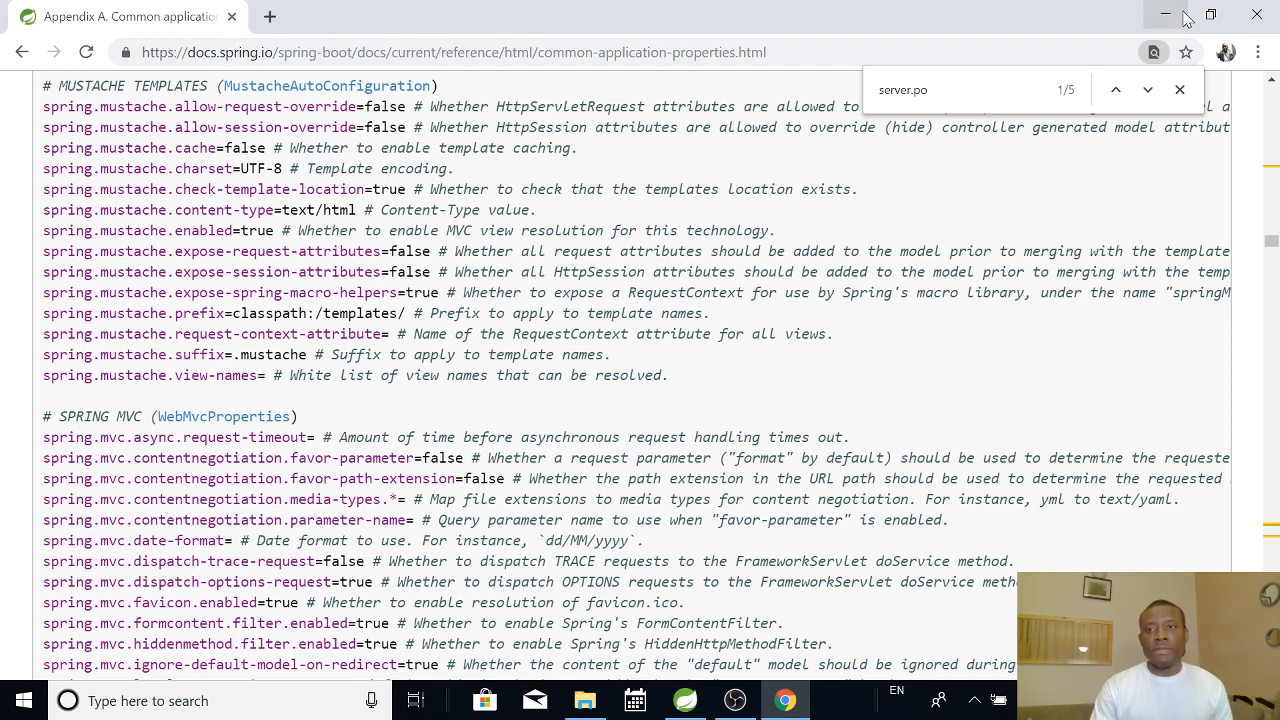